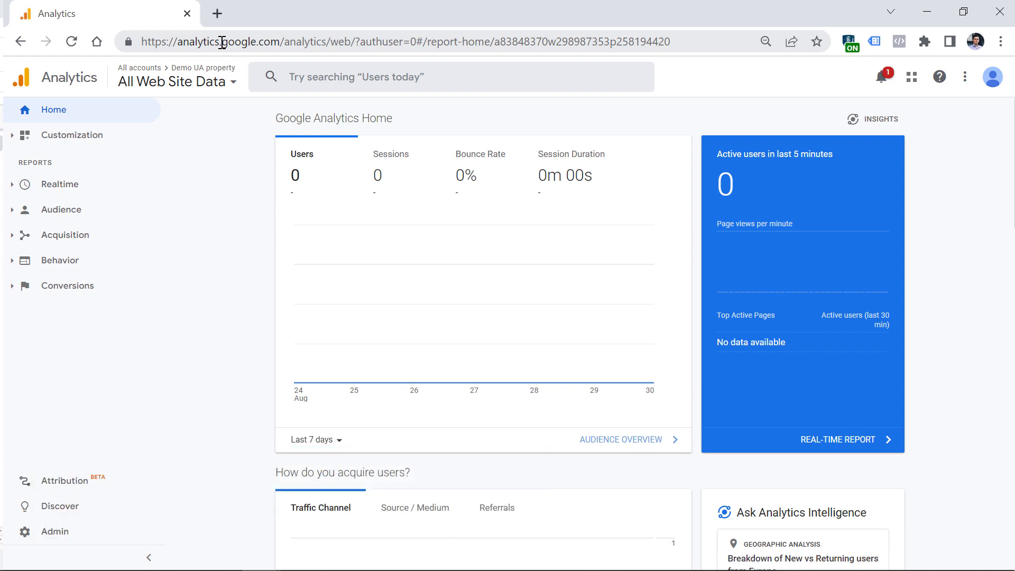
mouse_move(221, 183)
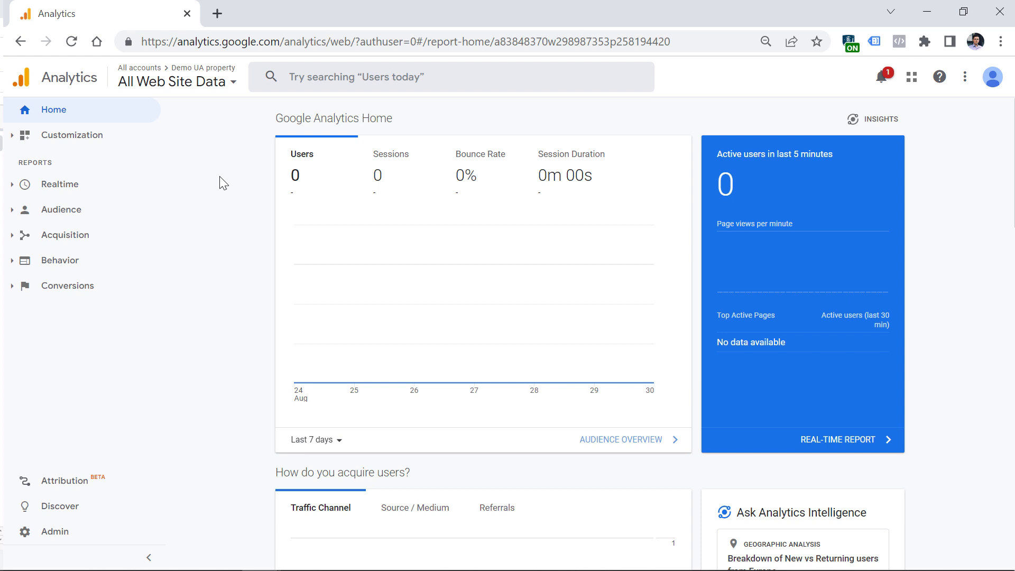
mouse_move(199, 132)
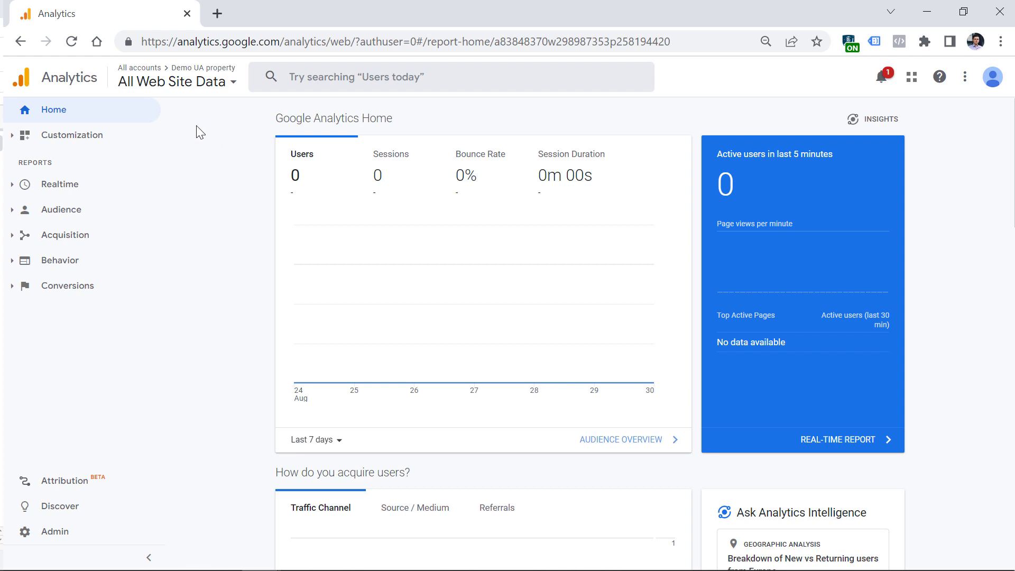
mouse_move(213, 245)
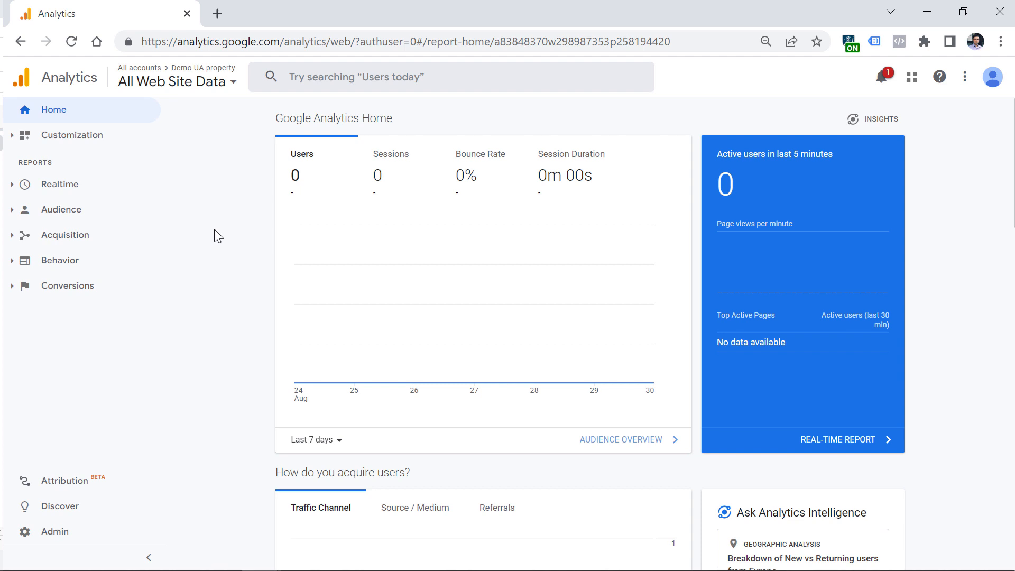
mouse_move(29, 538)
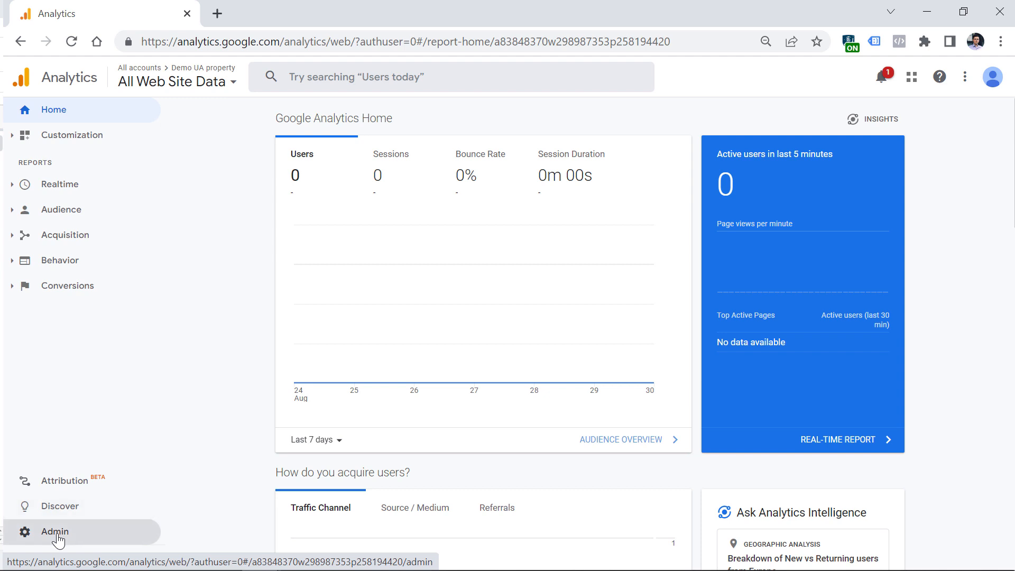
Start a new GA4 property from Admin named 'Demo website', keeping default time zone and currency.
click(55, 531)
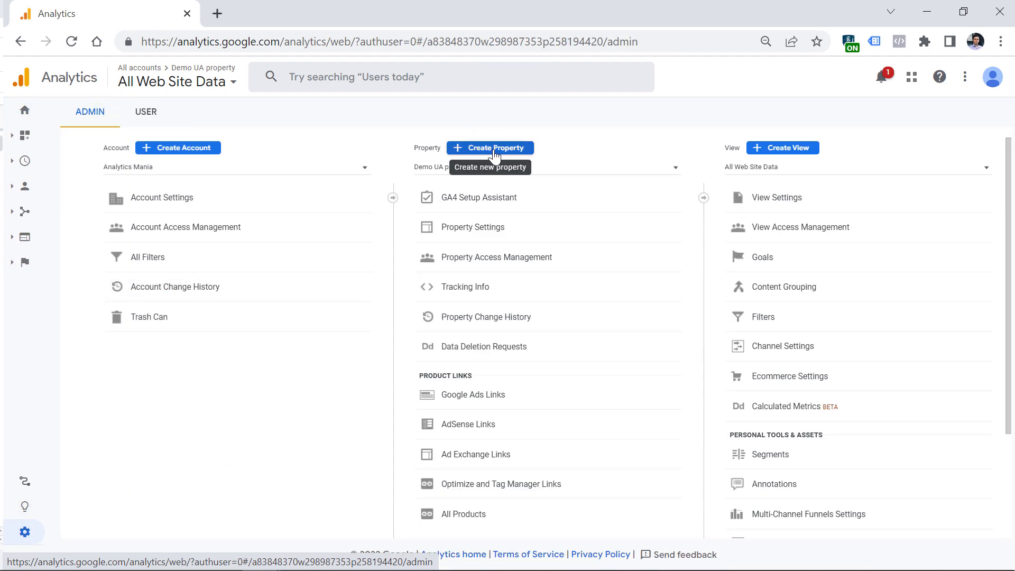
click(491, 148)
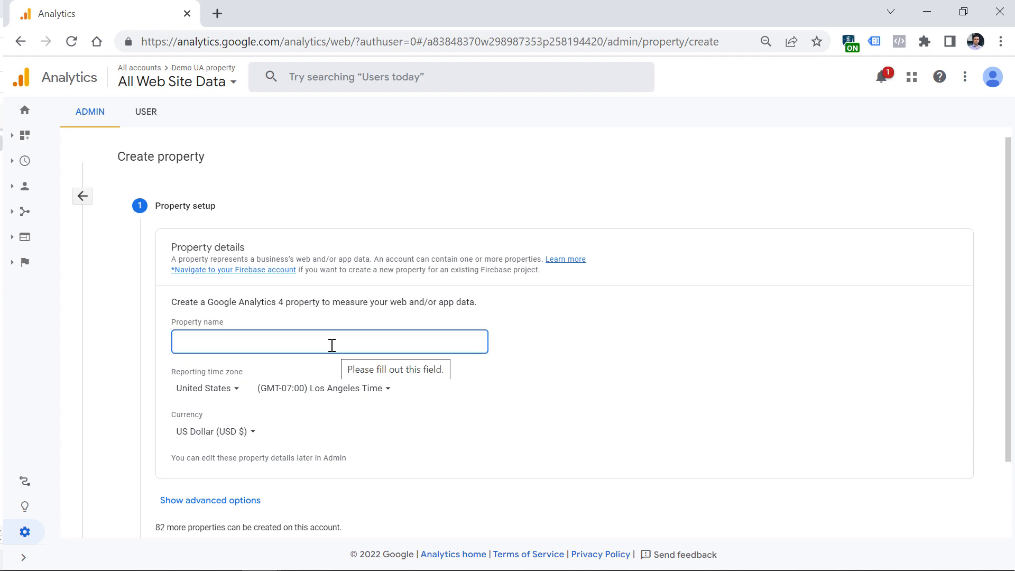
click(329, 341)
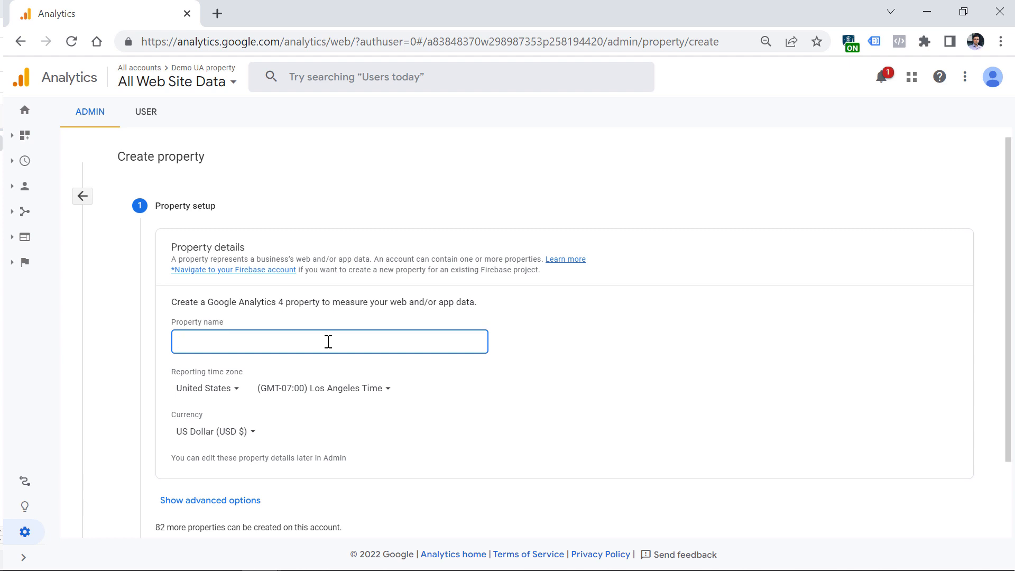
click(328, 341)
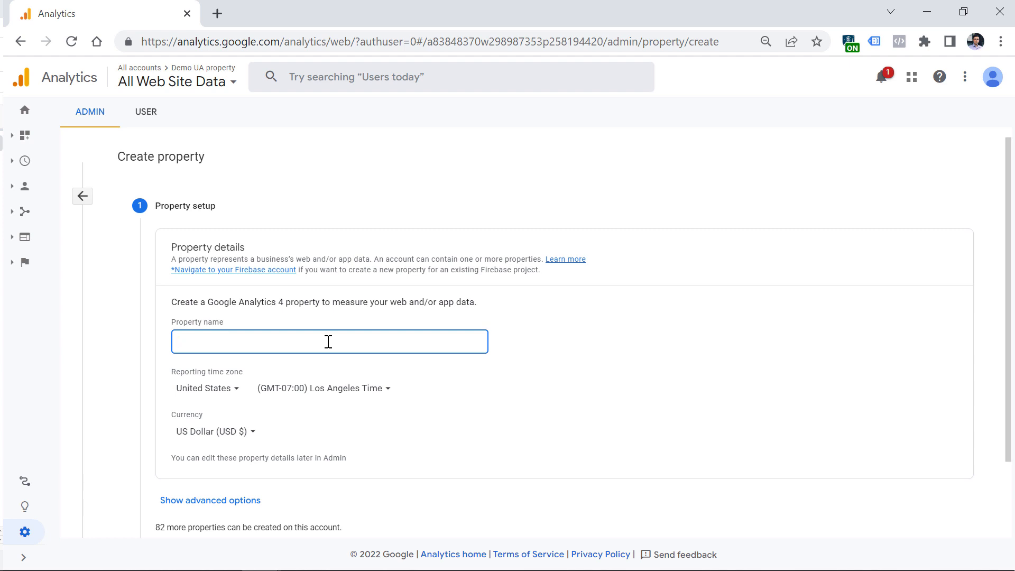
text(Demo website)
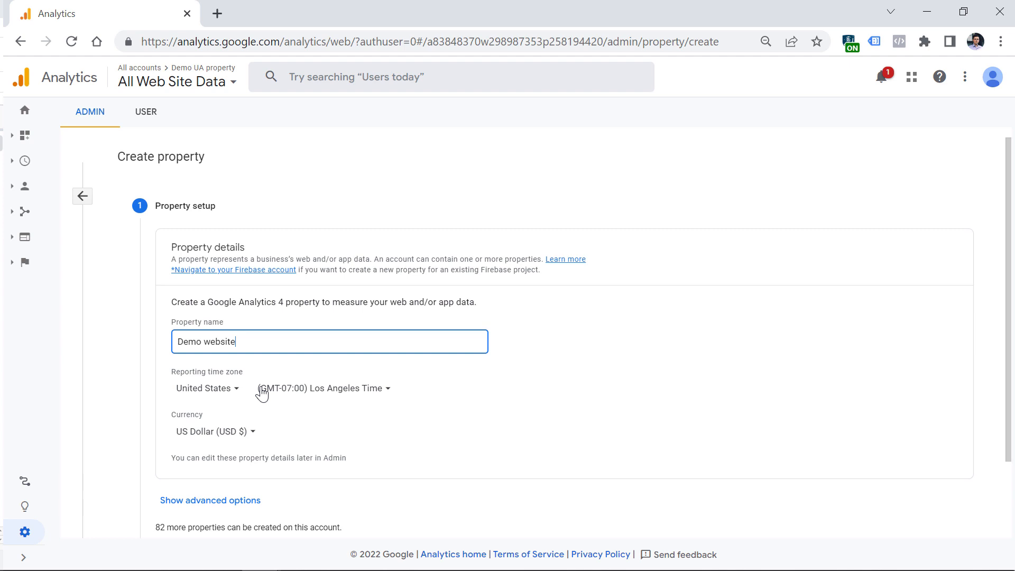
mouse_move(329, 400)
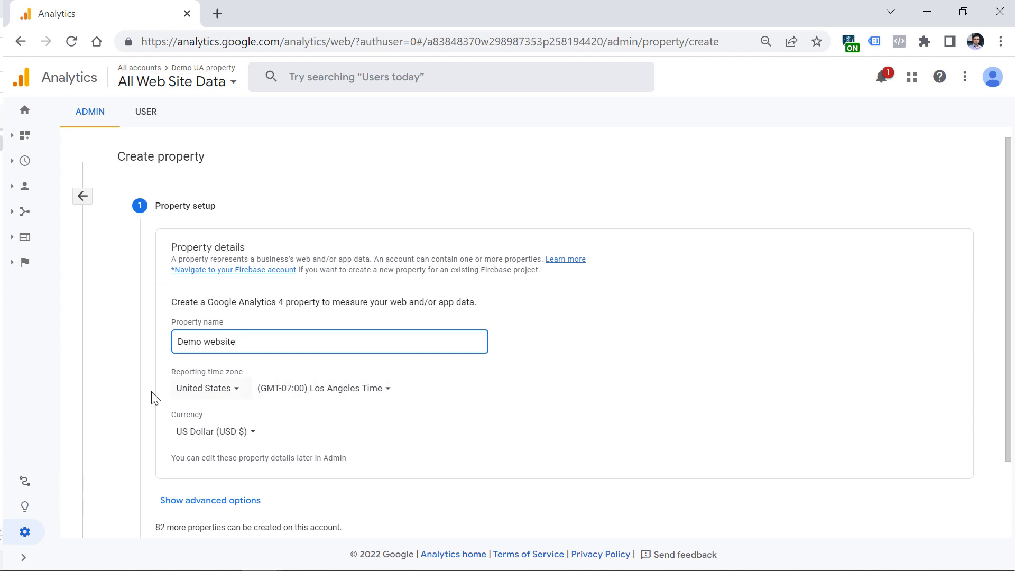
mouse_move(328, 397)
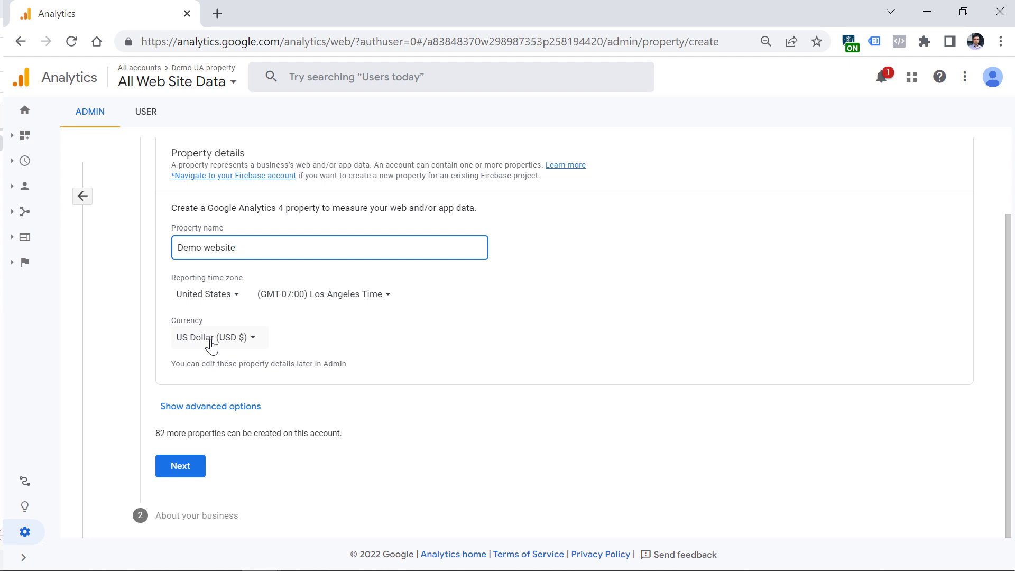
Skip the business information questions and create the Demo website property.
click(180, 465)
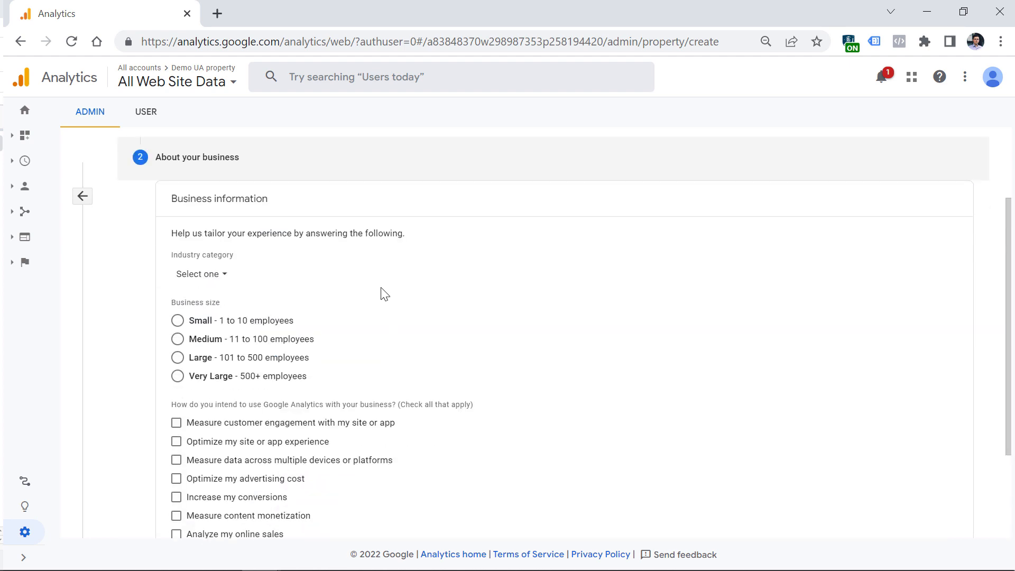
scroll(down, 3)
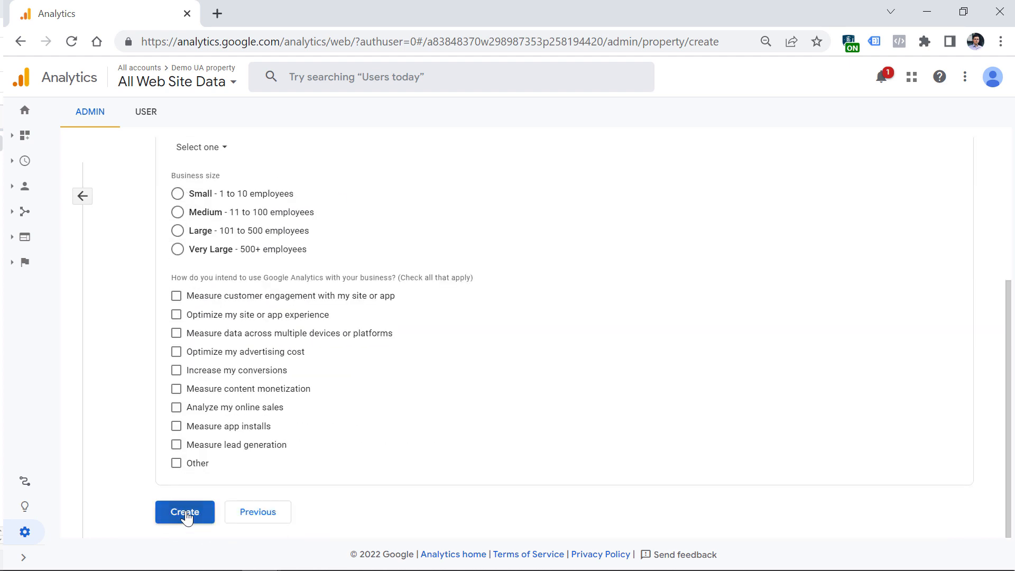
click(185, 512)
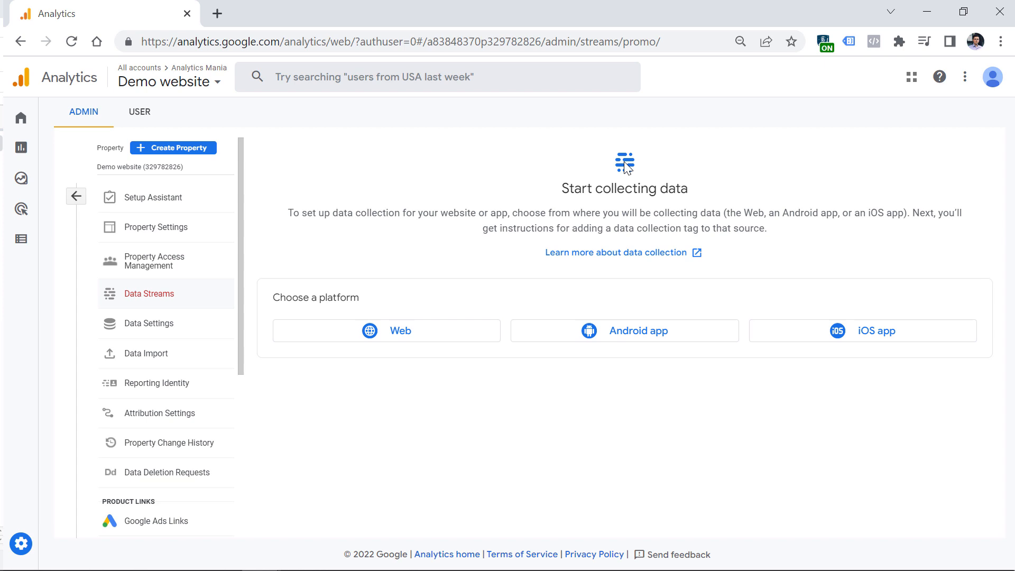
mouse_move(393, 335)
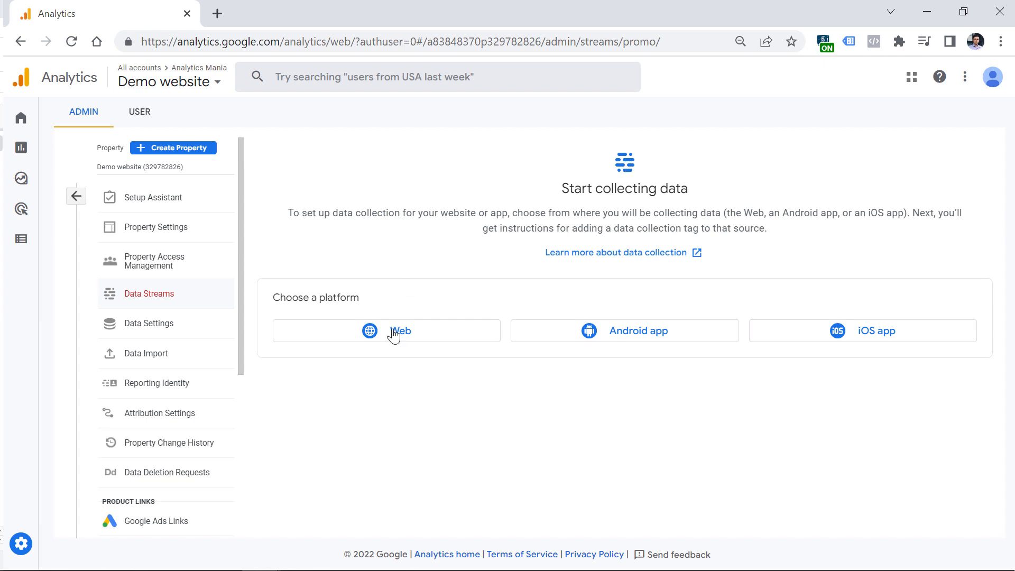
click(400, 330)
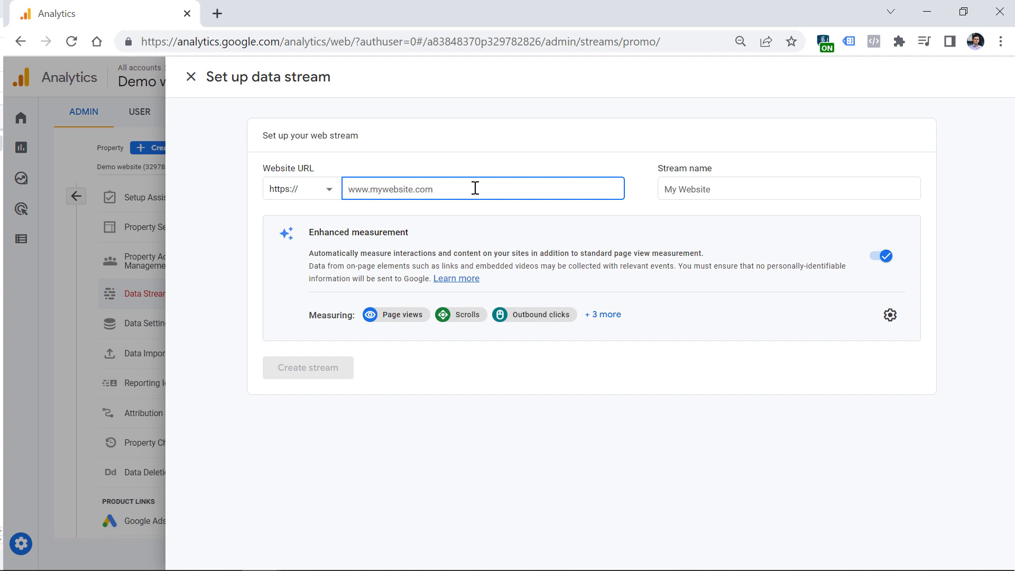
mouse_move(421, 188)
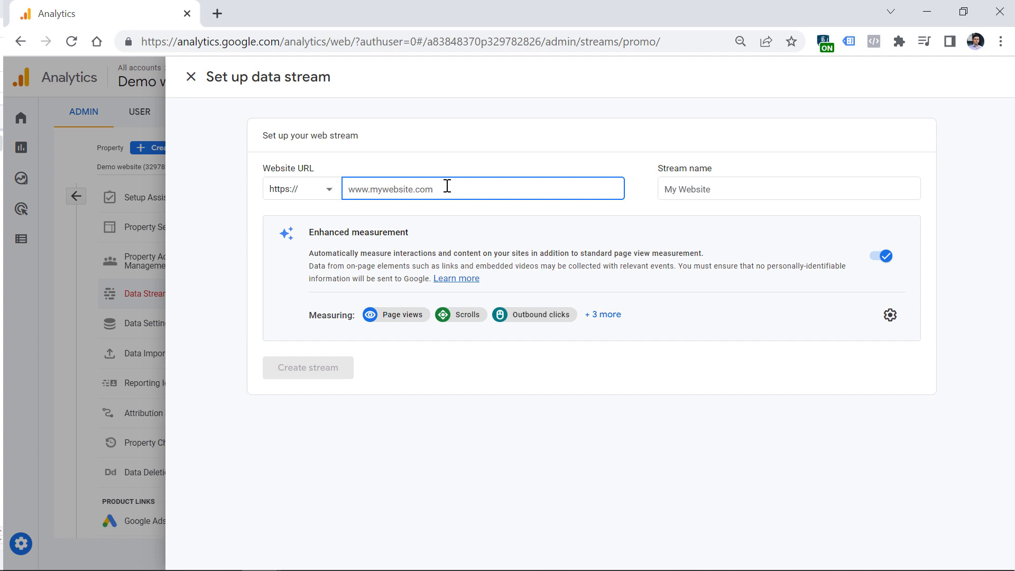
text(www.demowebsite.com)
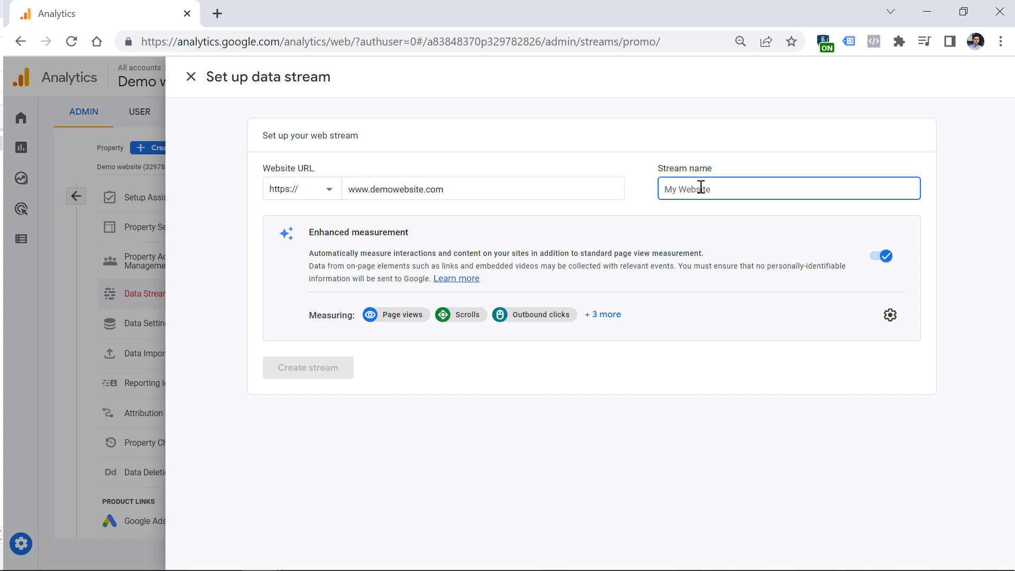
text(Demo website)
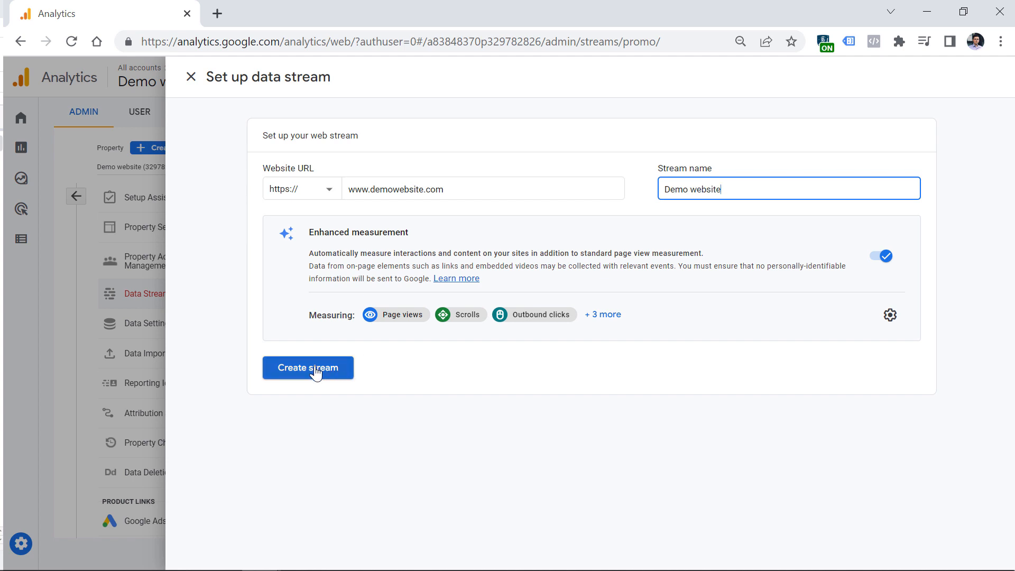
click(307, 367)
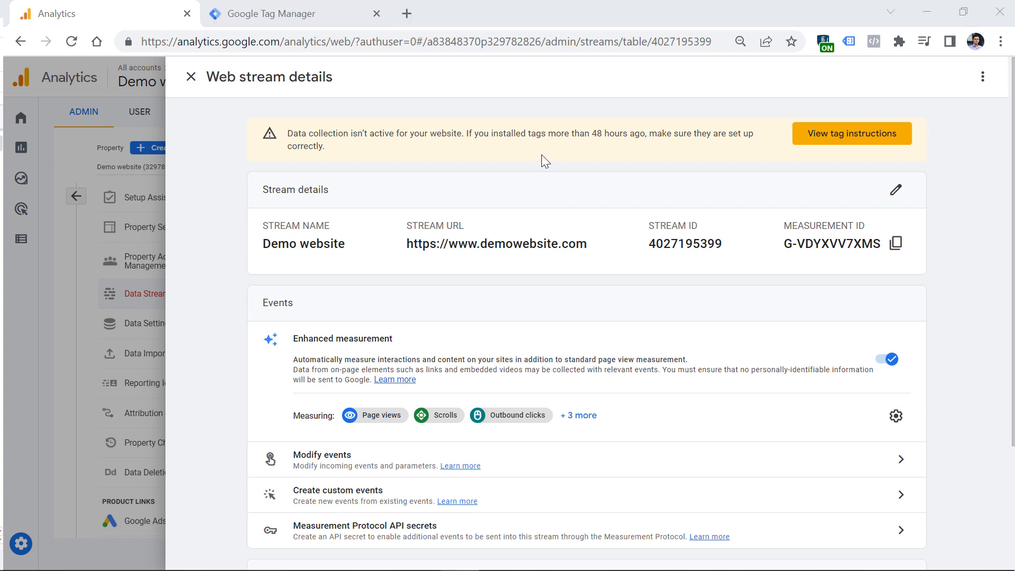
mouse_move(777, 252)
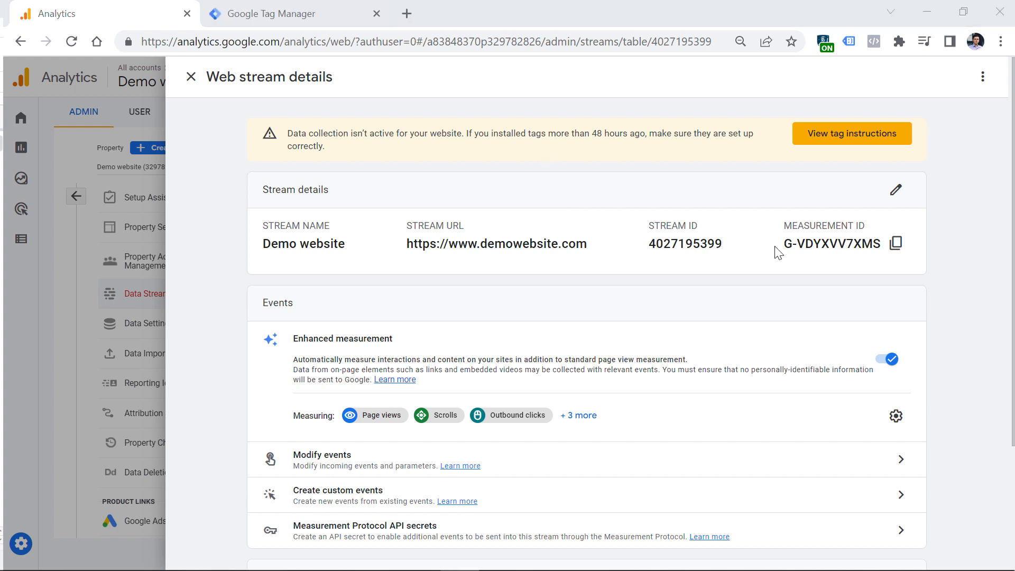
double_click(831, 243)
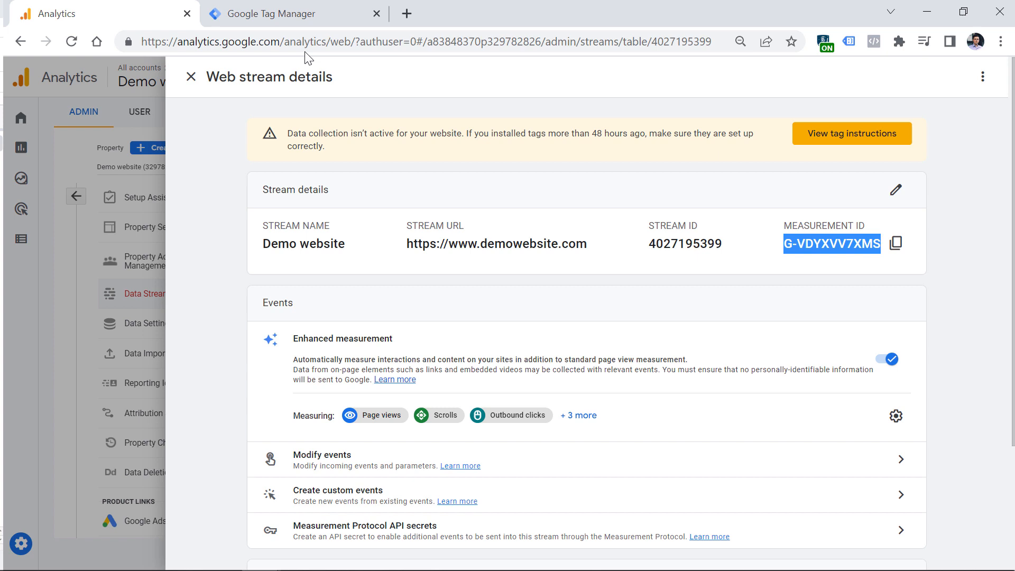
click(281, 14)
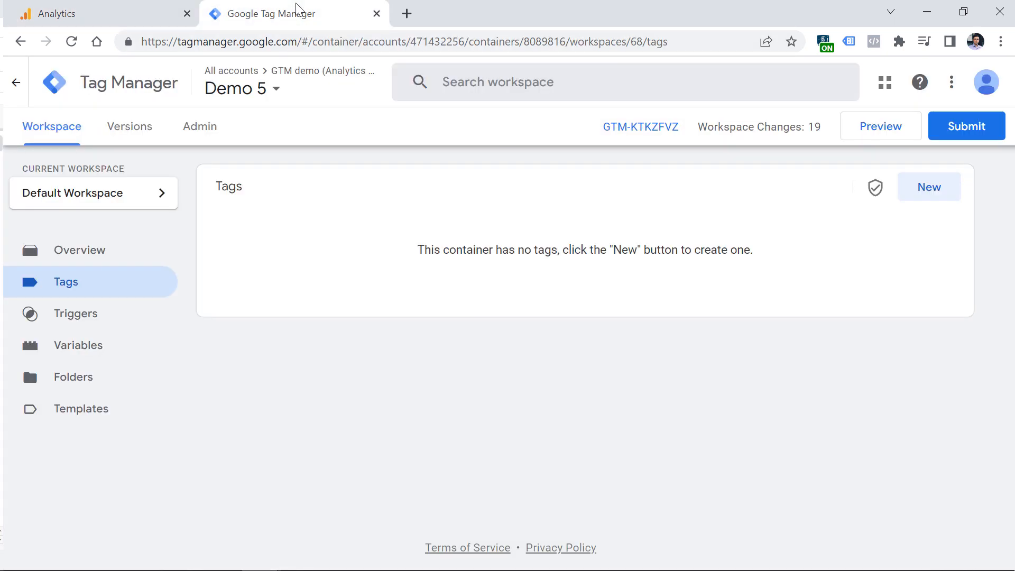
mouse_move(933, 190)
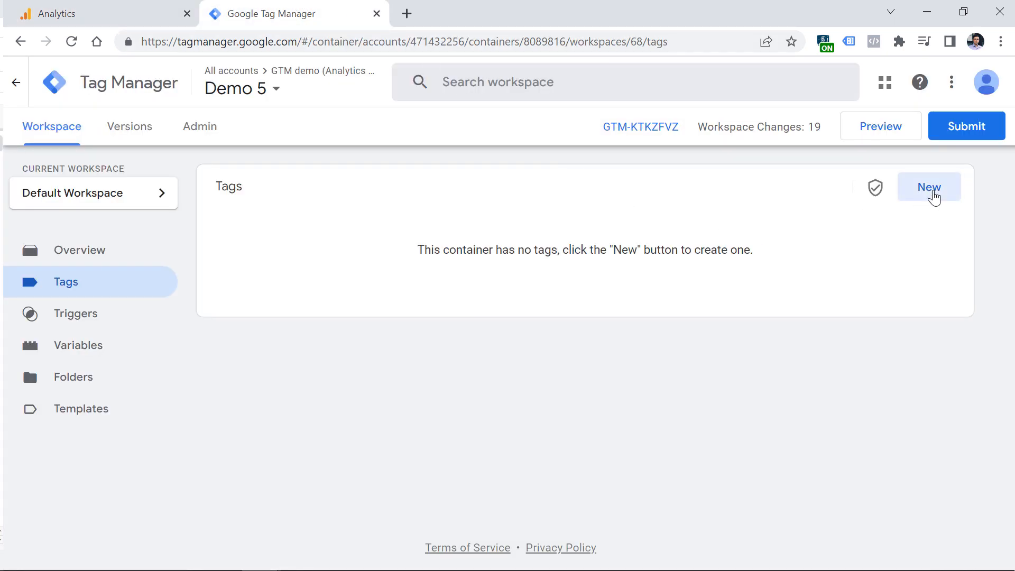
mouse_move(854, 284)
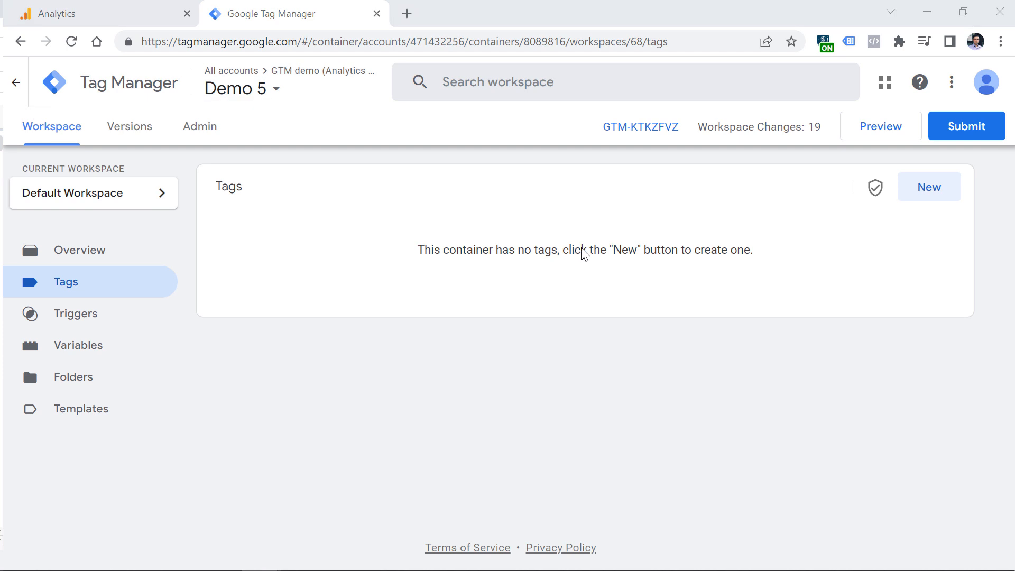
Save a 'GA4 config' tag using the copied measurement ID, firing on All Pages.
click(928, 186)
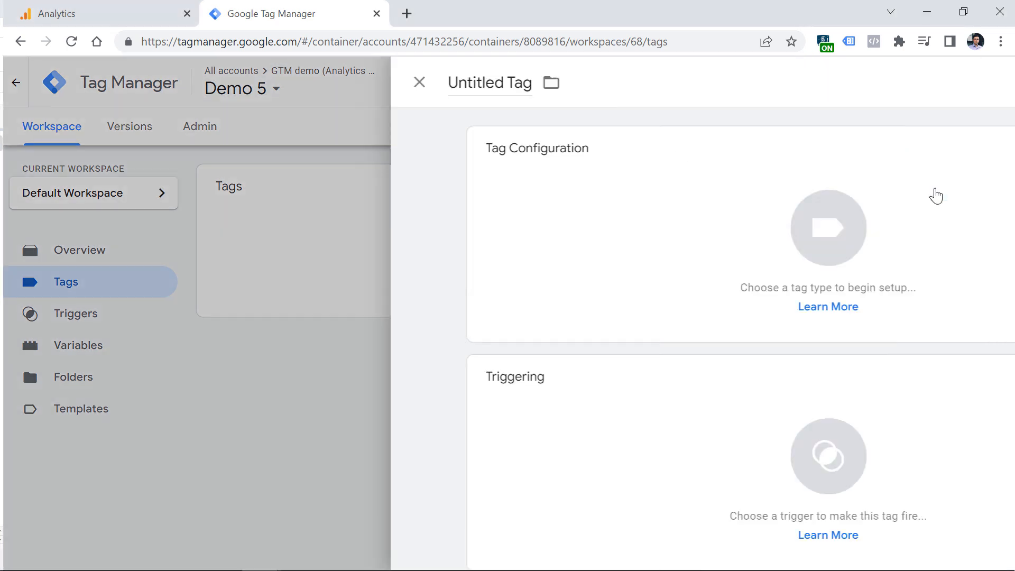
click(828, 227)
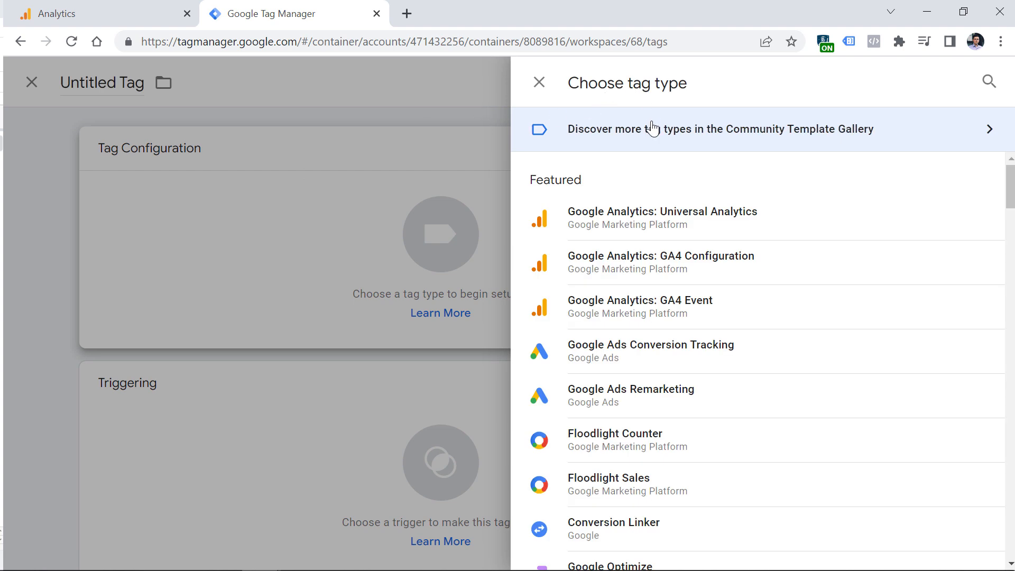
click(64, 13)
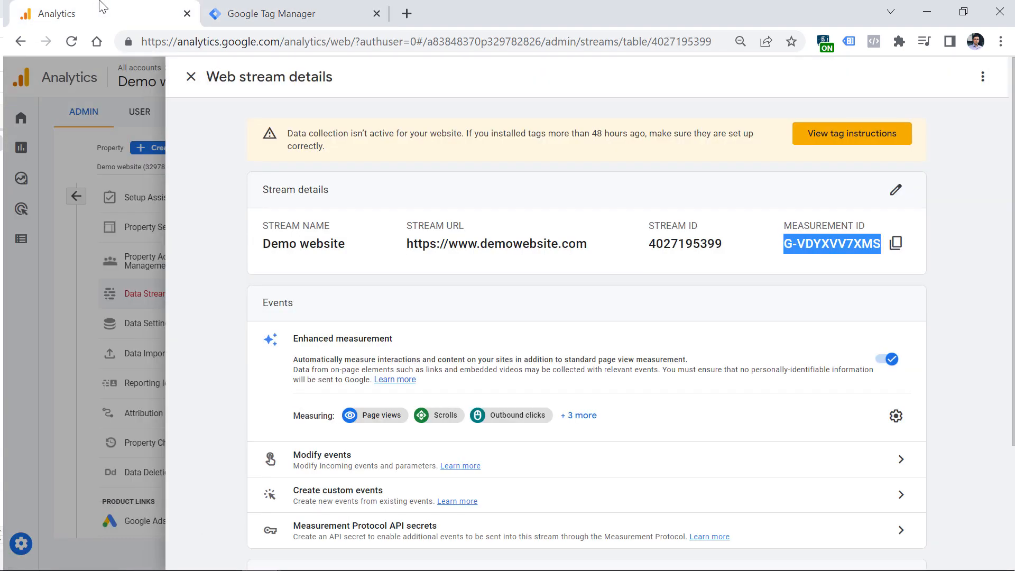
click(896, 243)
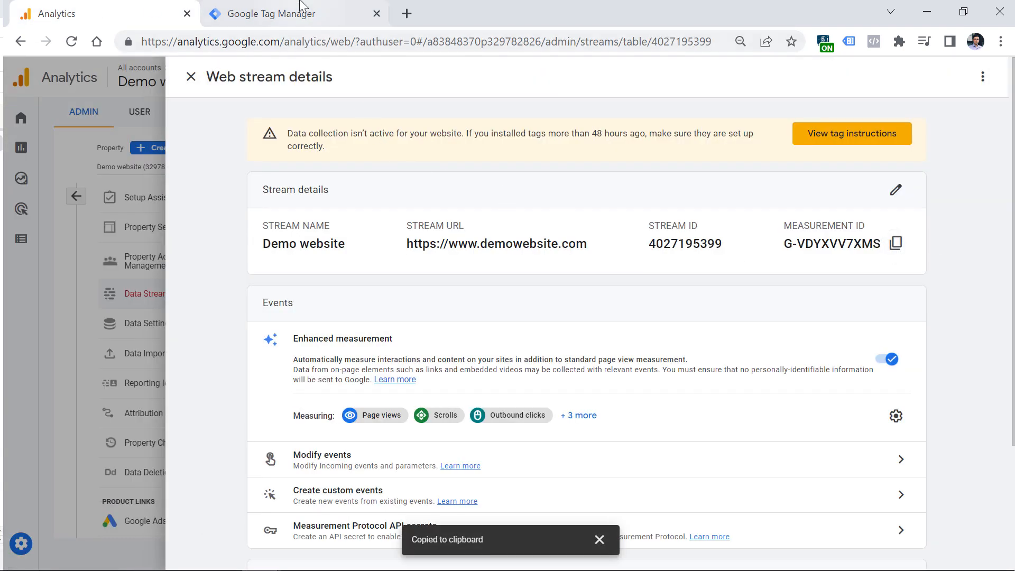
click(269, 14)
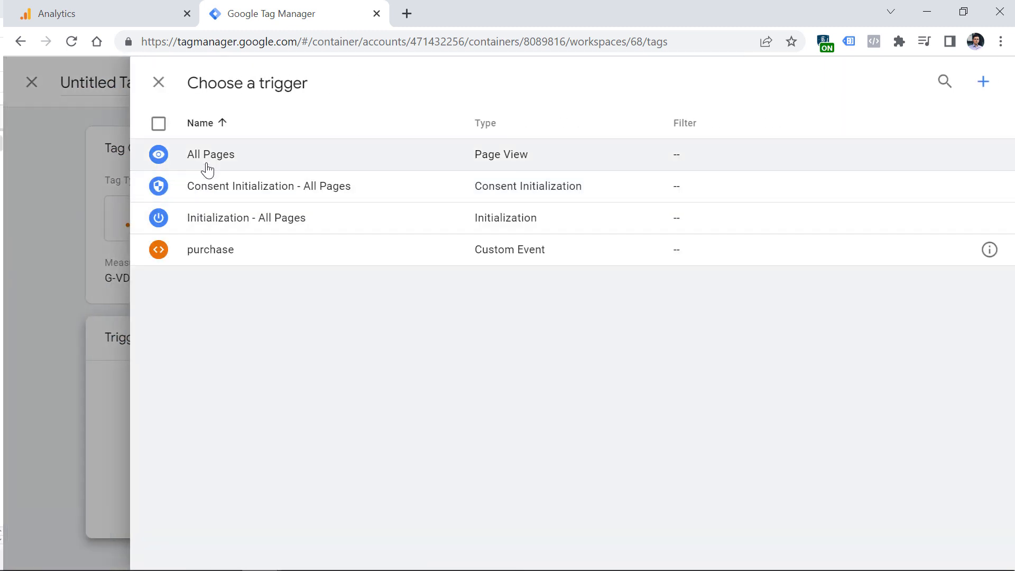
click(210, 154)
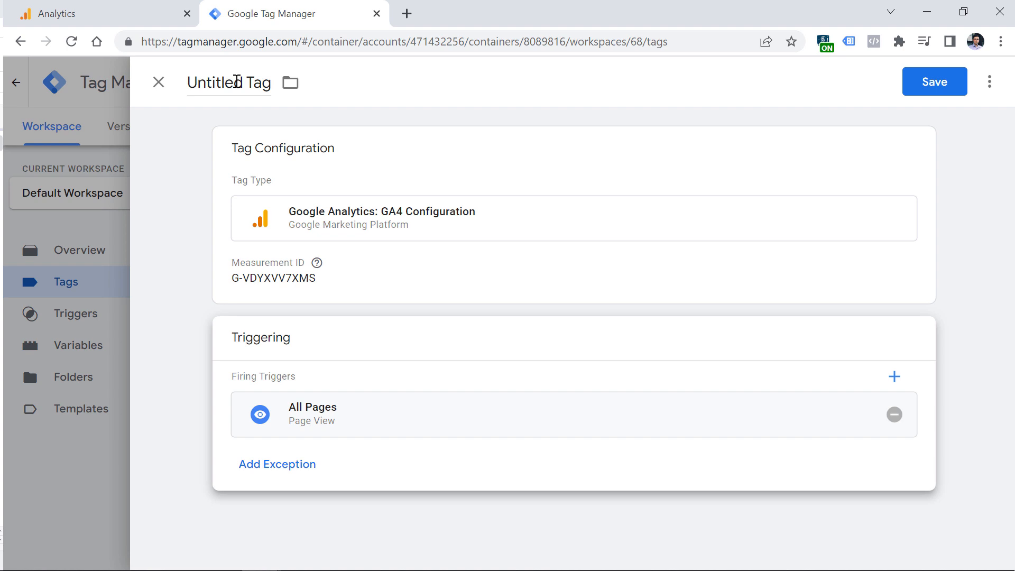
double_click(228, 82)
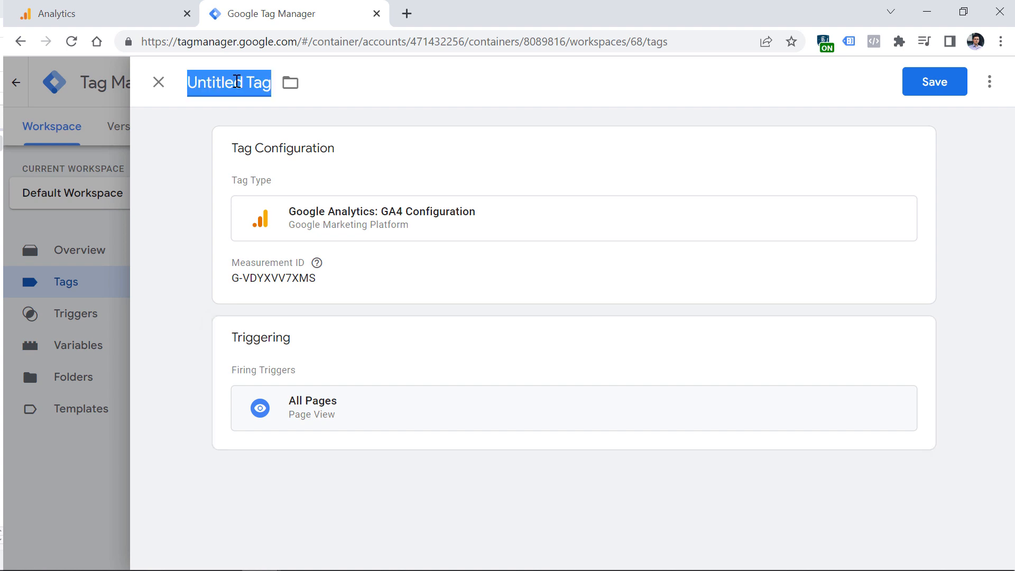
text(GA4 config)
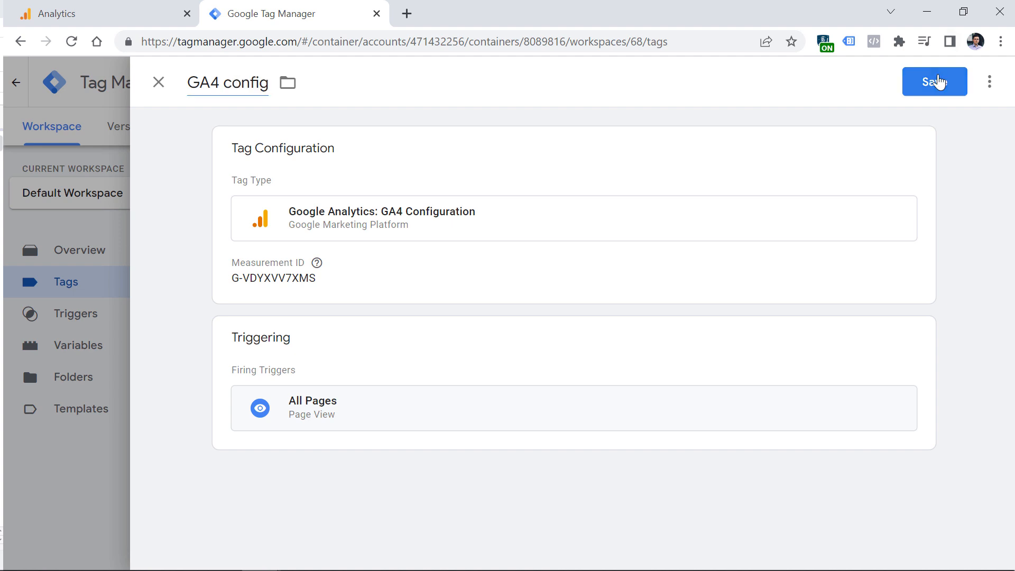
click(934, 81)
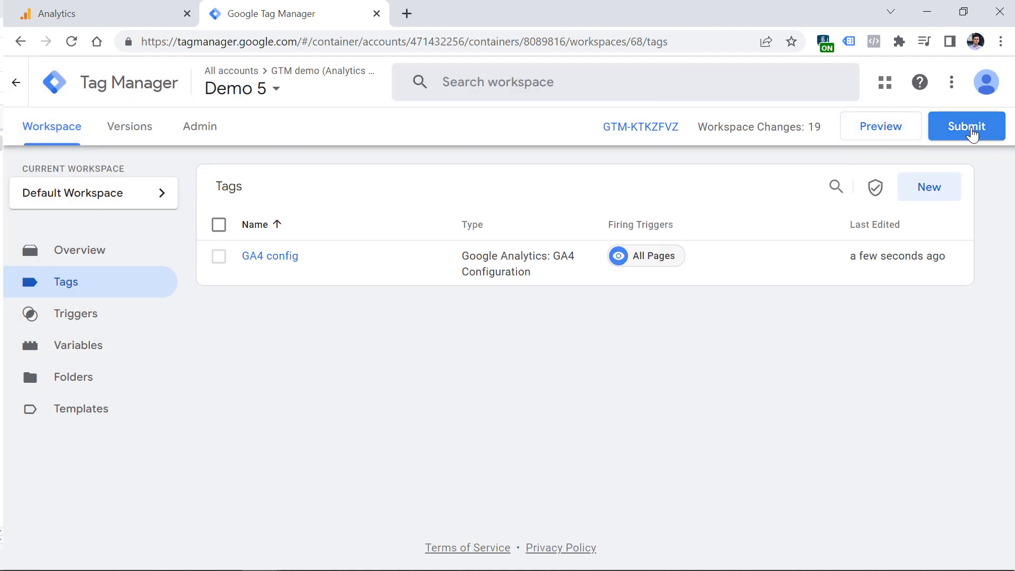
mouse_move(303, 276)
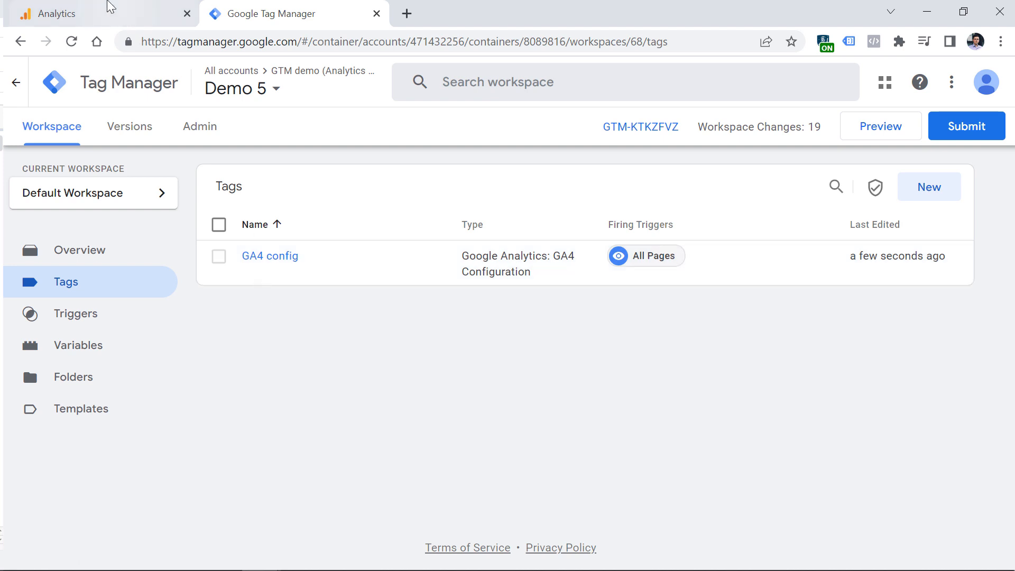
Review the Google tag's manual code snippet and website builder installation options.
click(59, 14)
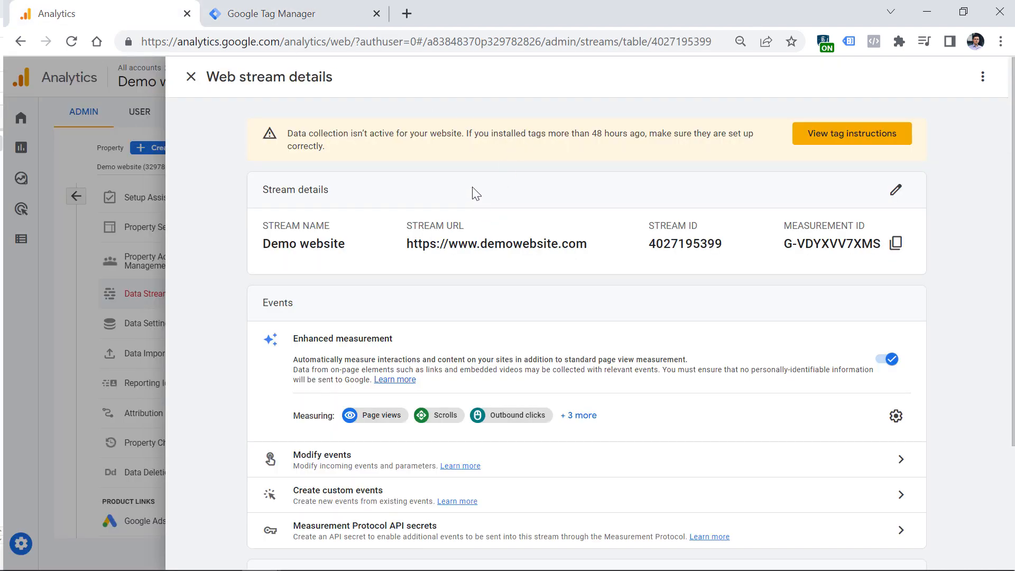
mouse_move(575, 174)
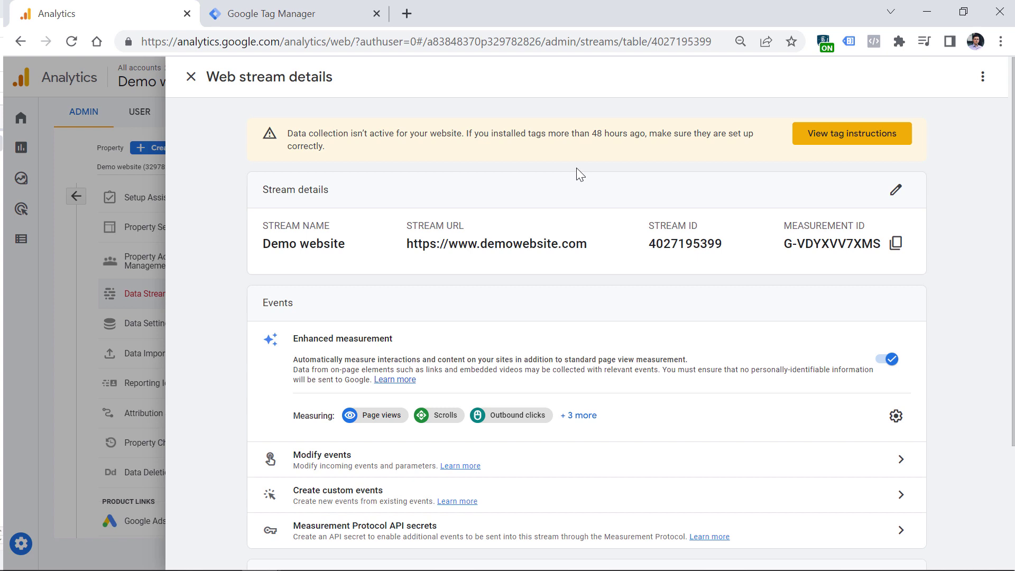
mouse_move(571, 174)
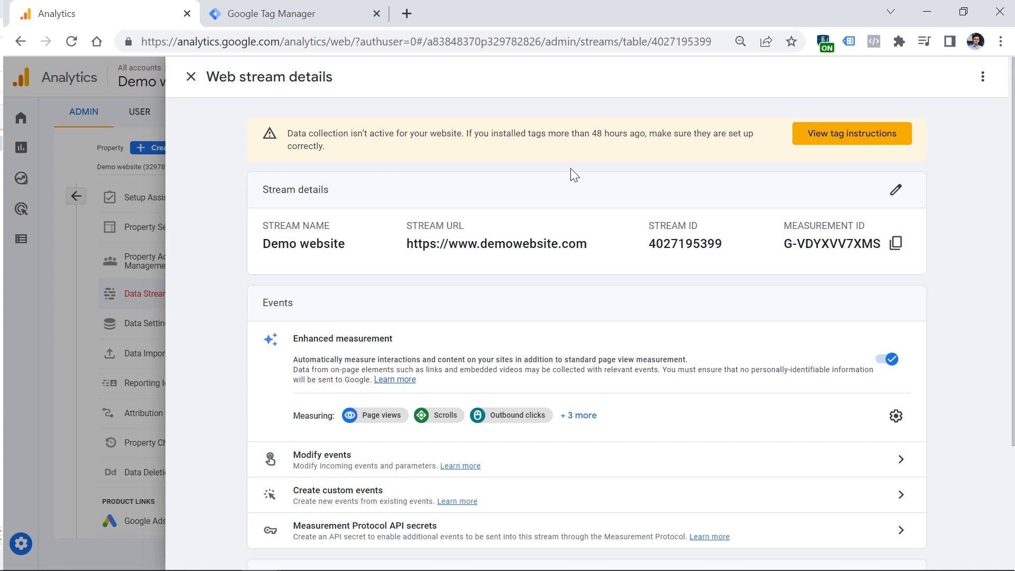
mouse_move(554, 136)
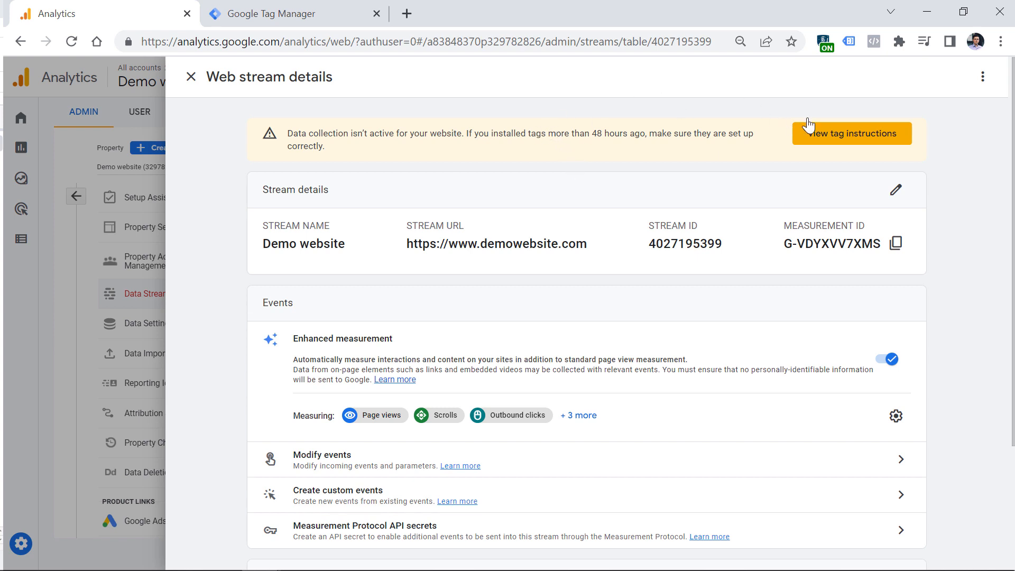
click(852, 133)
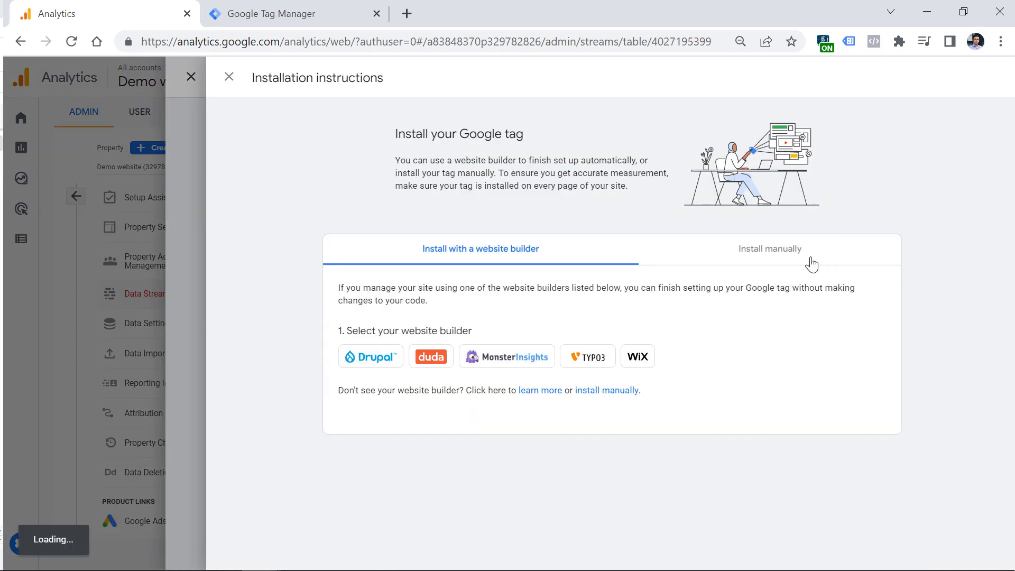
click(770, 248)
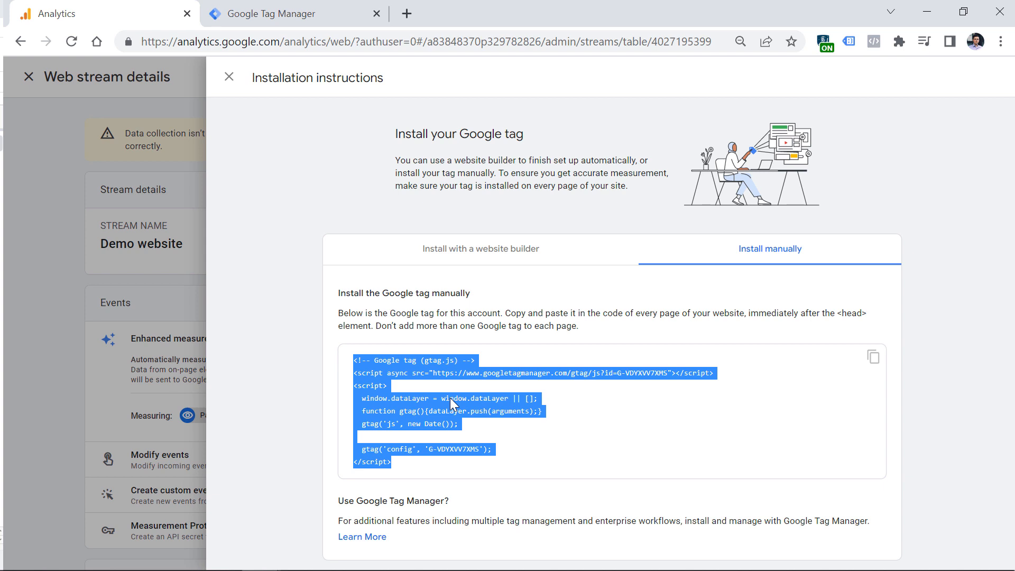
mouse_move(456, 228)
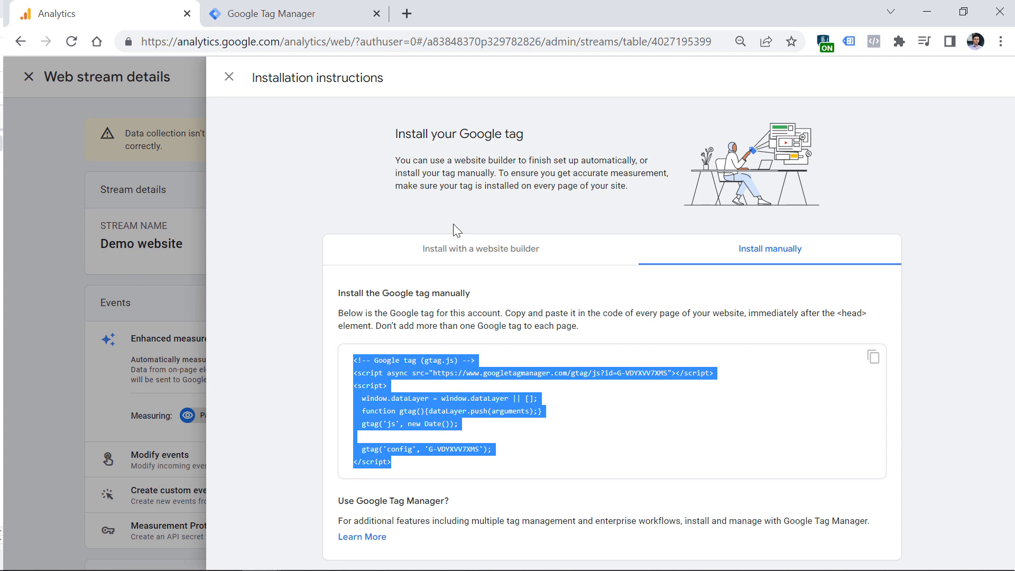
click(480, 249)
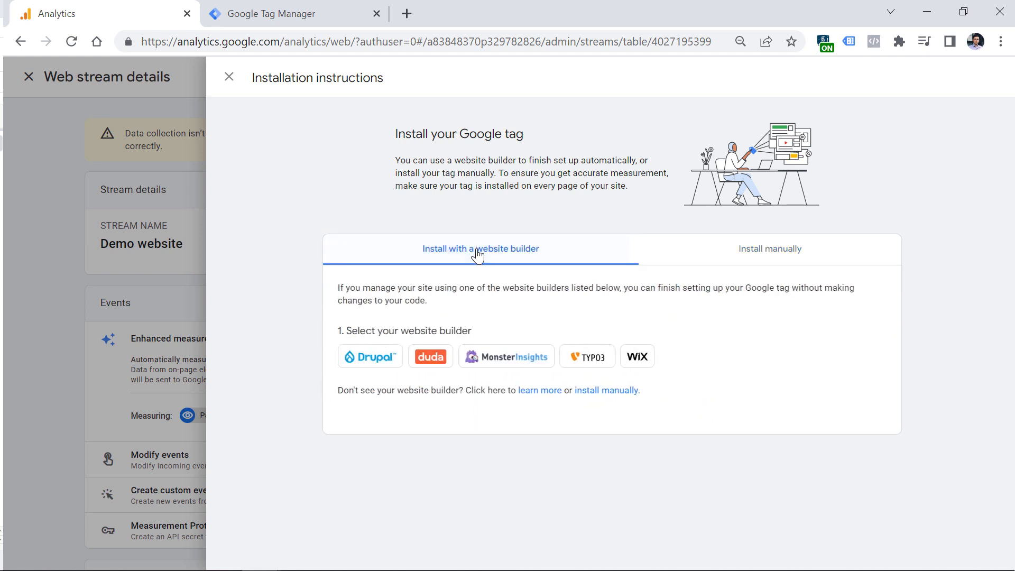
mouse_move(403, 343)
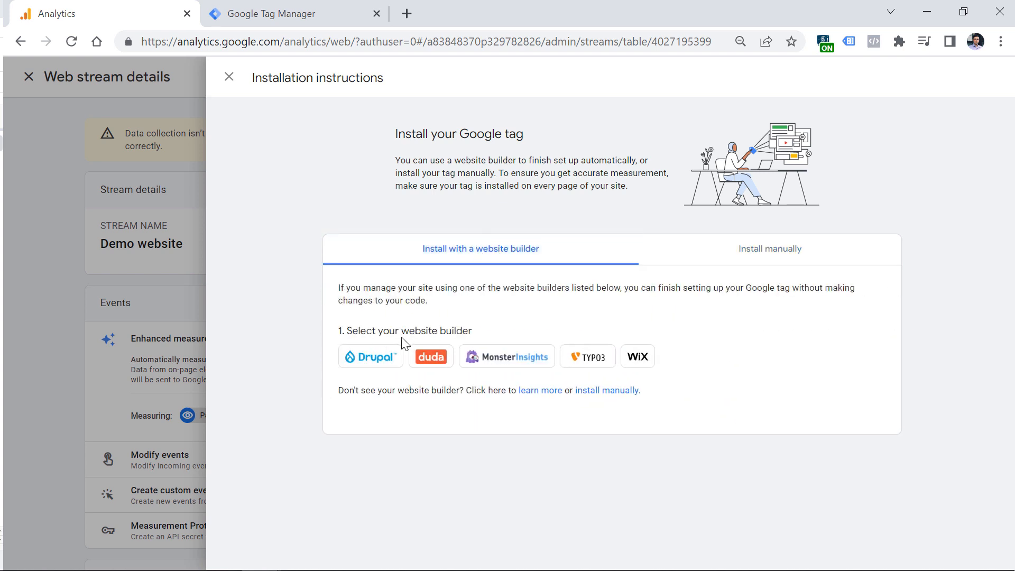
mouse_move(652, 366)
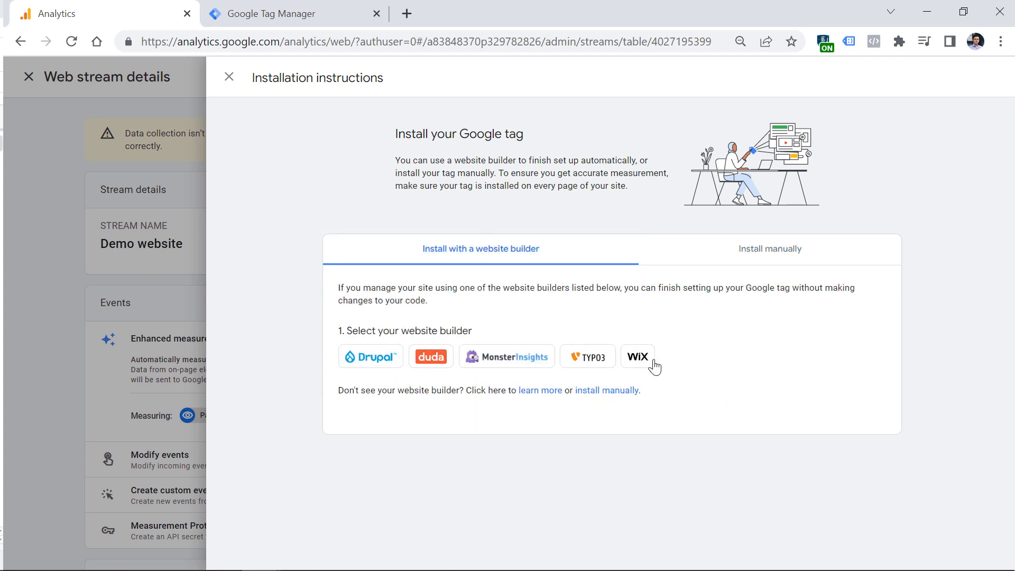
click(228, 77)
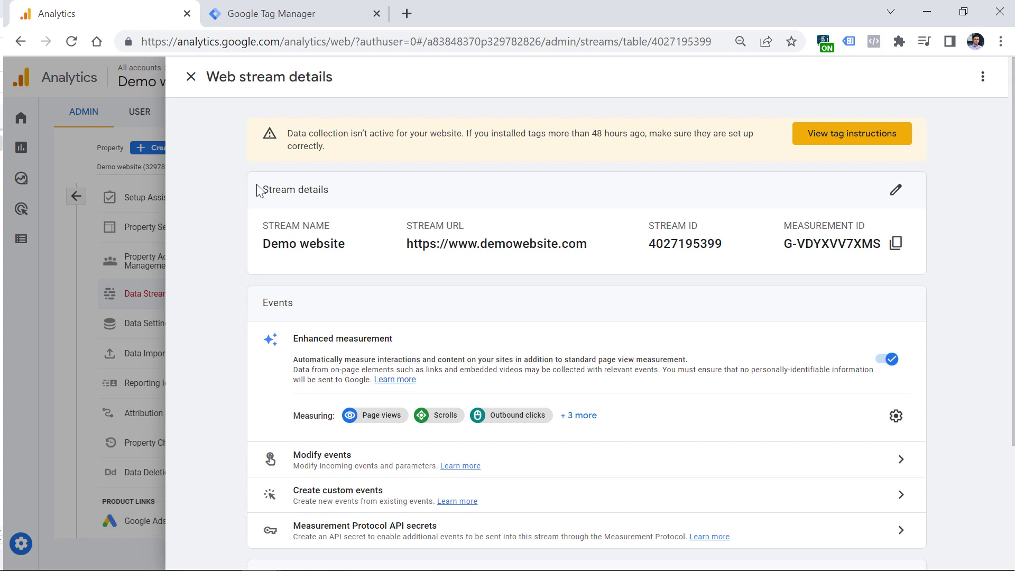
mouse_move(419, 168)
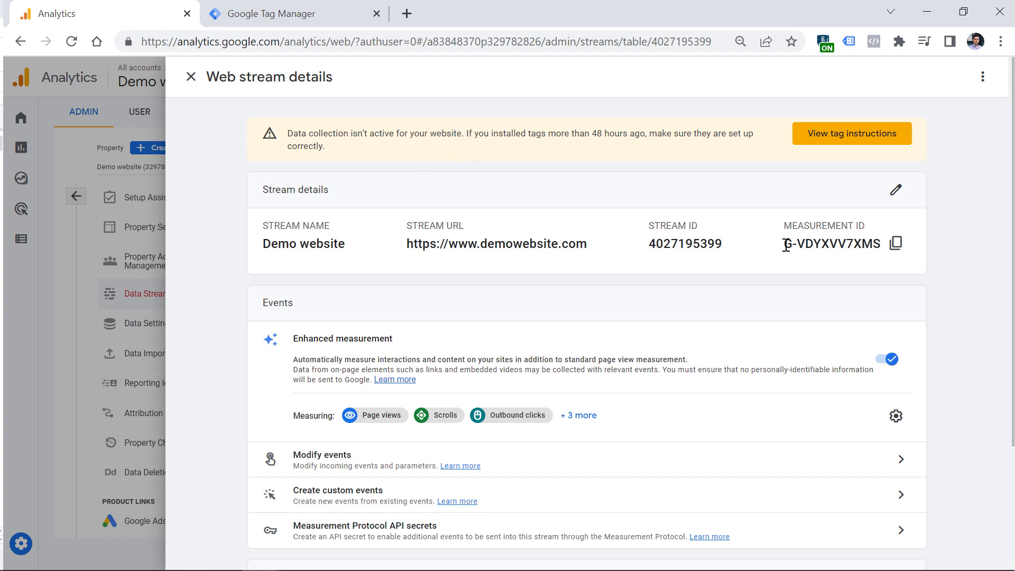
Select the Demo website measurement ID and close the web stream details.
double_click(831, 243)
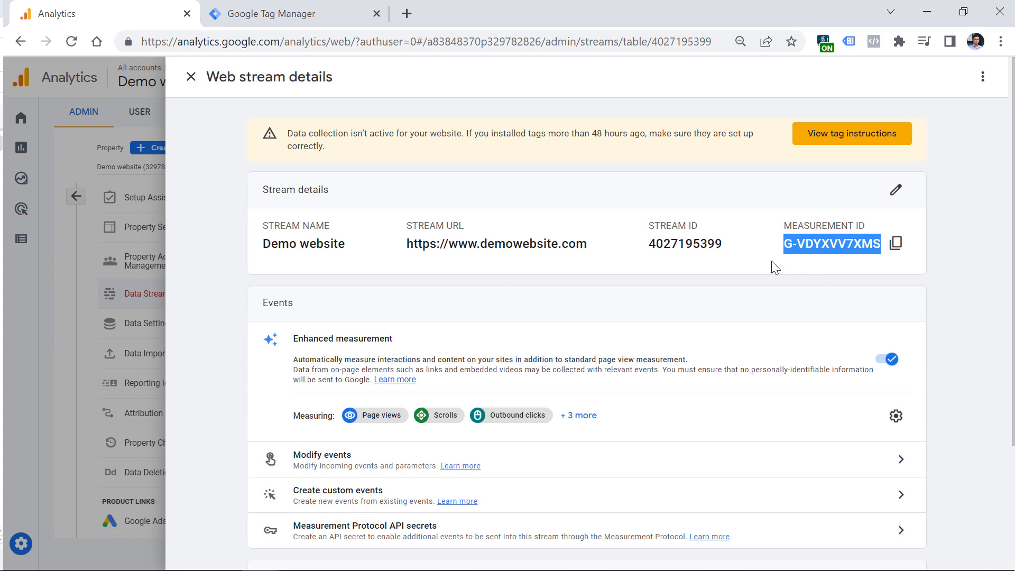
mouse_move(788, 243)
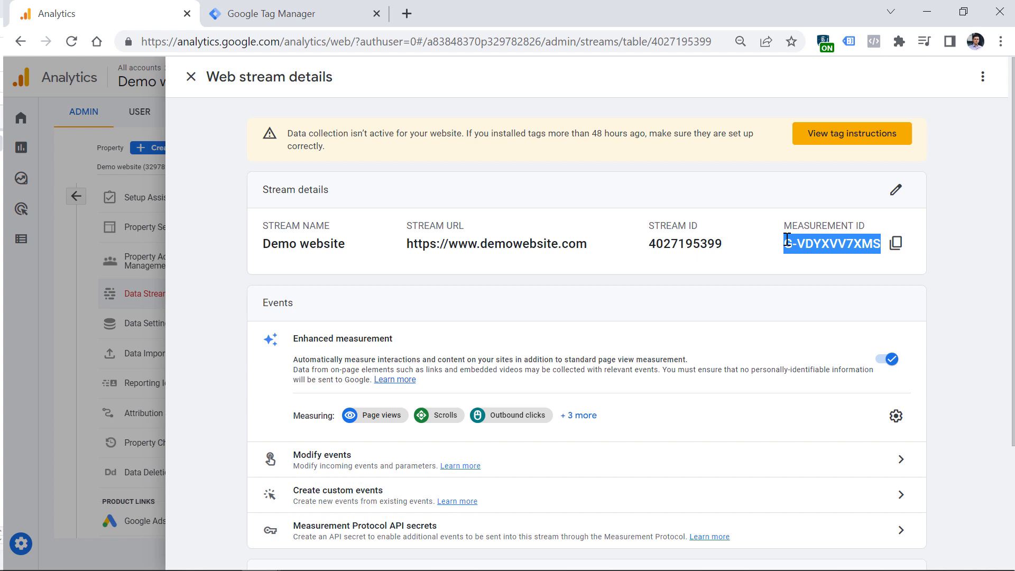
click(191, 77)
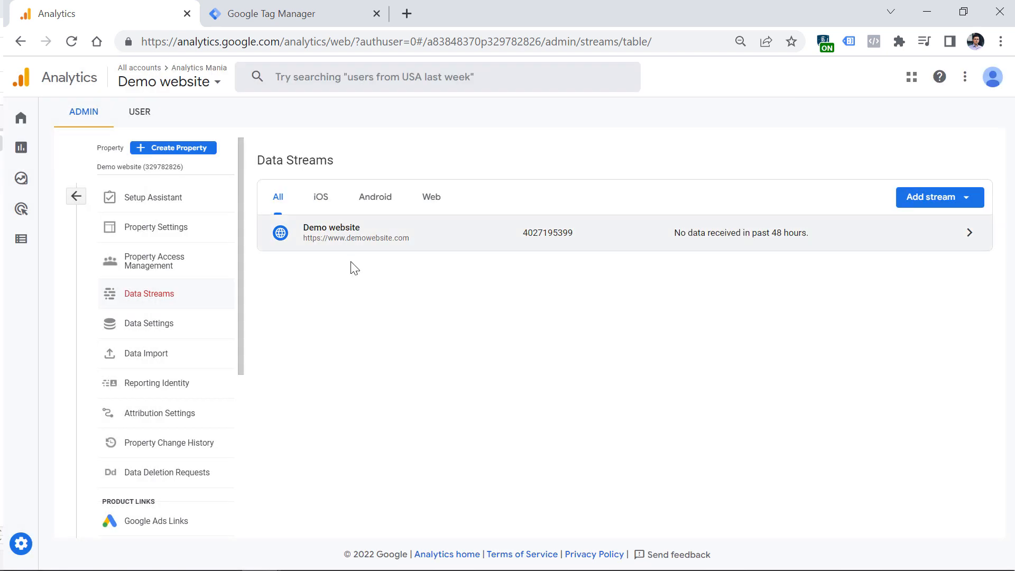
mouse_move(348, 267)
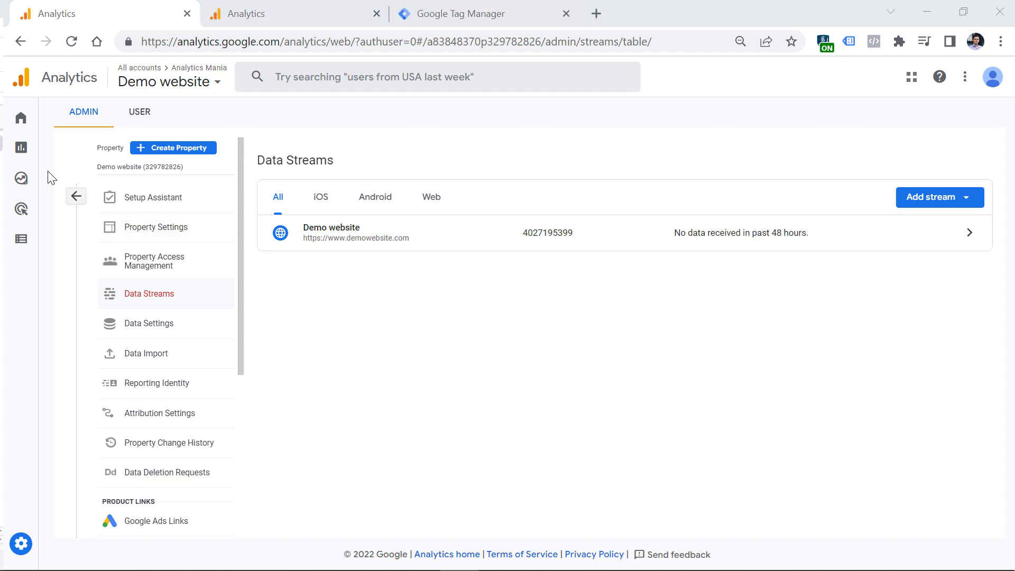
Open the Realtime report showing 169 users in the last 30 minutes.
click(21, 148)
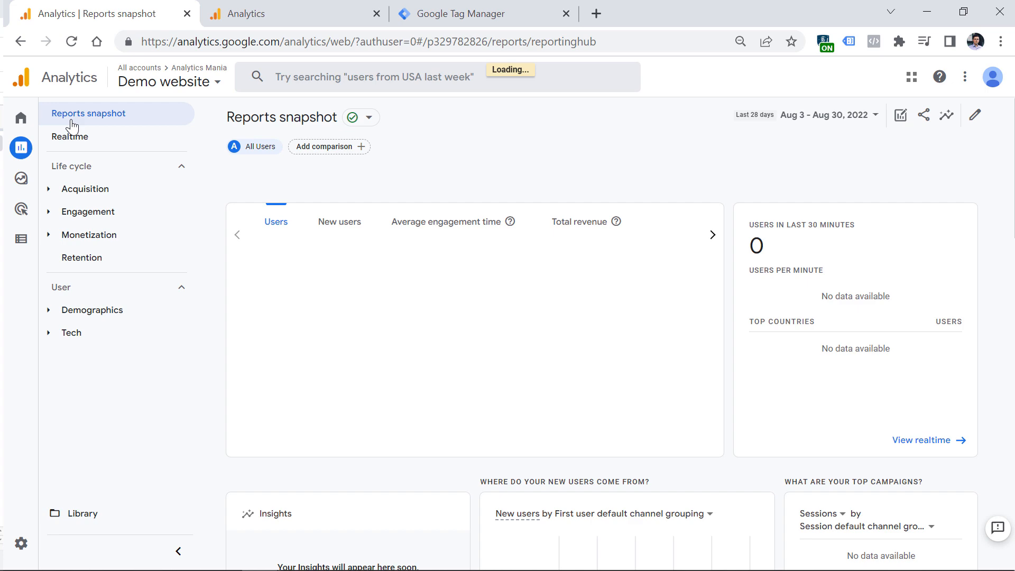
click(70, 137)
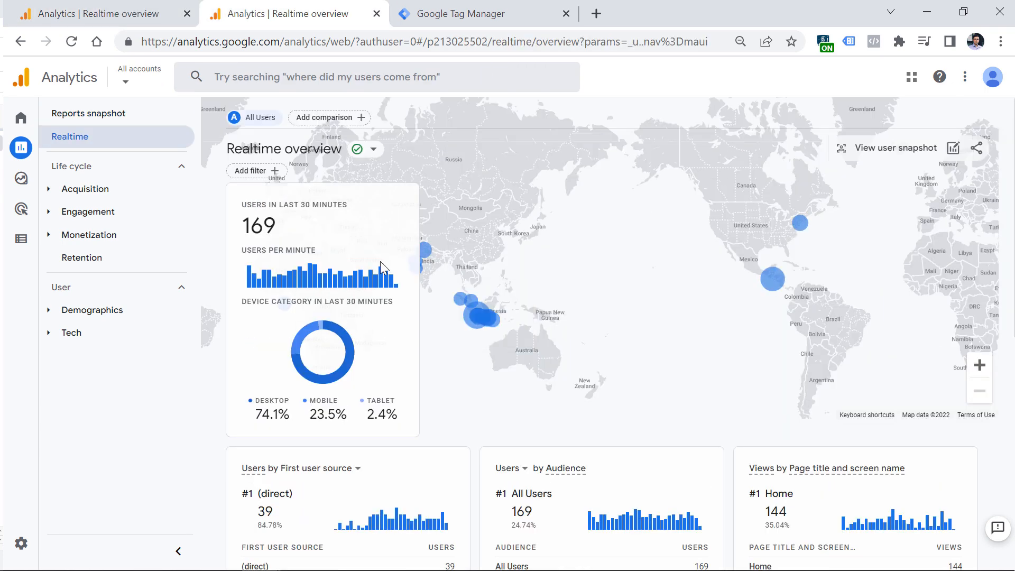
mouse_move(324, 287)
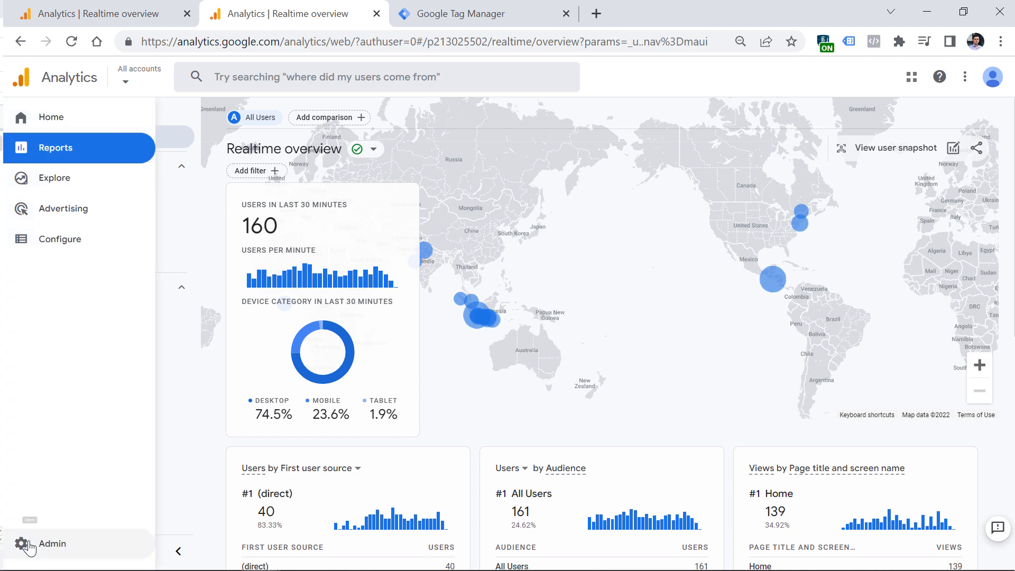
mouse_move(55, 550)
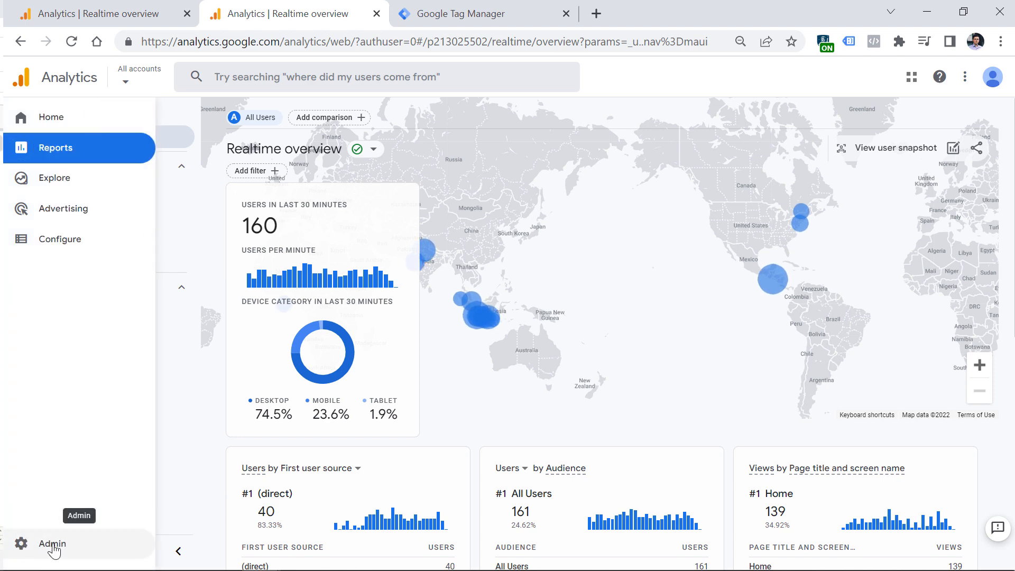
Review Demo website's event data retention choices, leaving it at 2 months.
click(52, 543)
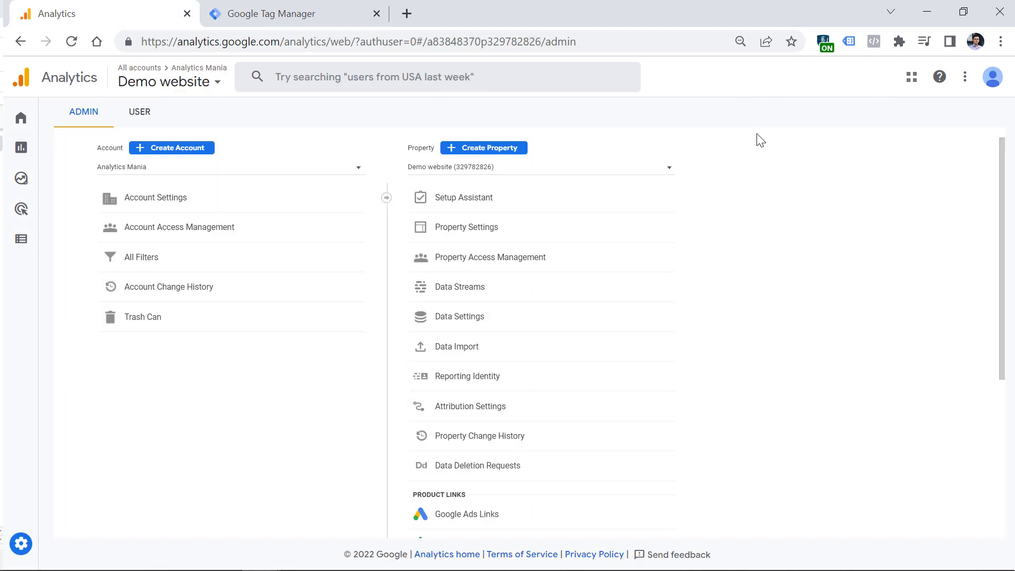
mouse_move(456, 321)
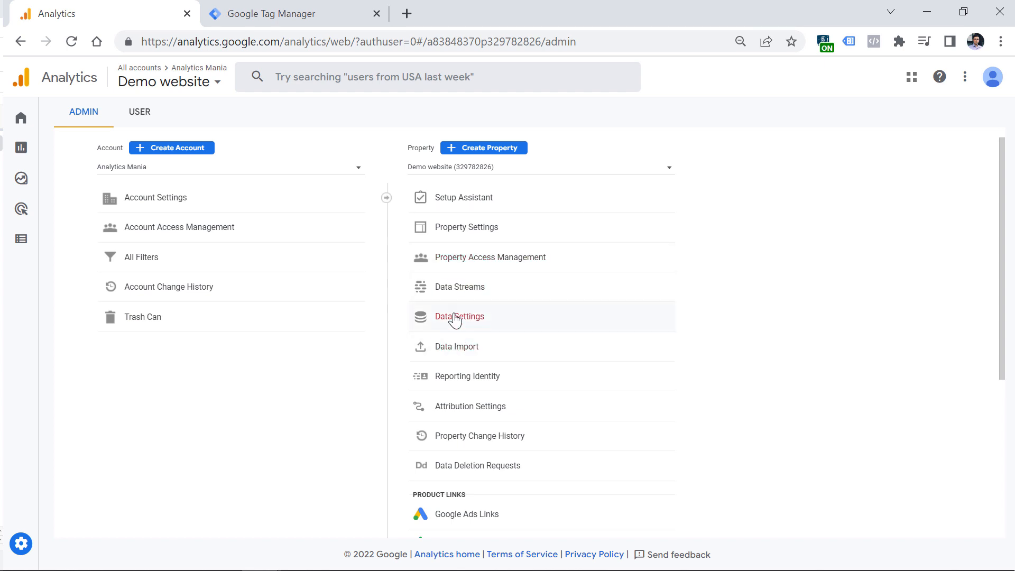
click(458, 316)
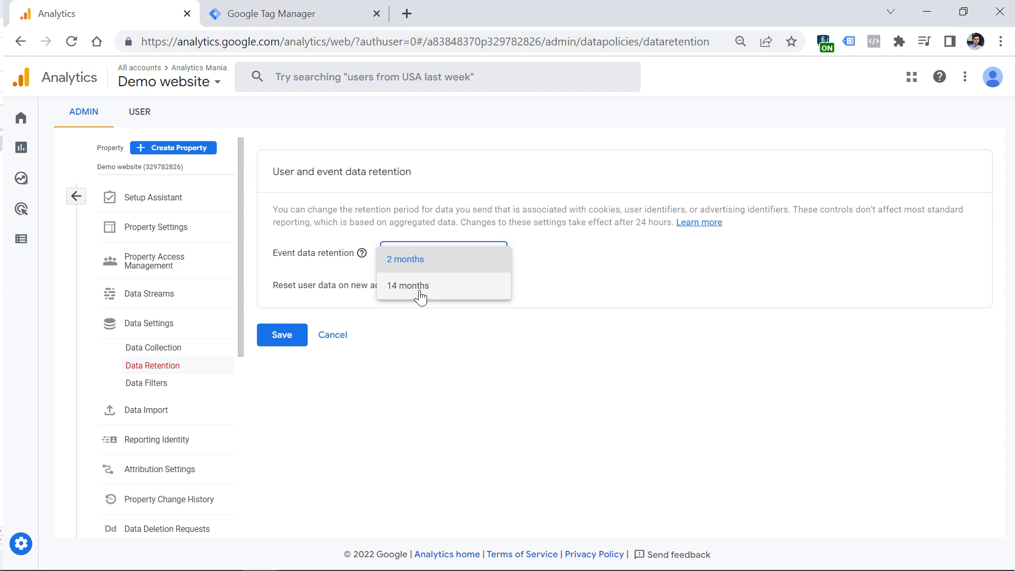
click(407, 285)
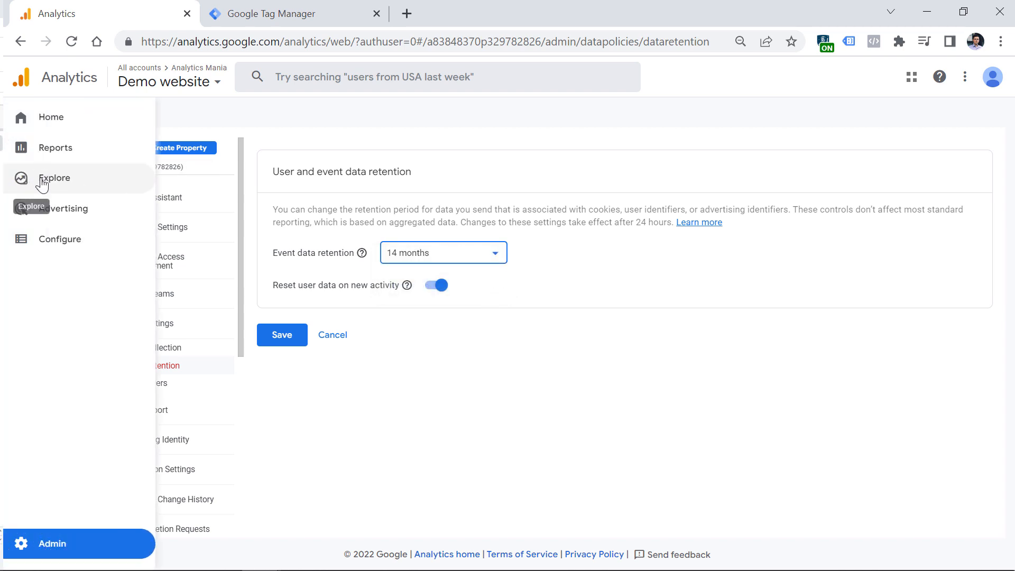
mouse_move(31, 185)
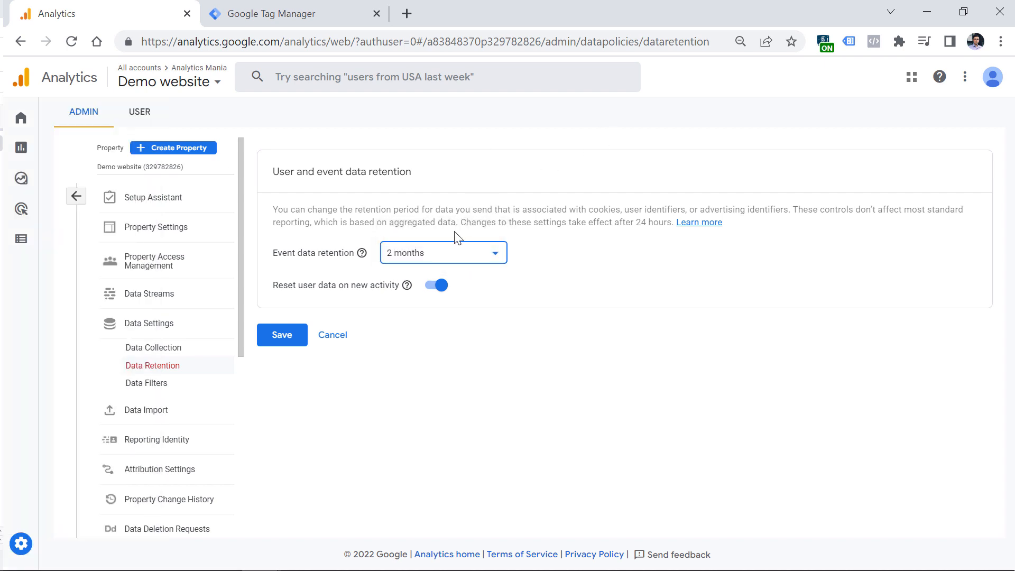
mouse_move(447, 232)
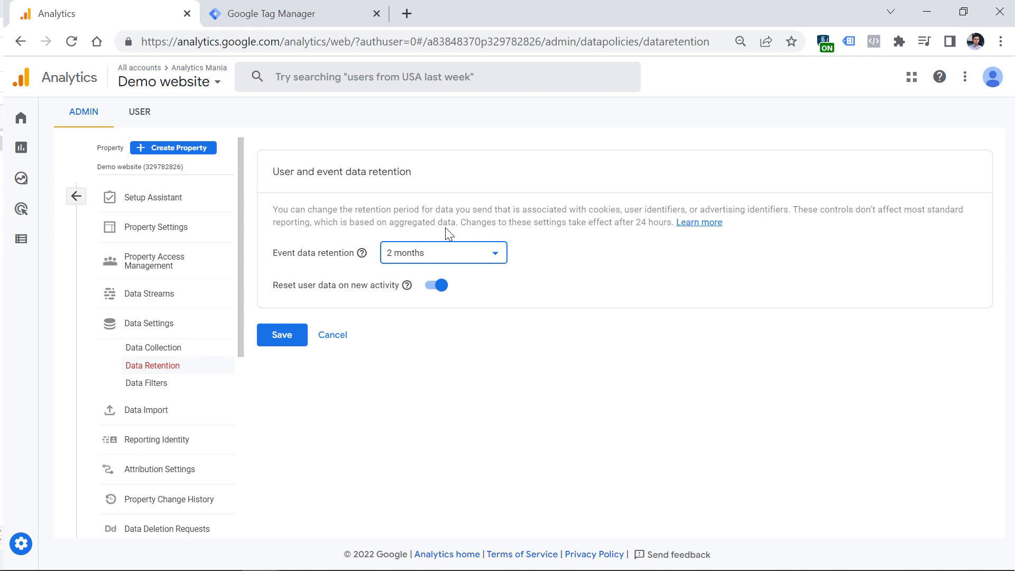
click(443, 252)
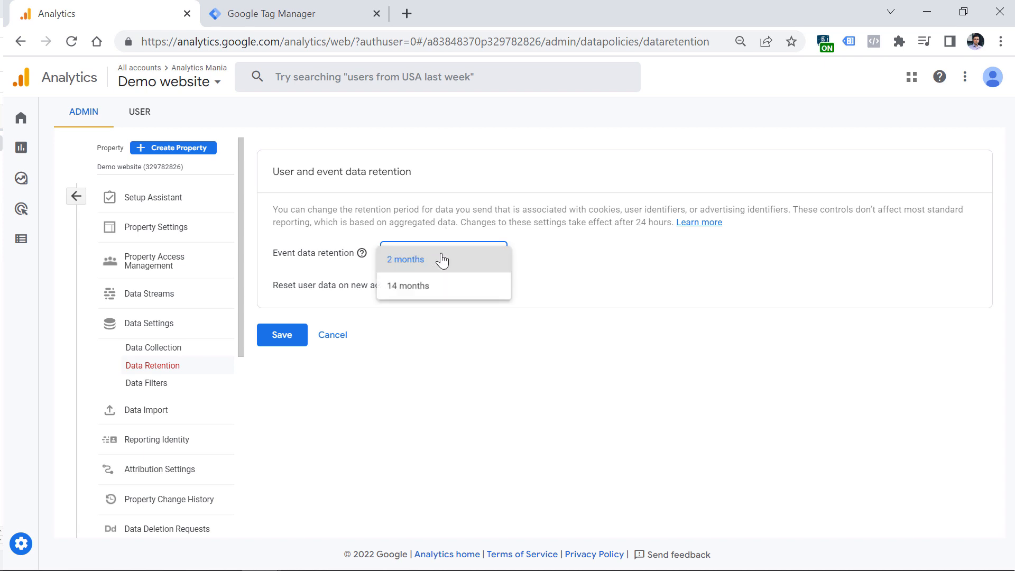
click(408, 285)
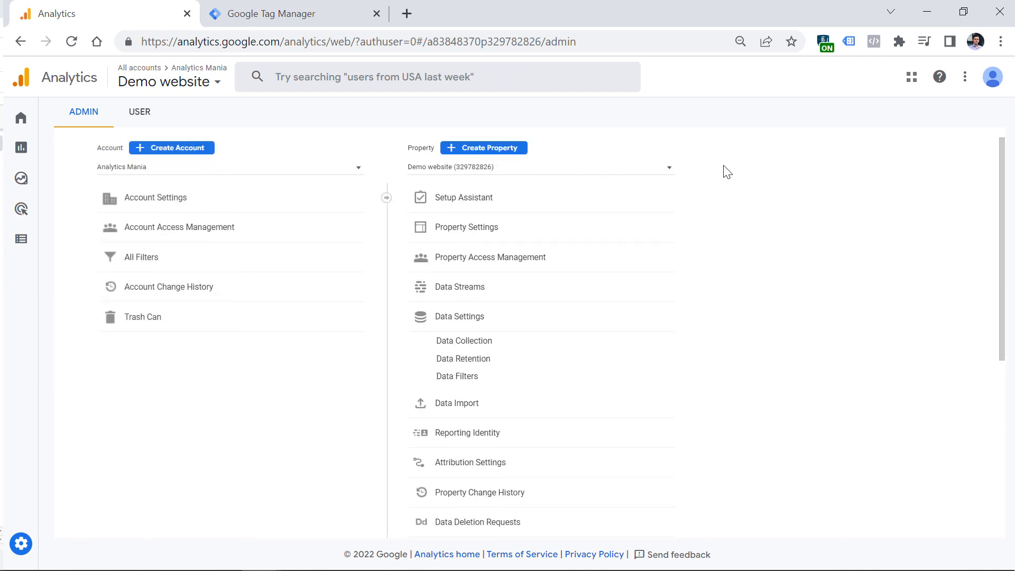
mouse_move(690, 161)
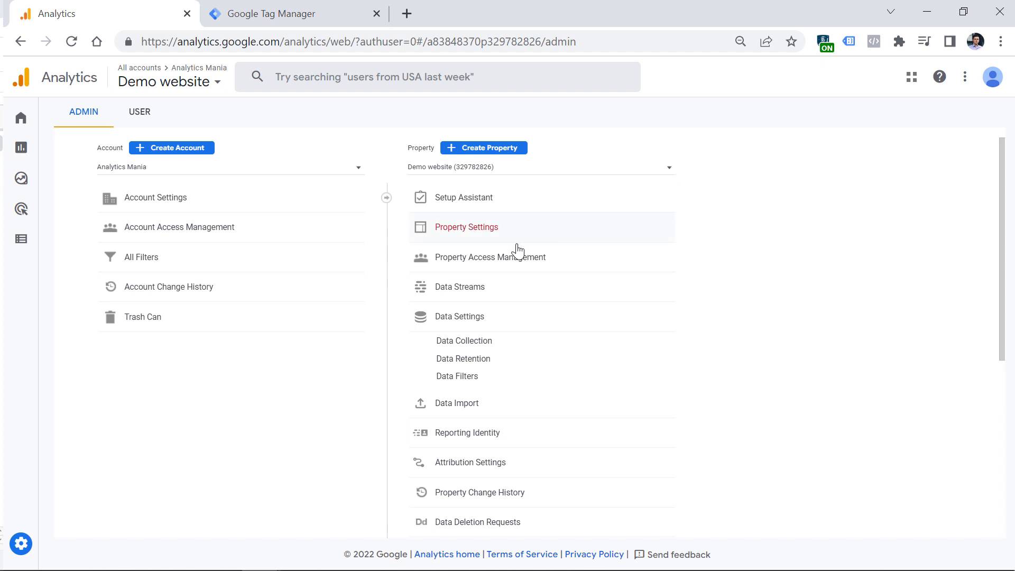
Navigate to the Demo website stream's Google tag 'Configure your domains' page.
click(459, 286)
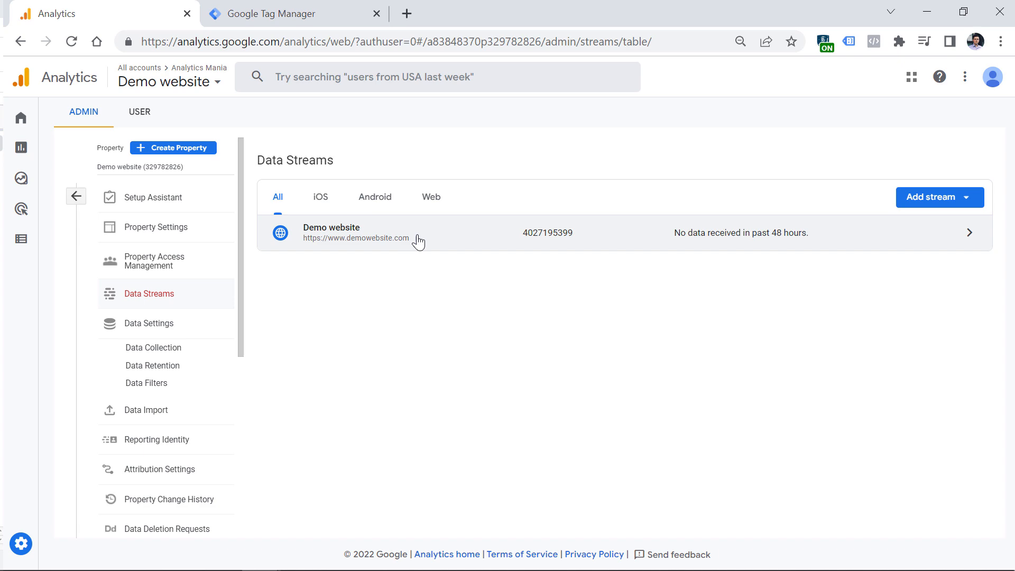
click(331, 232)
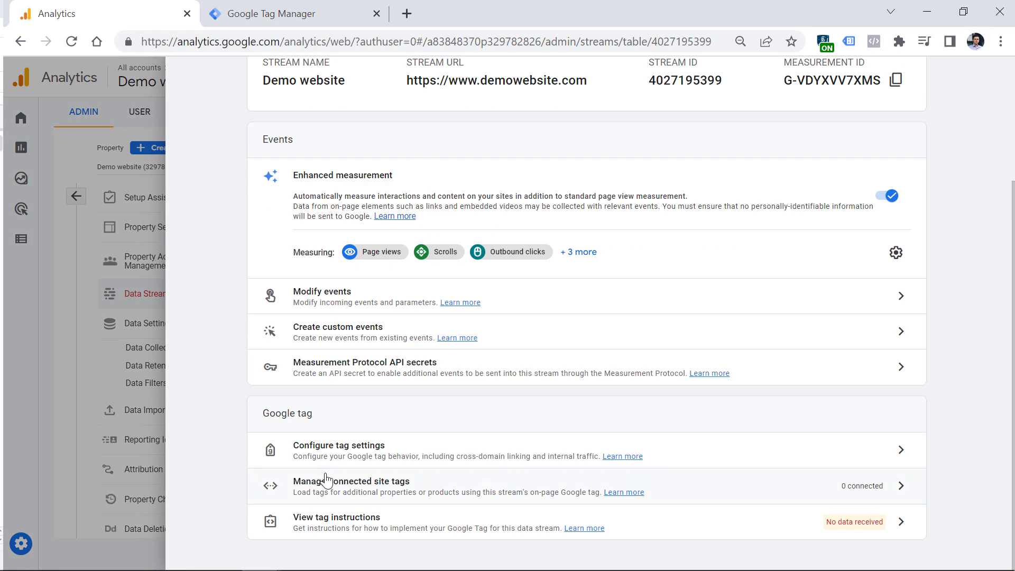
click(339, 445)
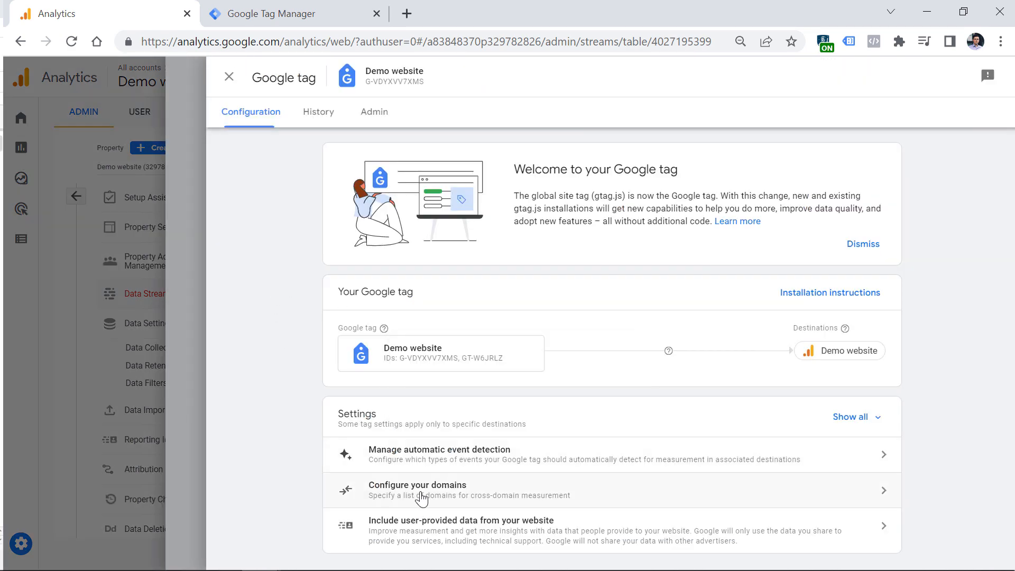
click(417, 490)
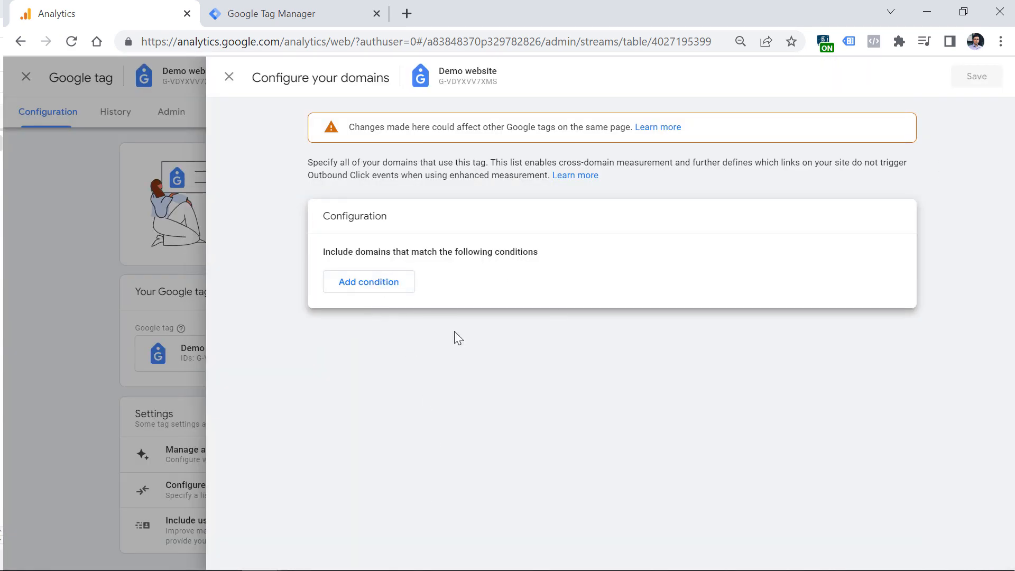
mouse_move(517, 326)
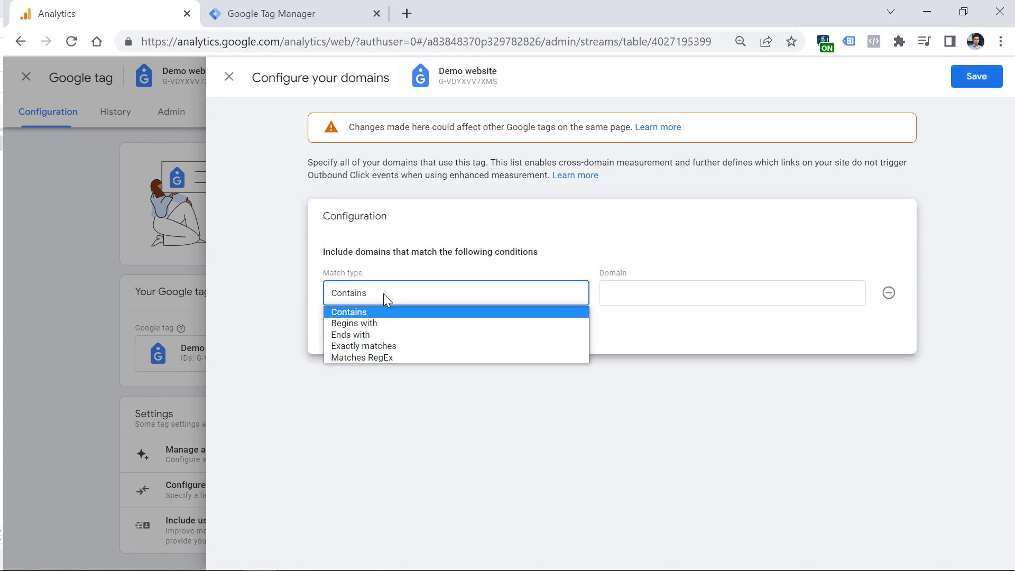
Enter domain conditions domain1.com and anotherwebsite.com, then exit to the Google tag settings.
click(732, 292)
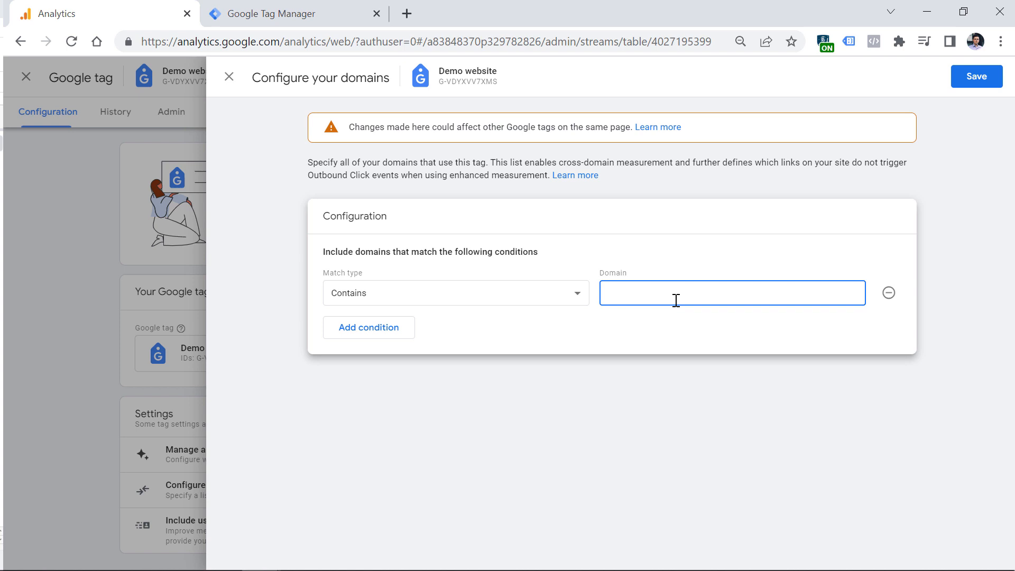
text(domain1.com)
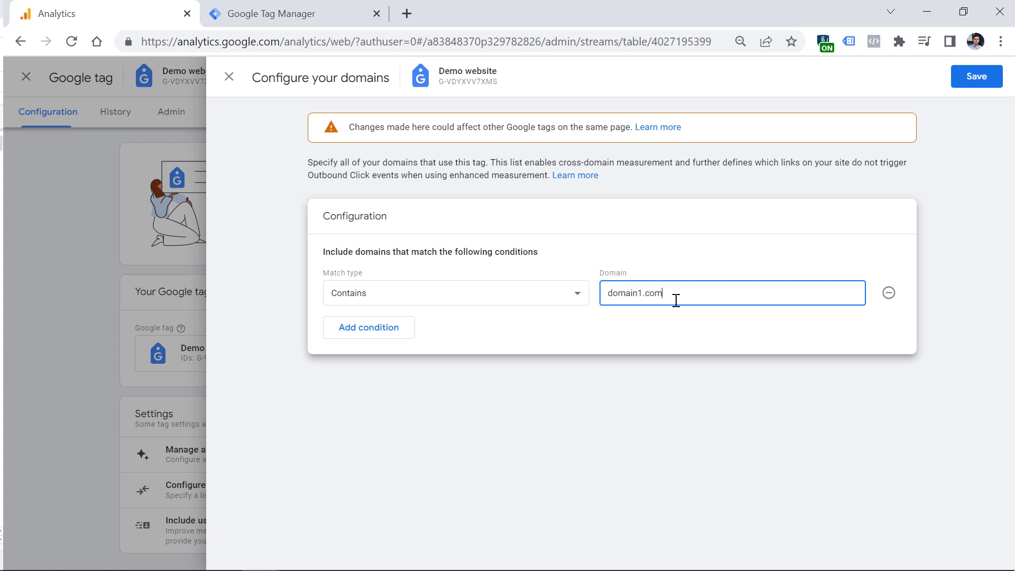
click(368, 327)
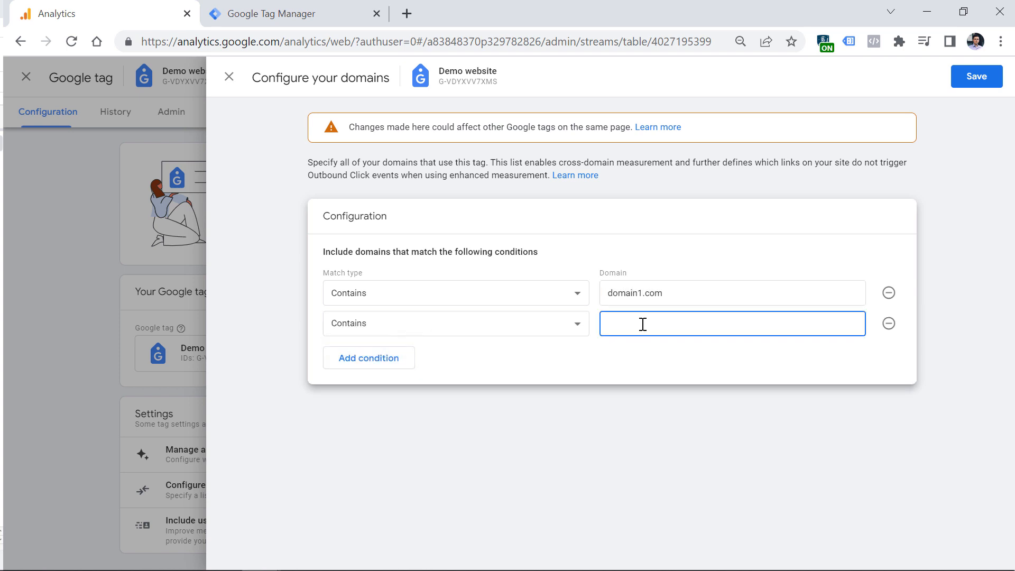
text(anotherwebsite.com)
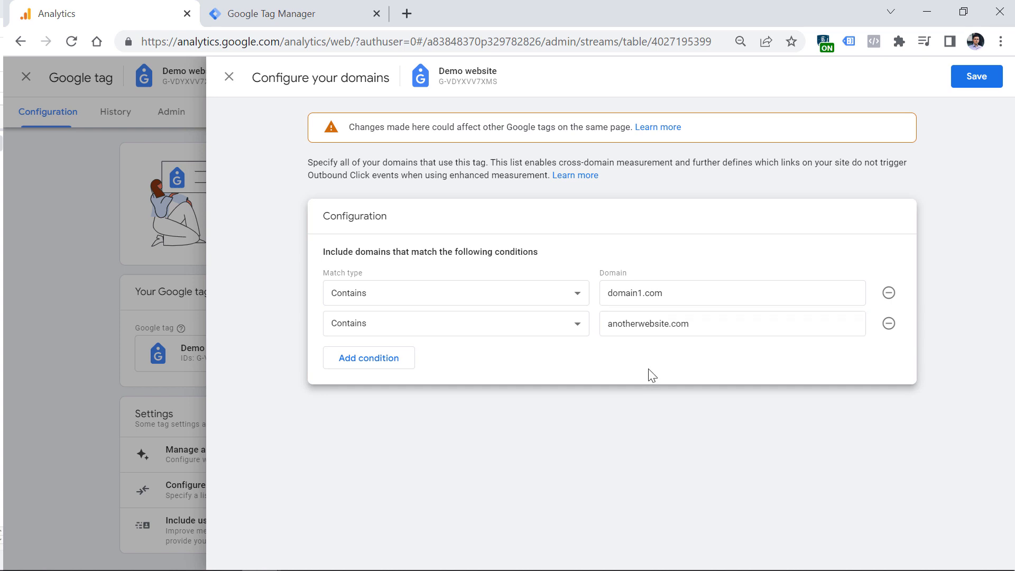
mouse_move(623, 262)
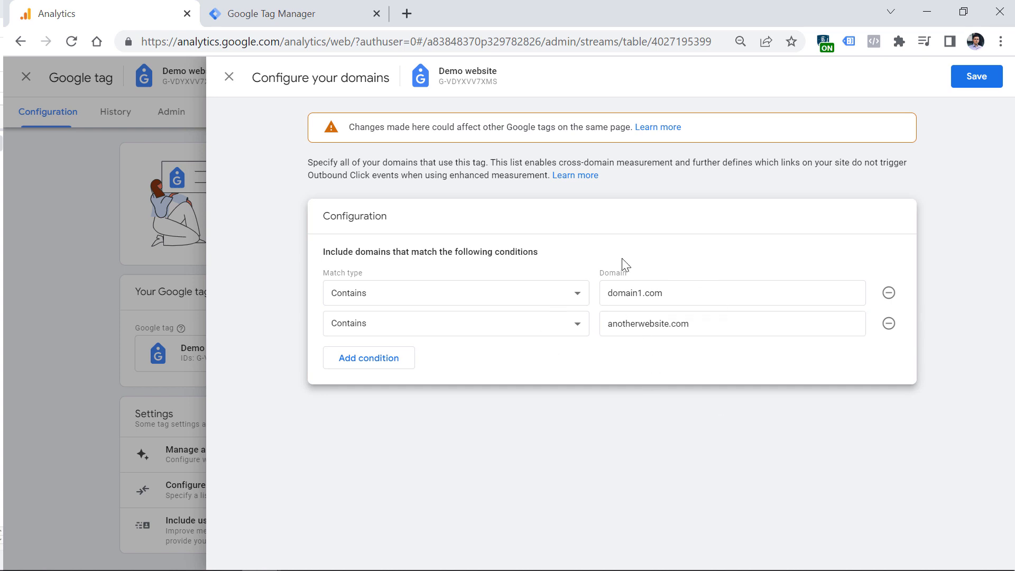
mouse_move(598, 391)
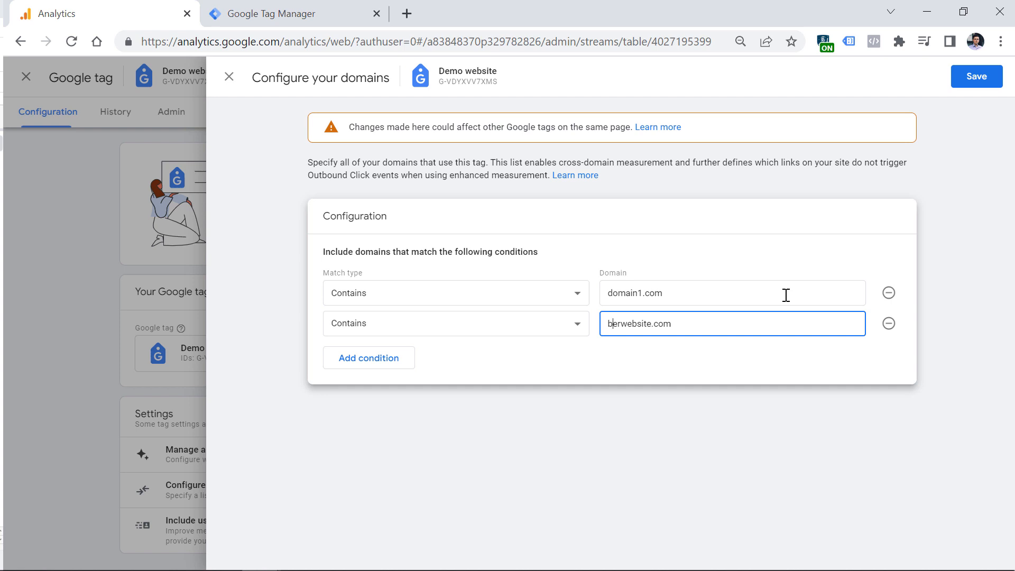
text(blog.anotherwebsite.com)
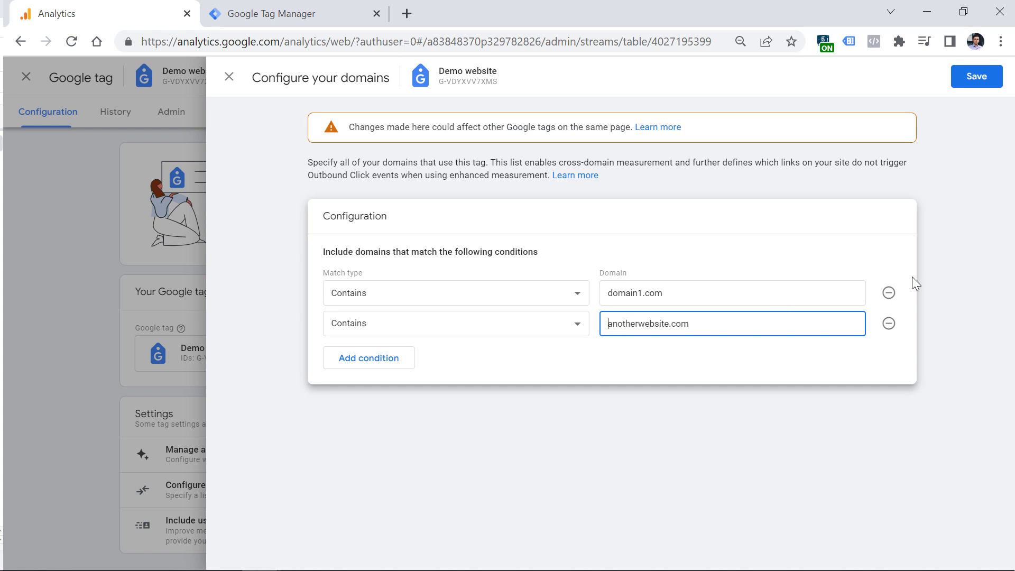
mouse_move(692, 370)
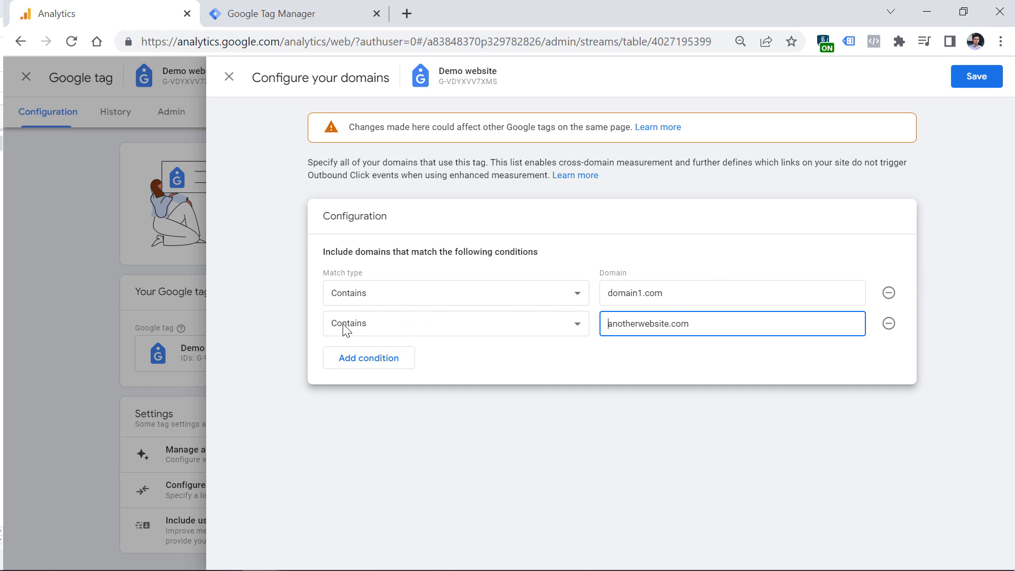
mouse_move(865, 117)
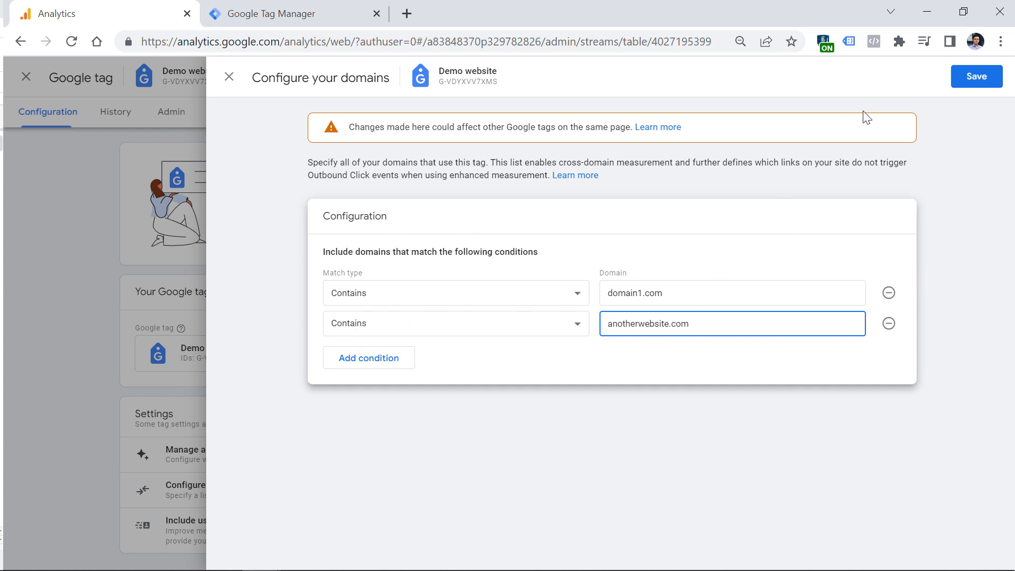
click(976, 76)
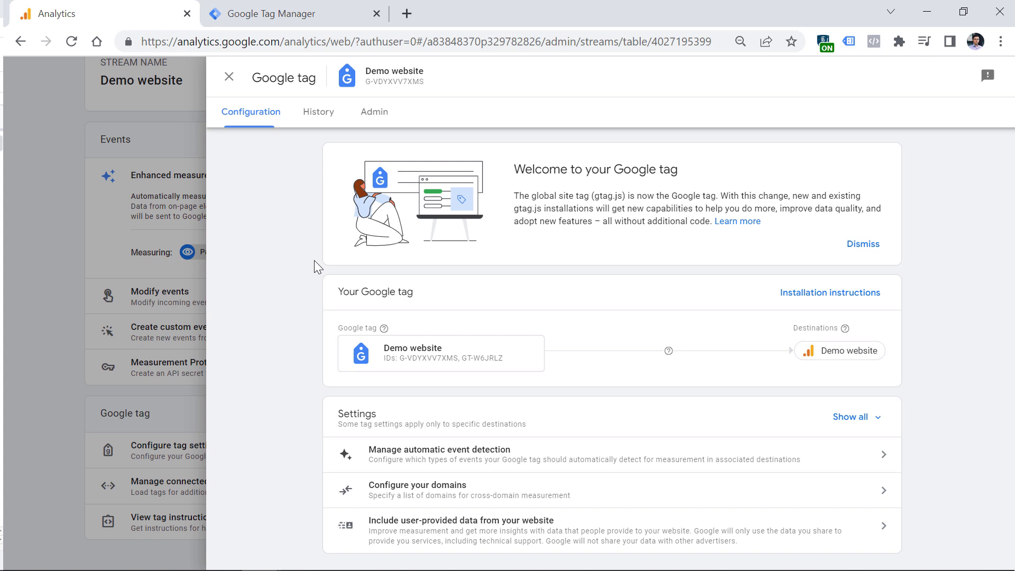
mouse_move(305, 230)
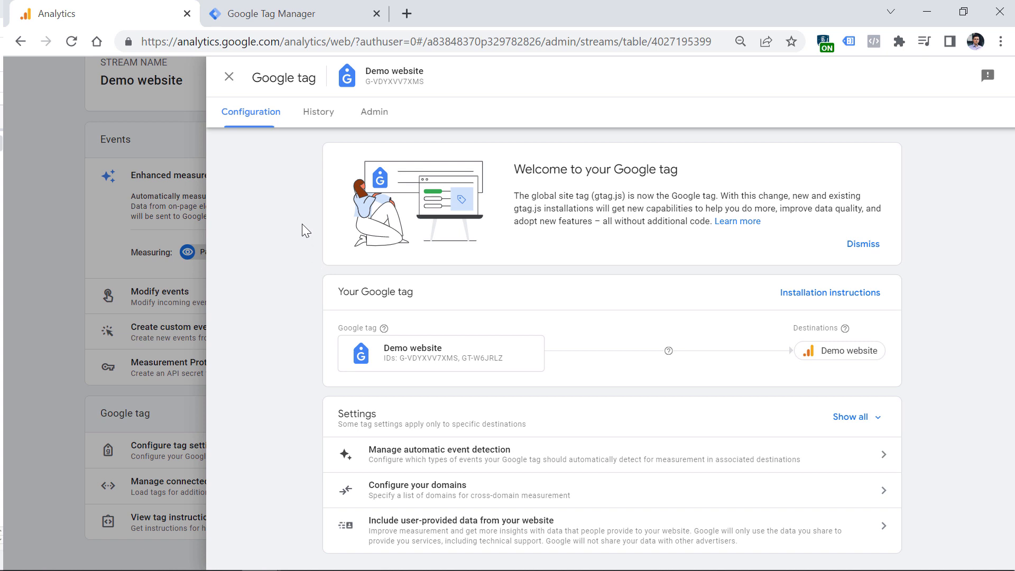
mouse_move(818, 428)
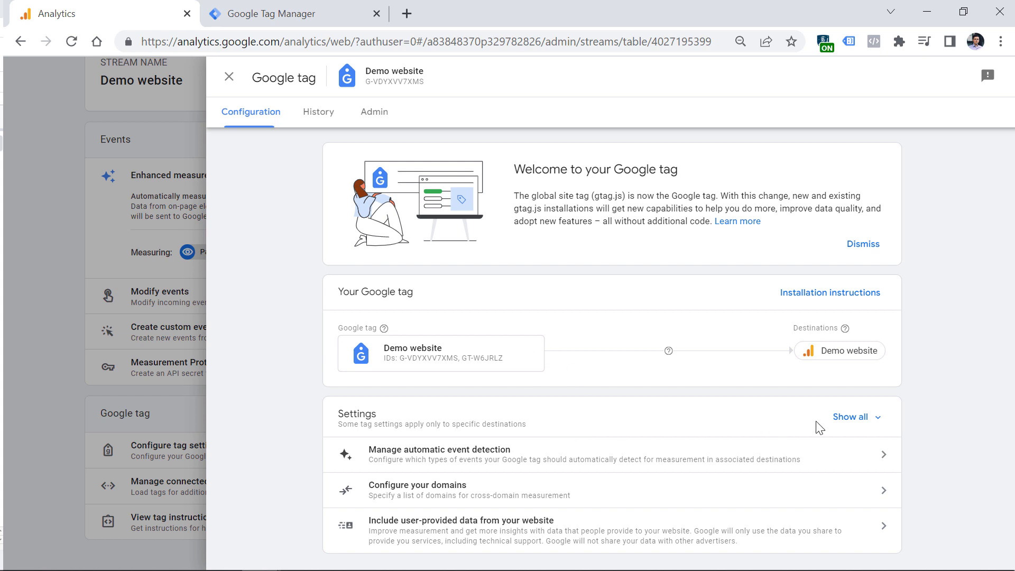
Create the 'Main office' internal traffic rule matching IP address equals 1.2.3.4, and save it.
click(850, 416)
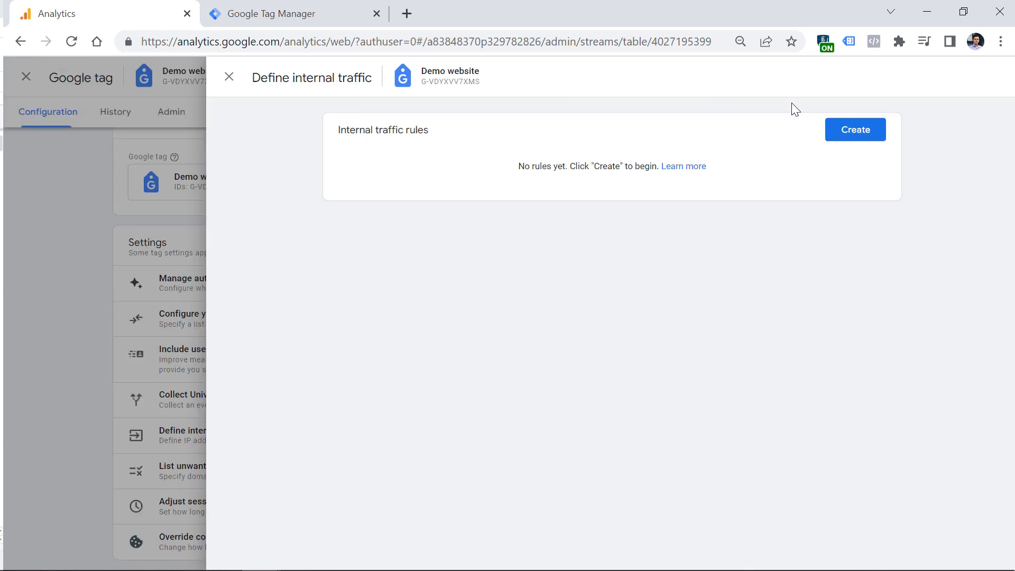
mouse_move(599, 173)
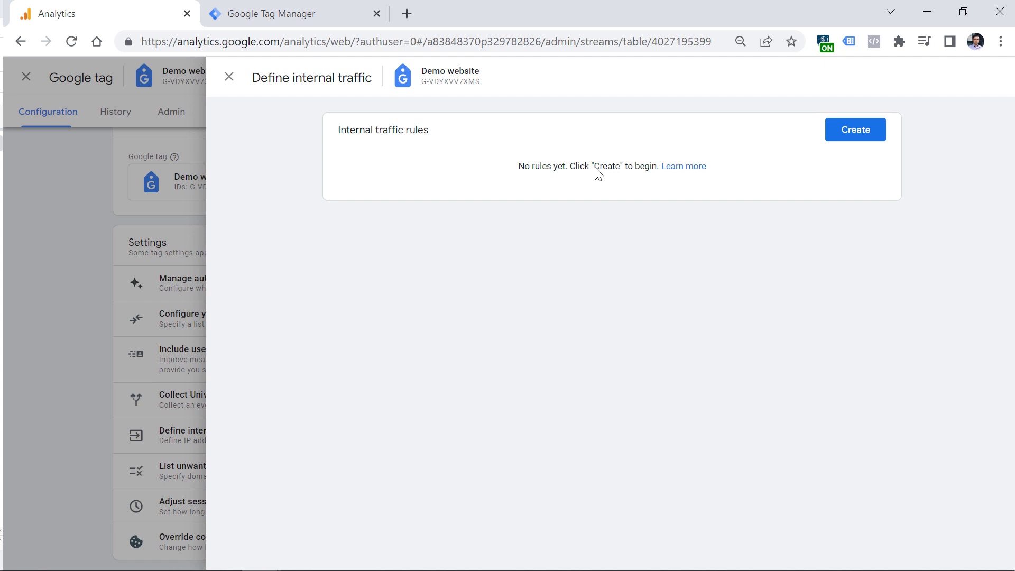
mouse_move(860, 147)
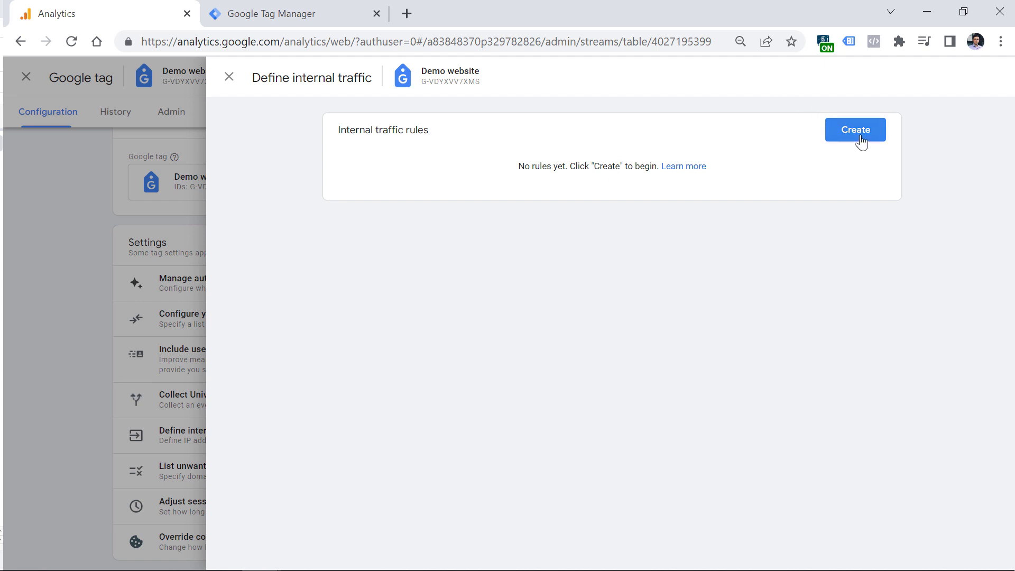
click(855, 129)
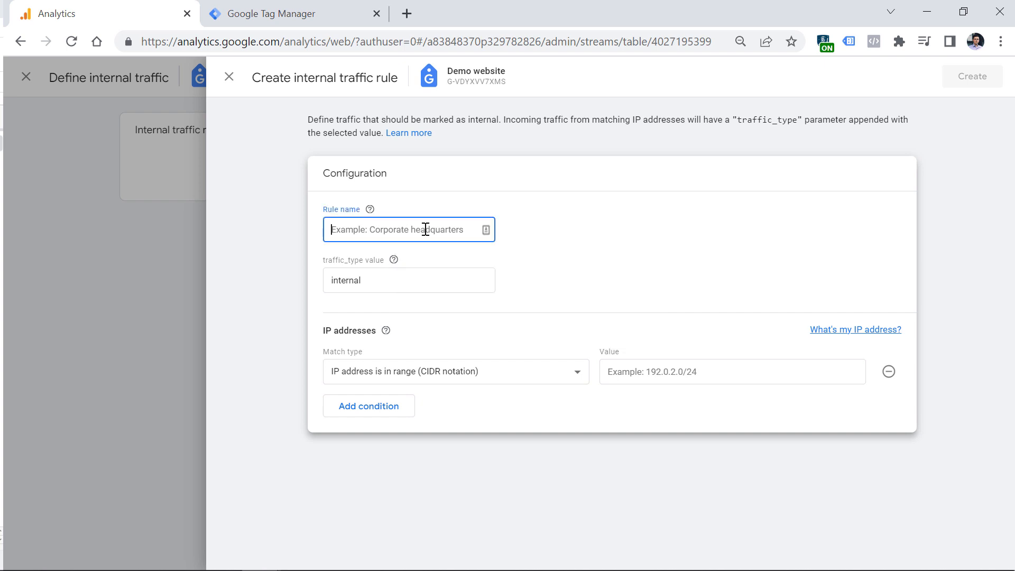
text(M)
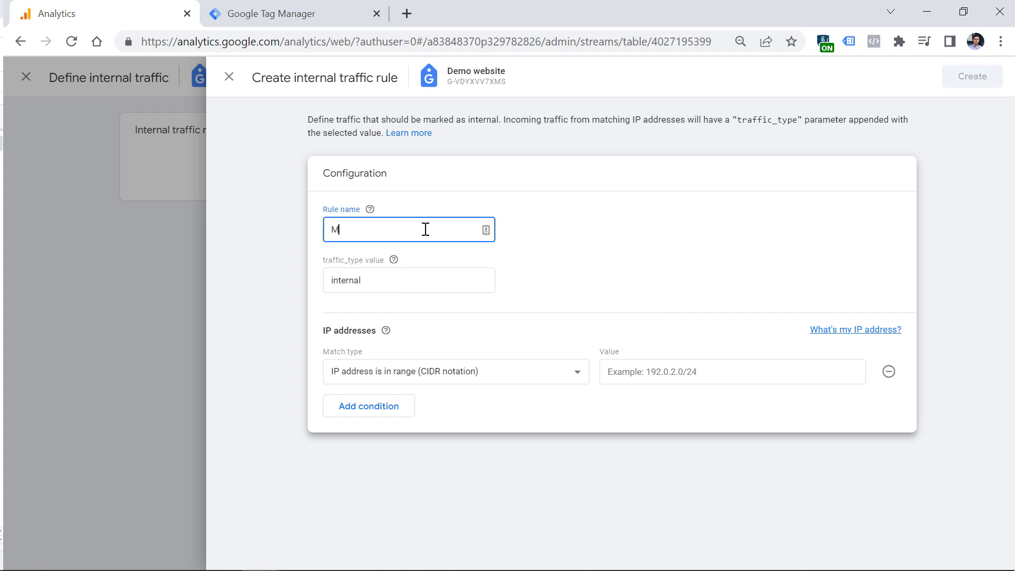
text(ain office)
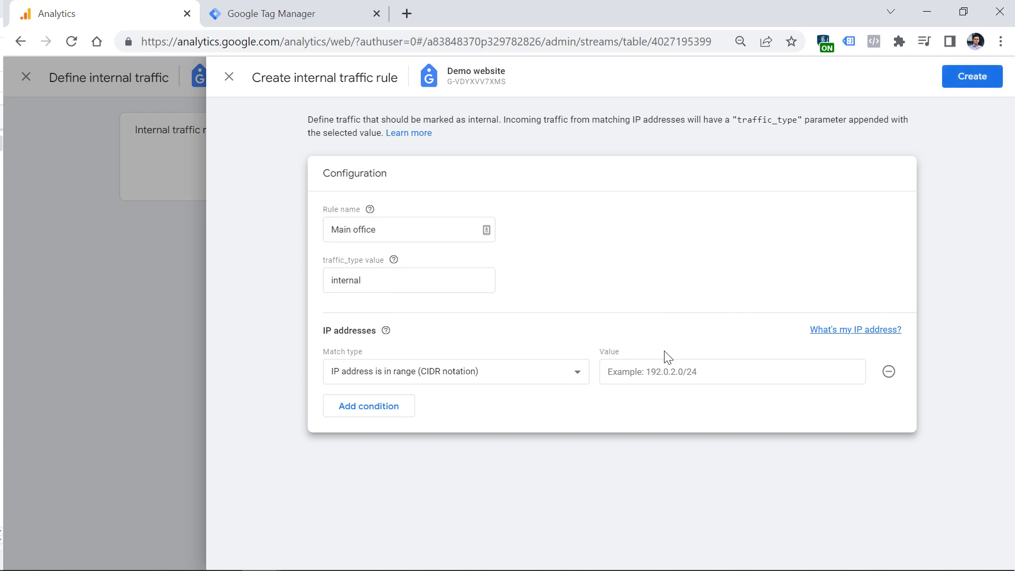
text(123.123.123.123)
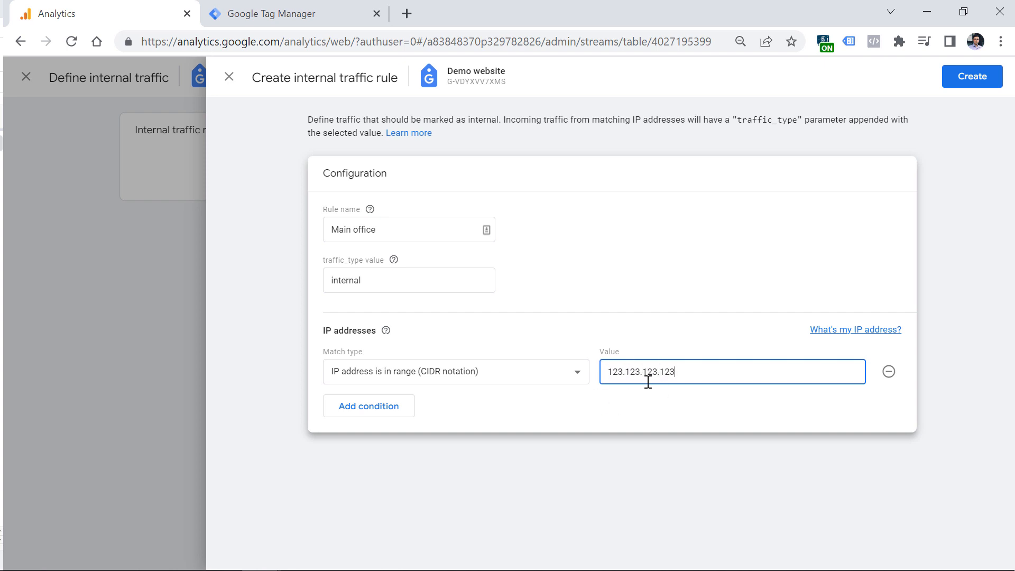
mouse_move(971, 86)
text(1.2.3.4)
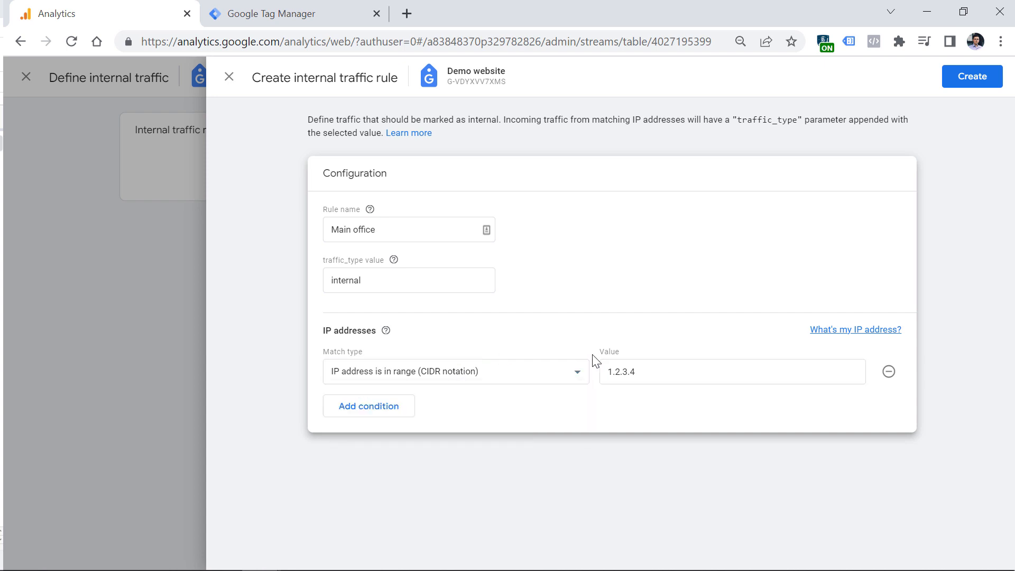
click(455, 371)
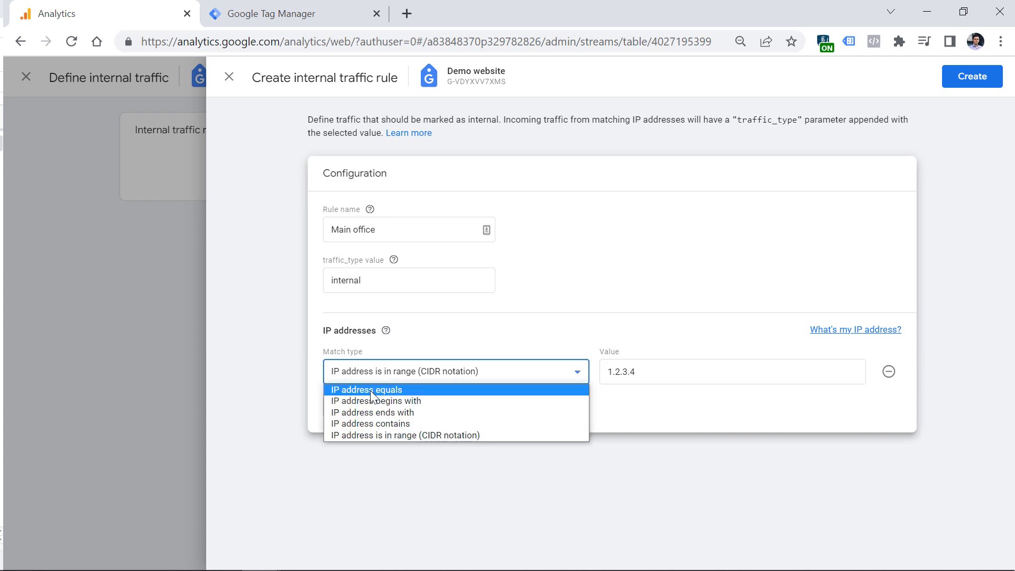
mouse_move(378, 423)
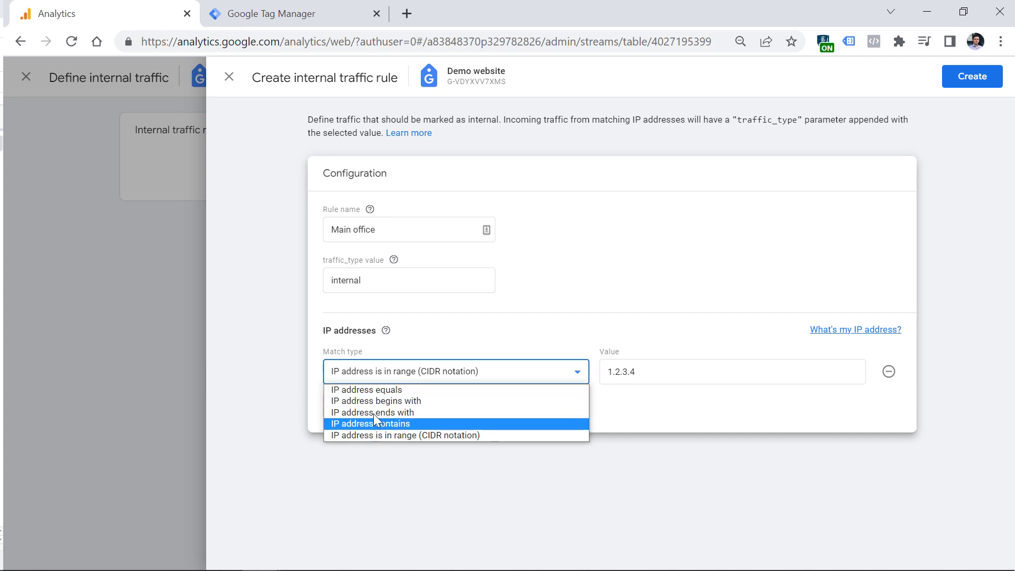
click(365, 390)
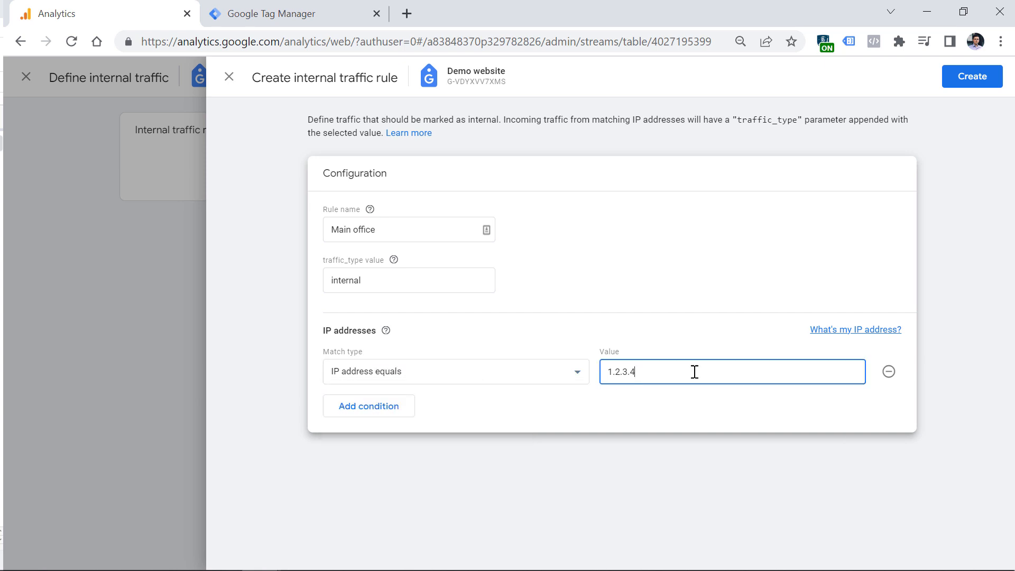
click(972, 76)
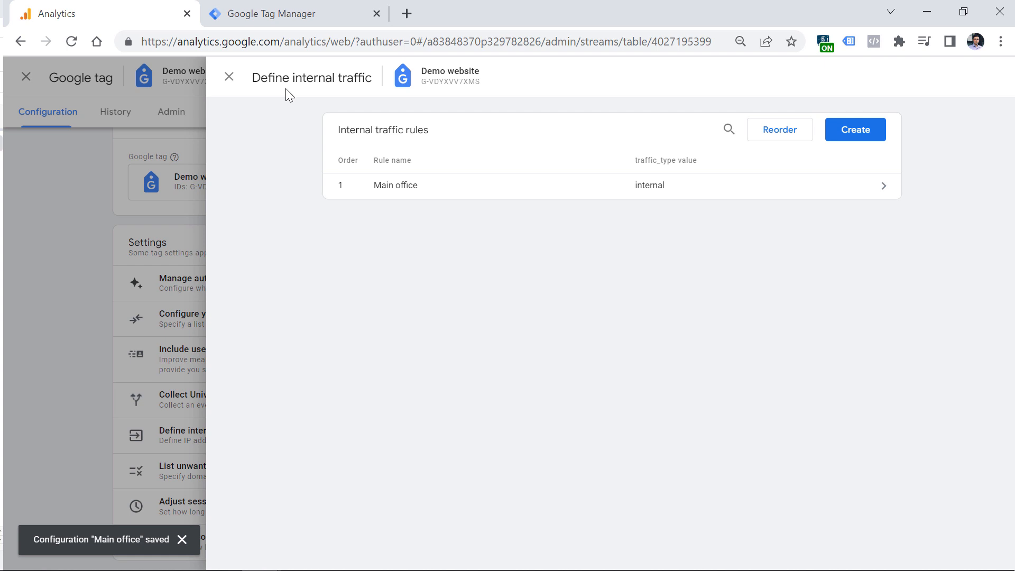
click(229, 77)
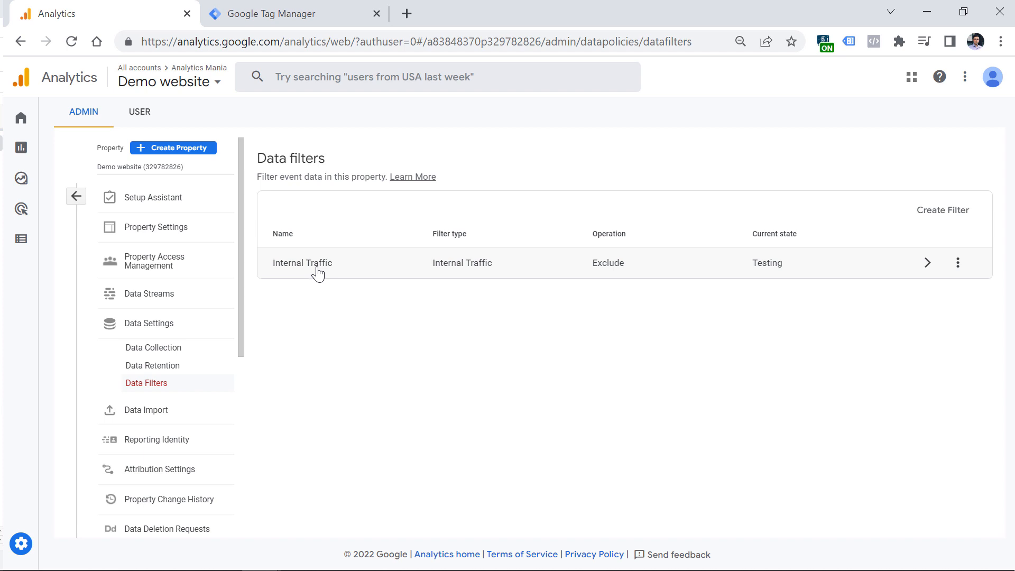
click(303, 262)
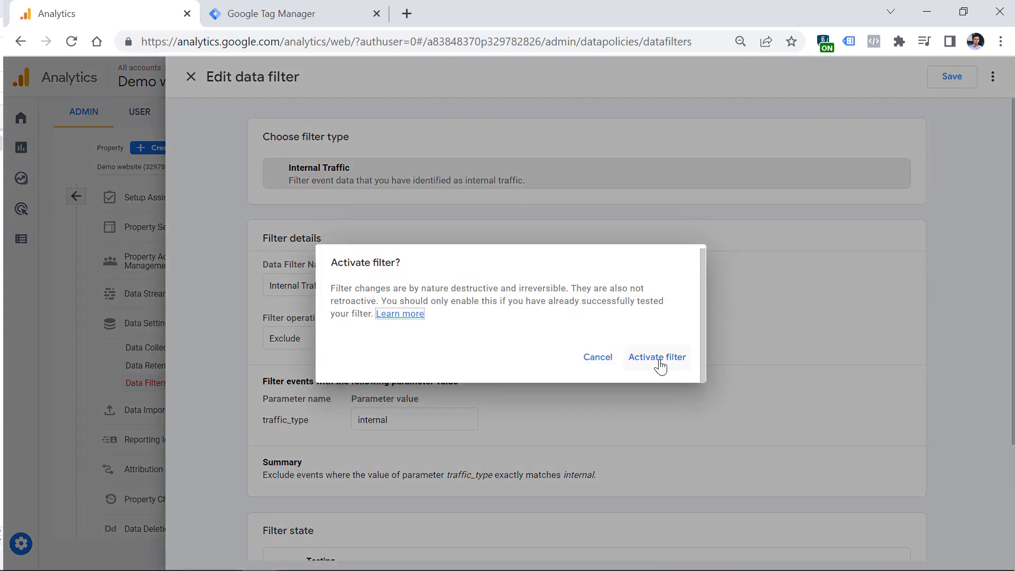
click(656, 357)
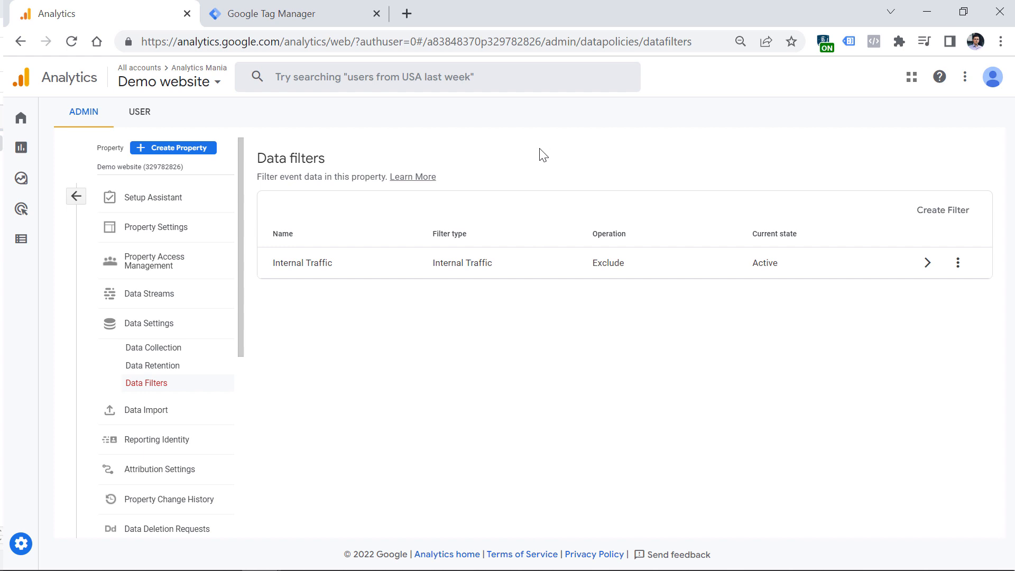
mouse_move(334, 119)
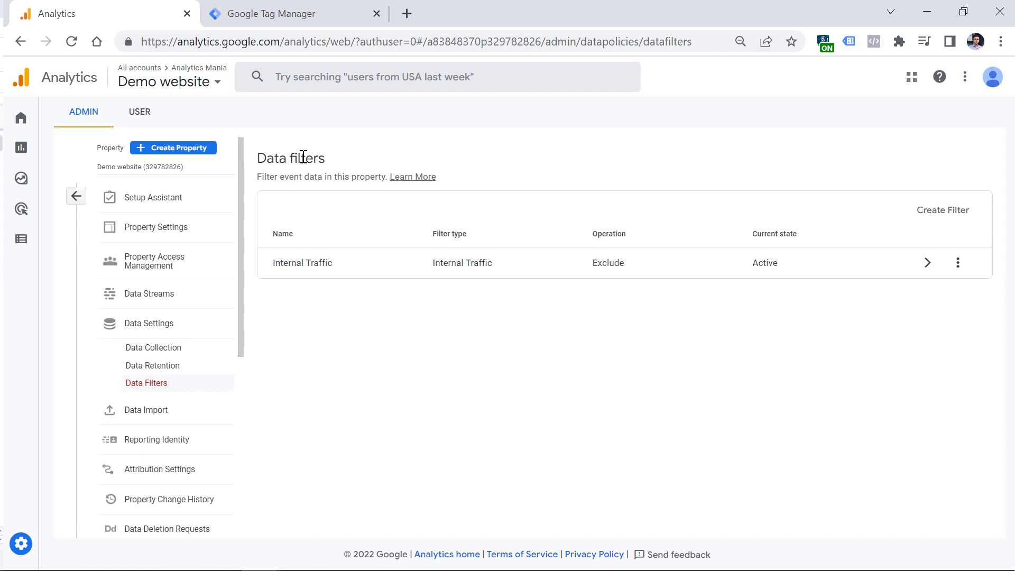
mouse_move(139, 299)
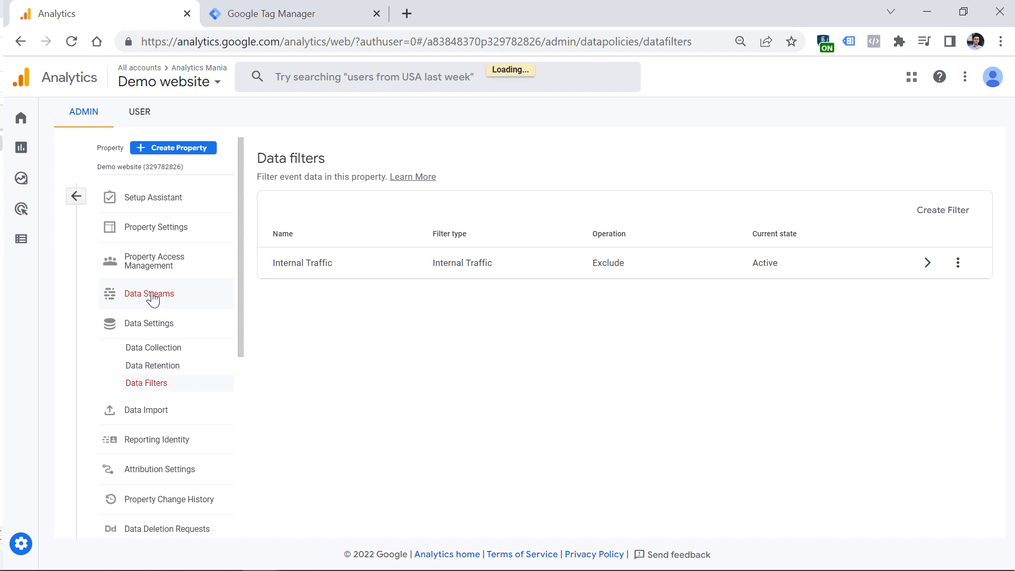
Add paypal.com as an unwanted referral domain in the Demo website tag settings, and save.
click(149, 293)
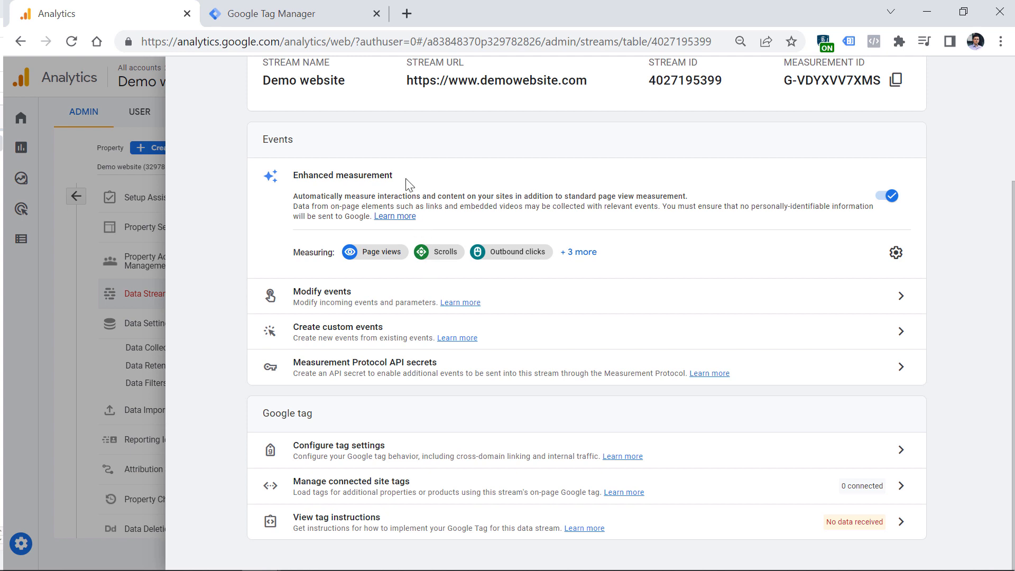
click(352, 450)
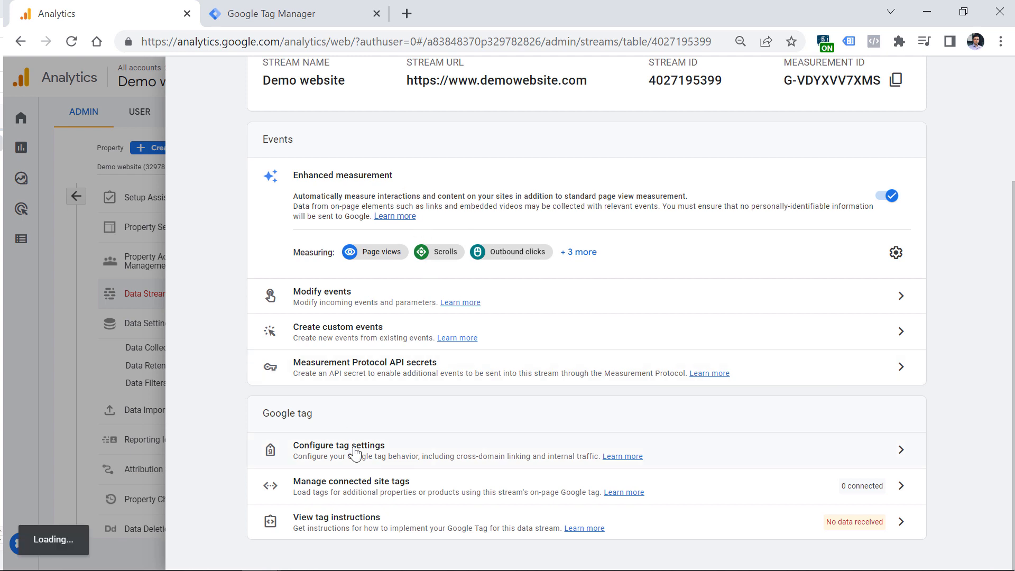
click(338, 450)
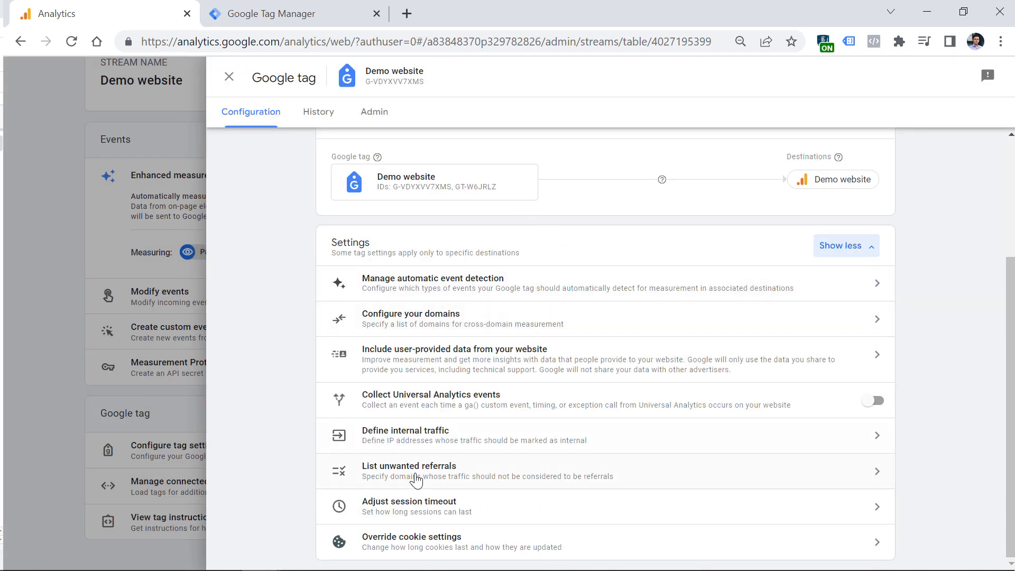
click(417, 471)
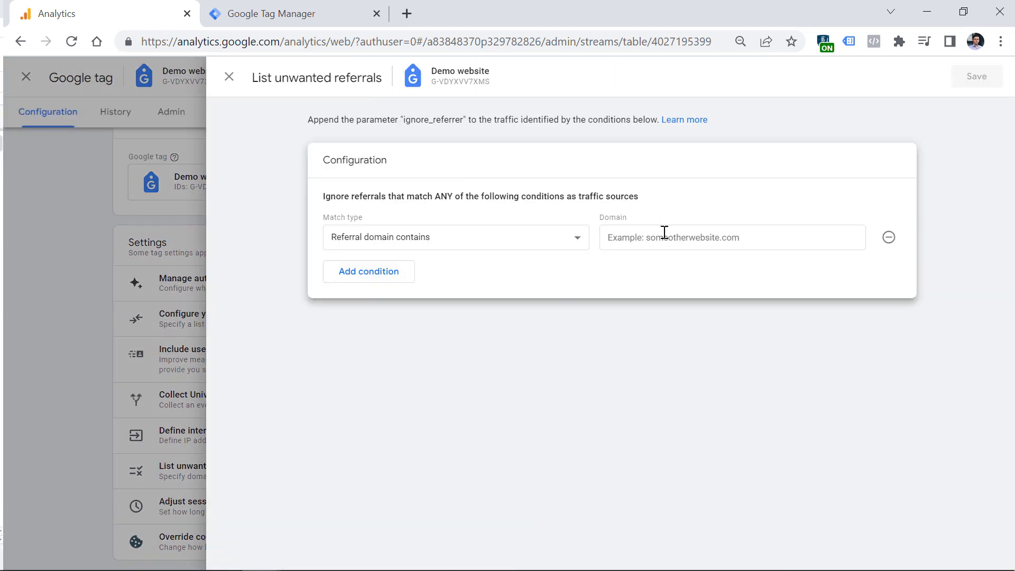
click(731, 238)
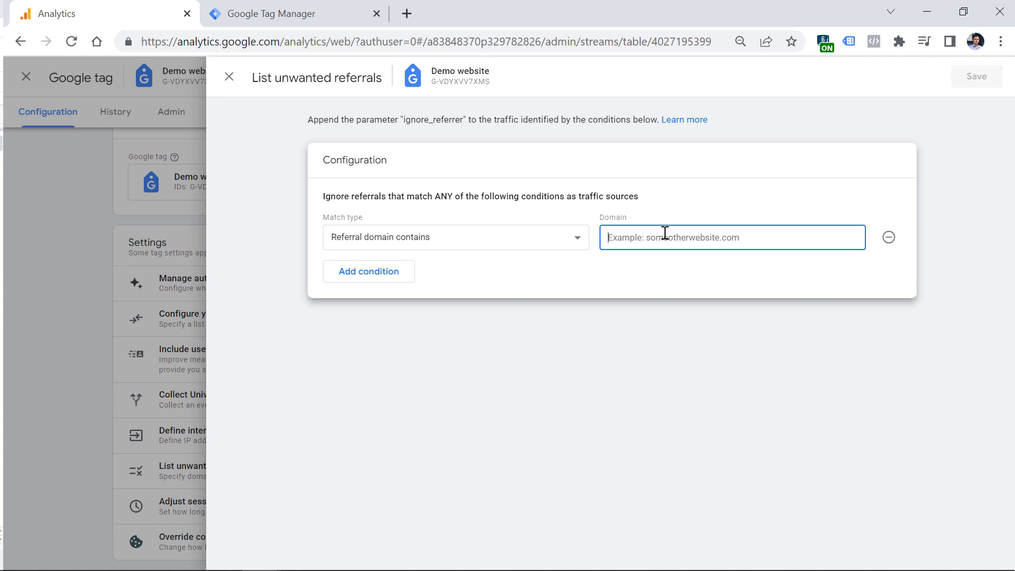
text(p)
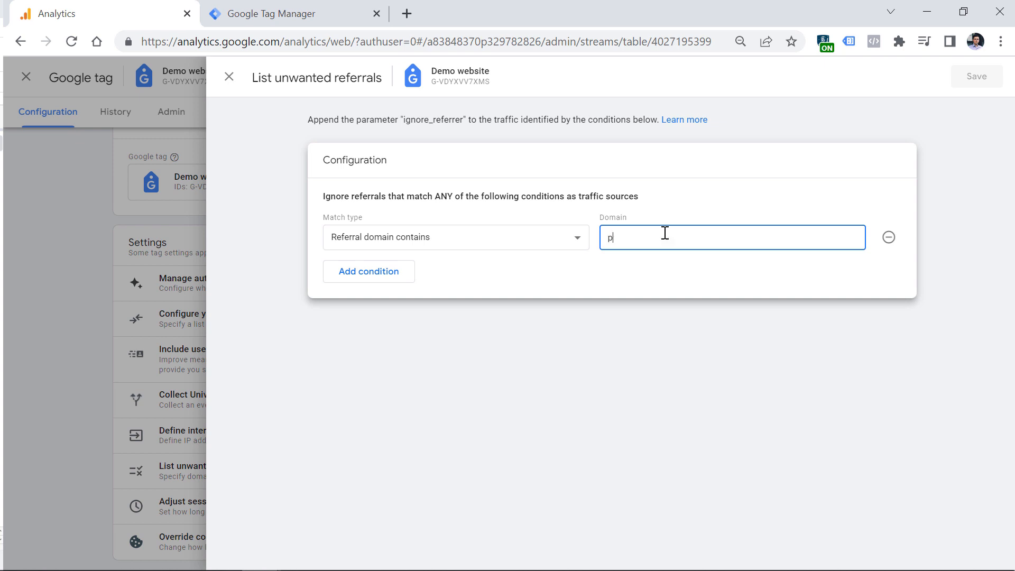
text(aypal.com)
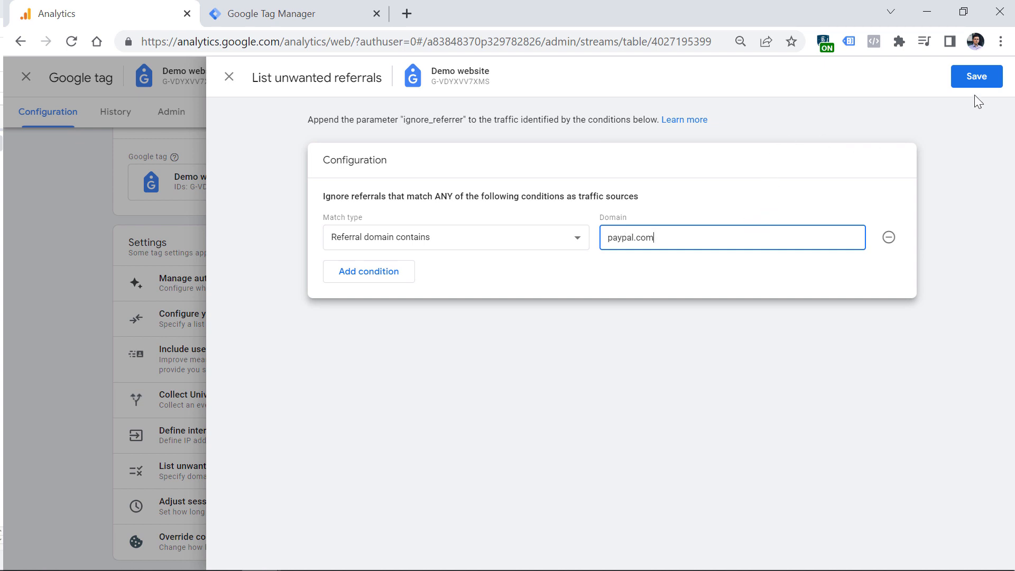
click(976, 76)
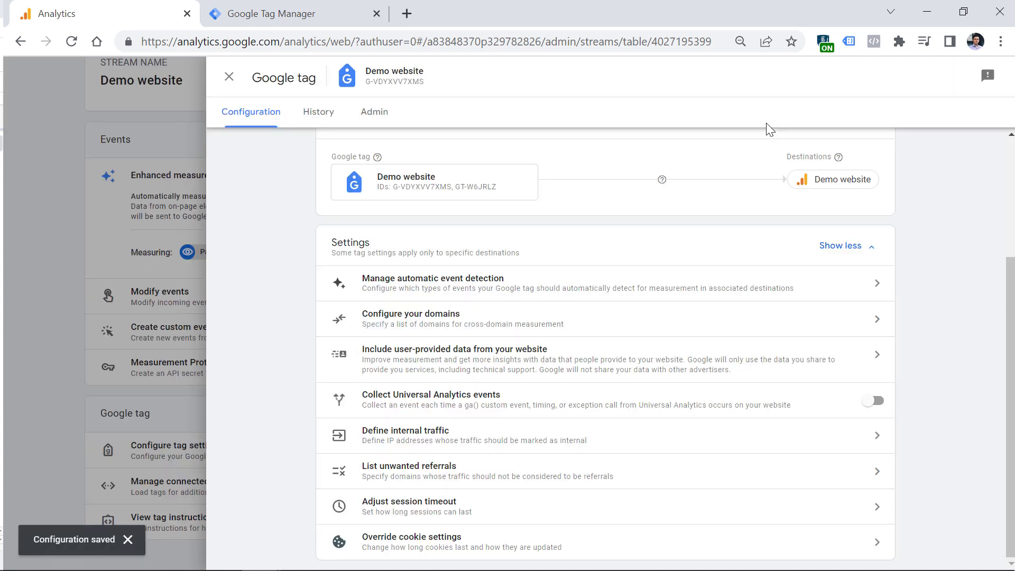
mouse_move(661, 179)
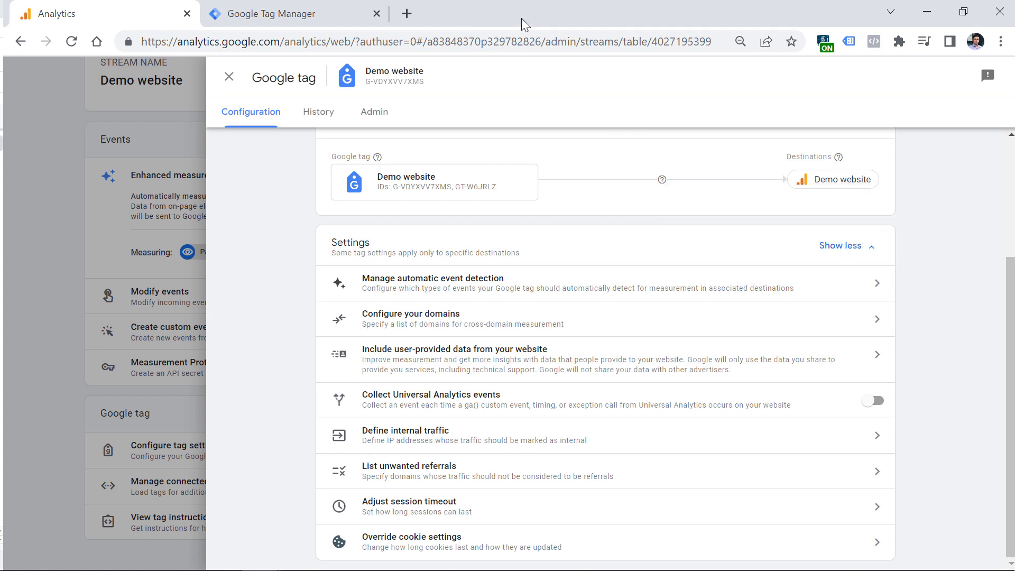
mouse_move(543, 25)
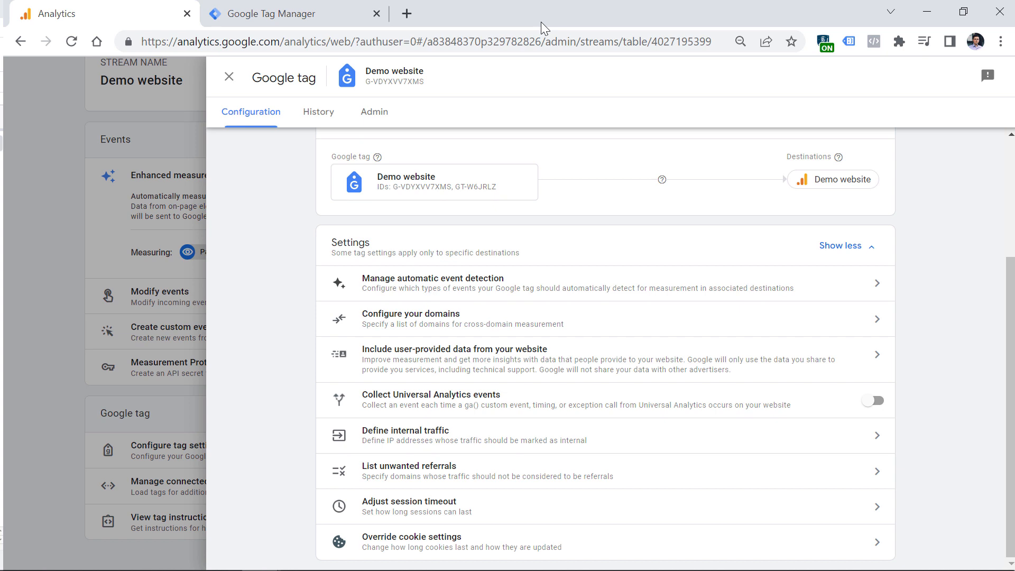
mouse_move(430, 511)
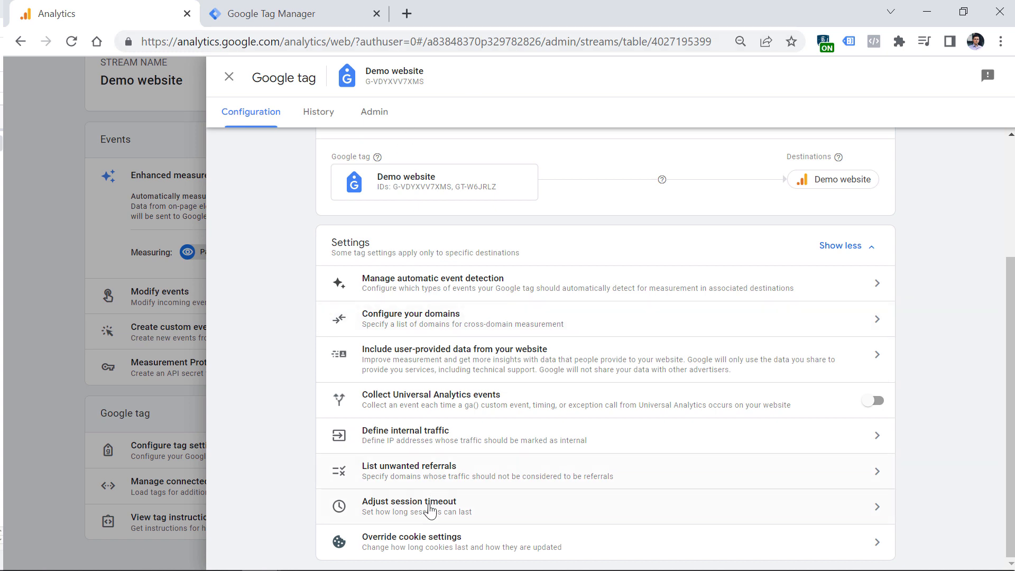
mouse_move(421, 521)
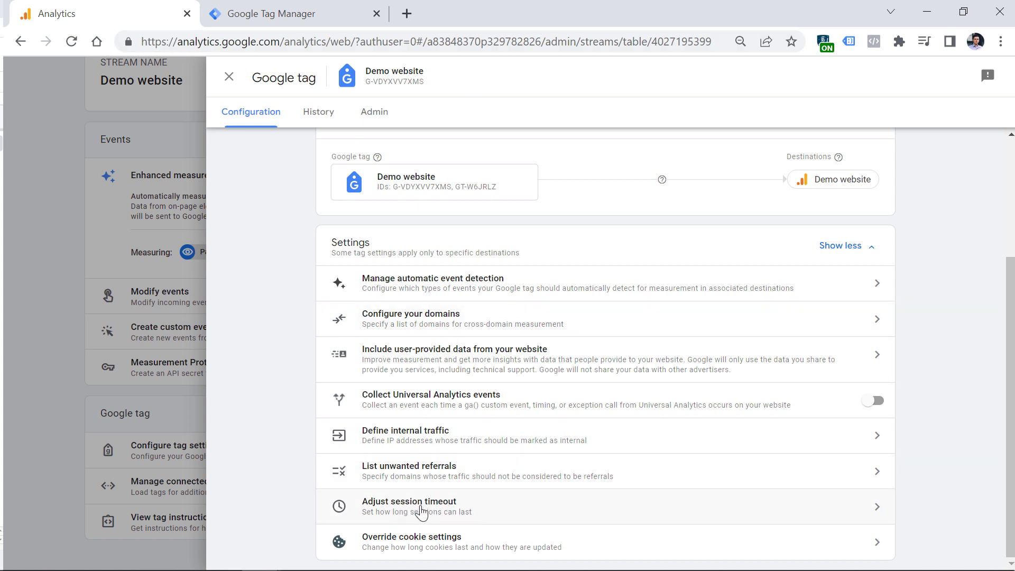
mouse_move(413, 525)
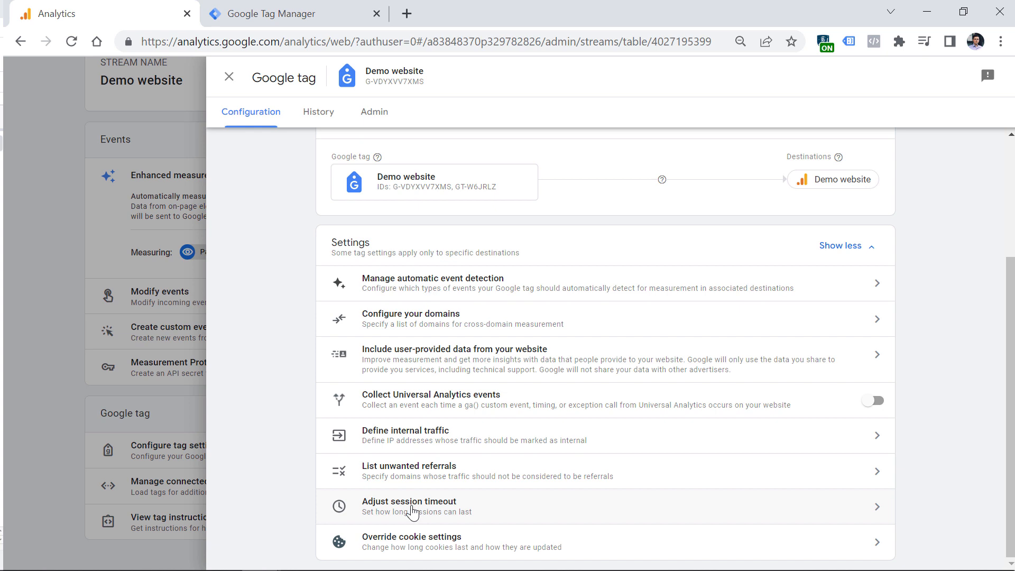
Change the session timeout to 4 hours 00 minutes, then view the engaged-session seconds options.
click(408, 506)
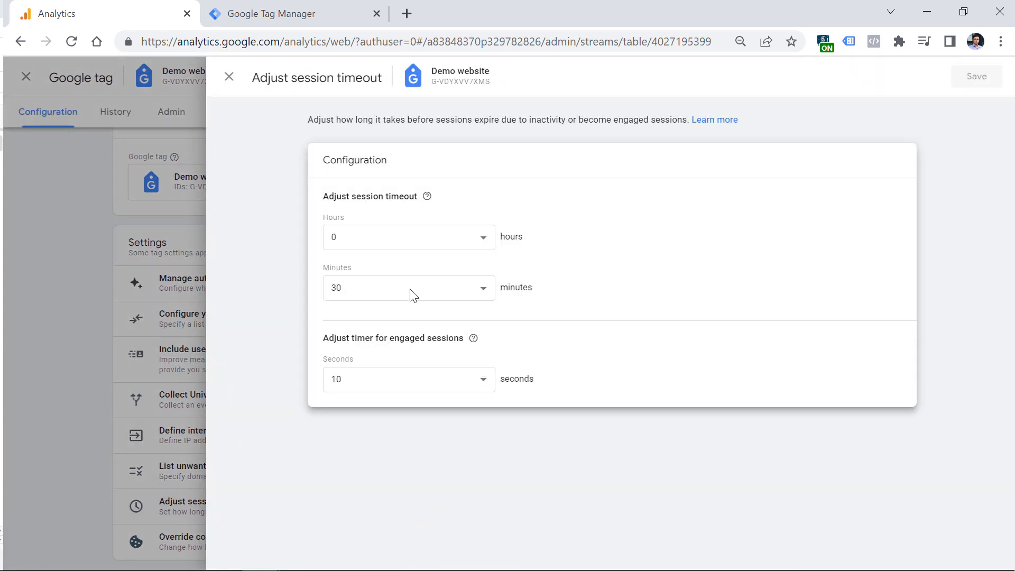
mouse_move(423, 276)
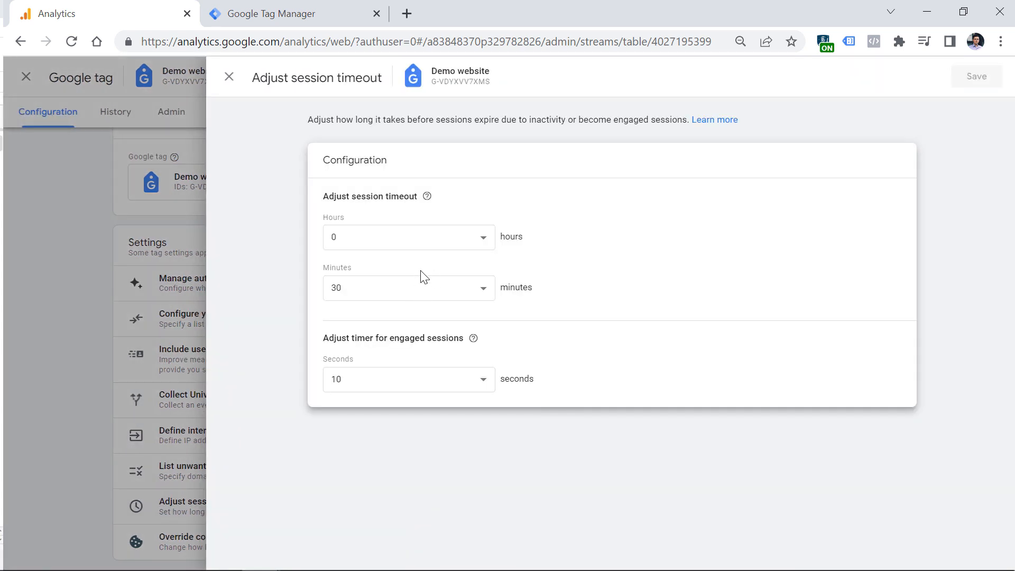
mouse_move(426, 280)
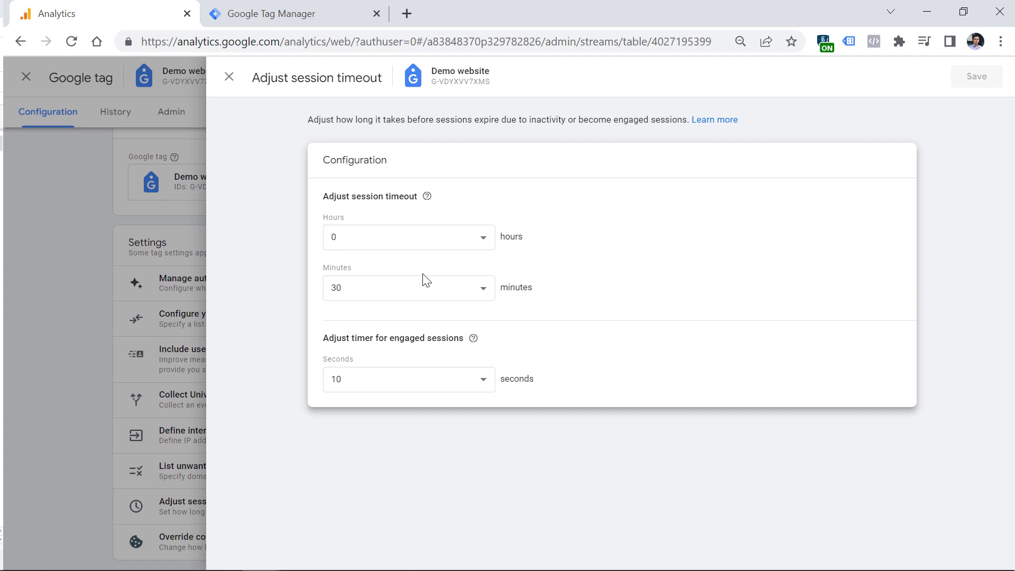
click(408, 288)
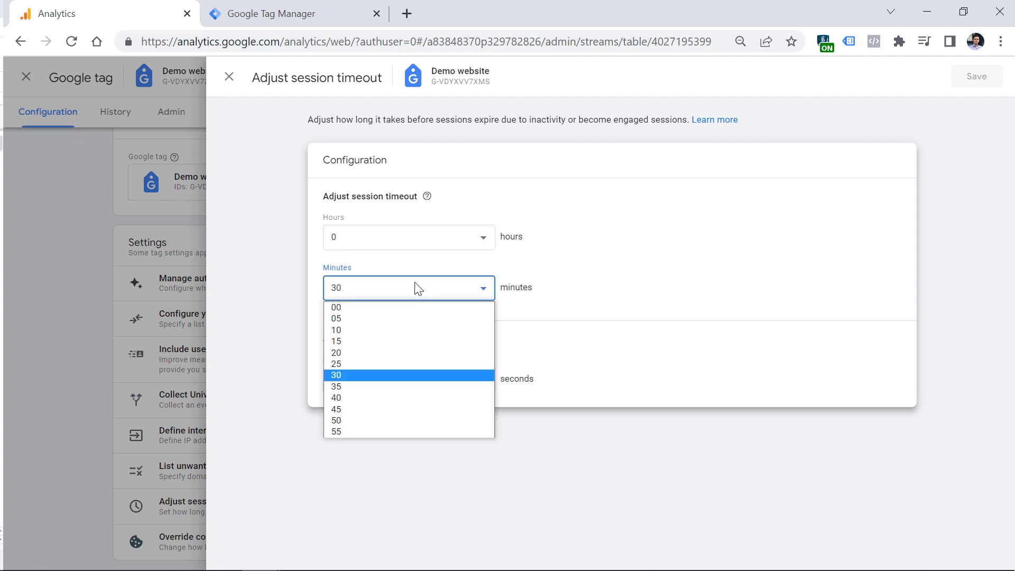
click(408, 252)
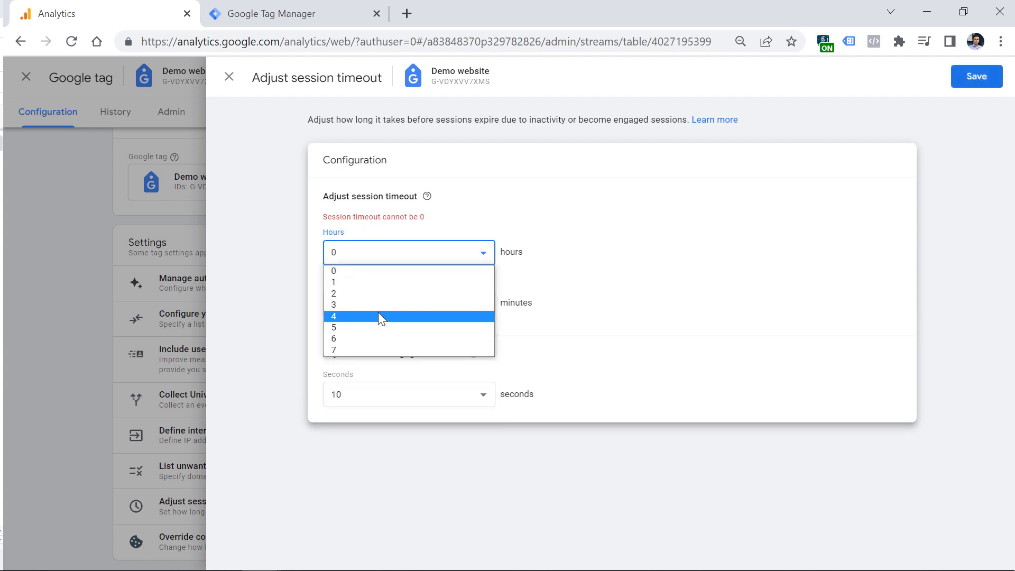
click(334, 316)
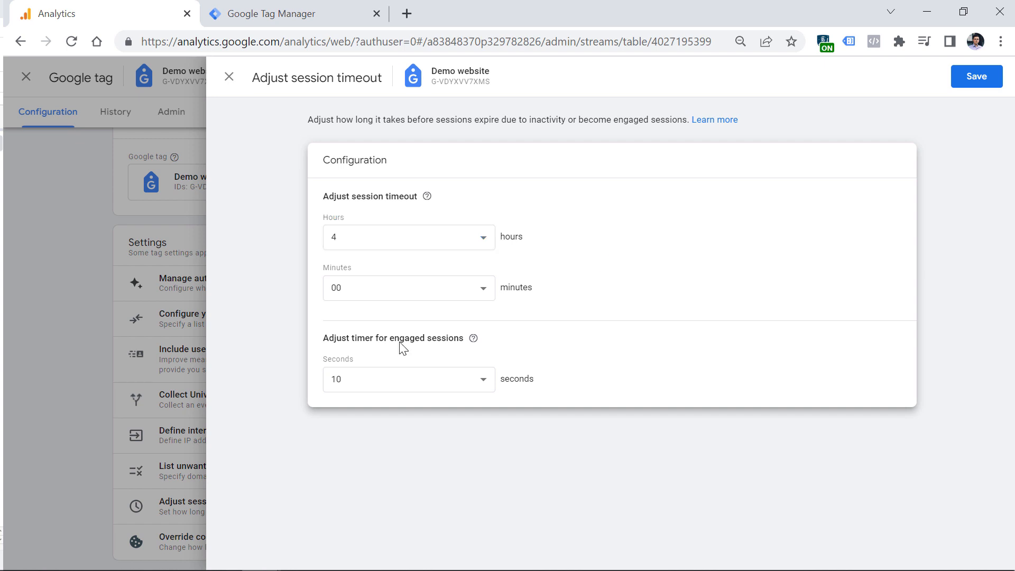
mouse_move(414, 357)
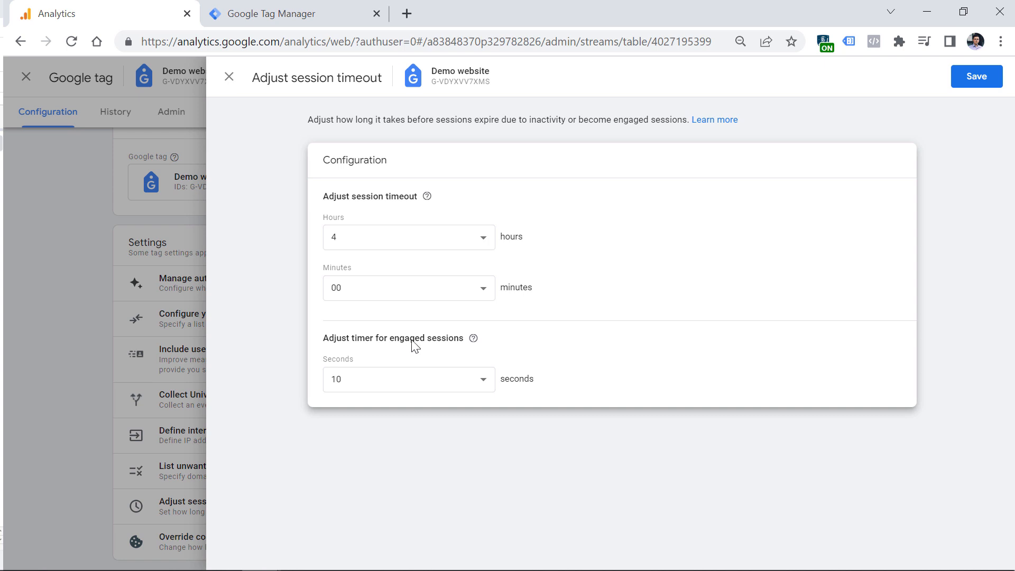
mouse_move(448, 355)
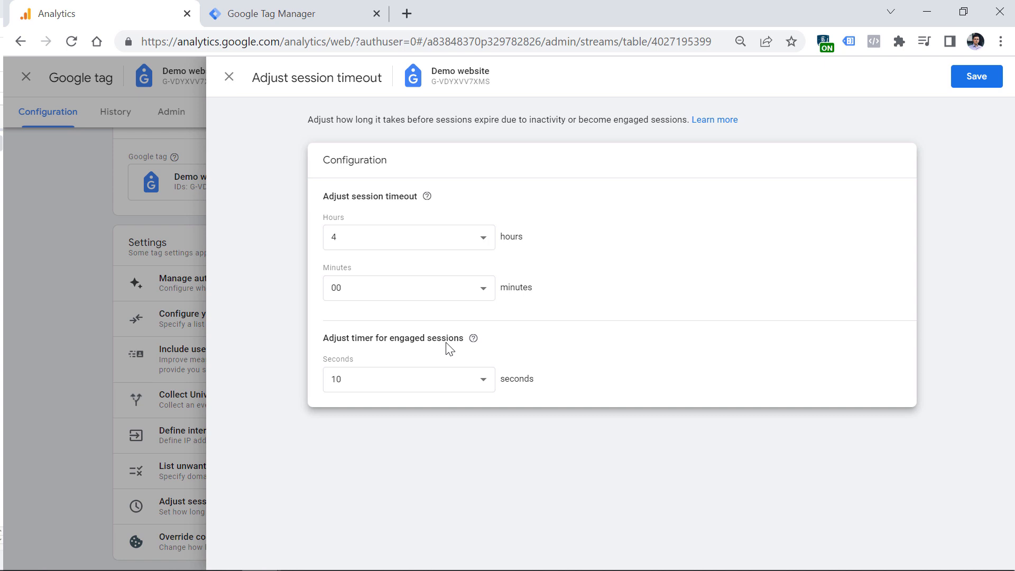
click(408, 379)
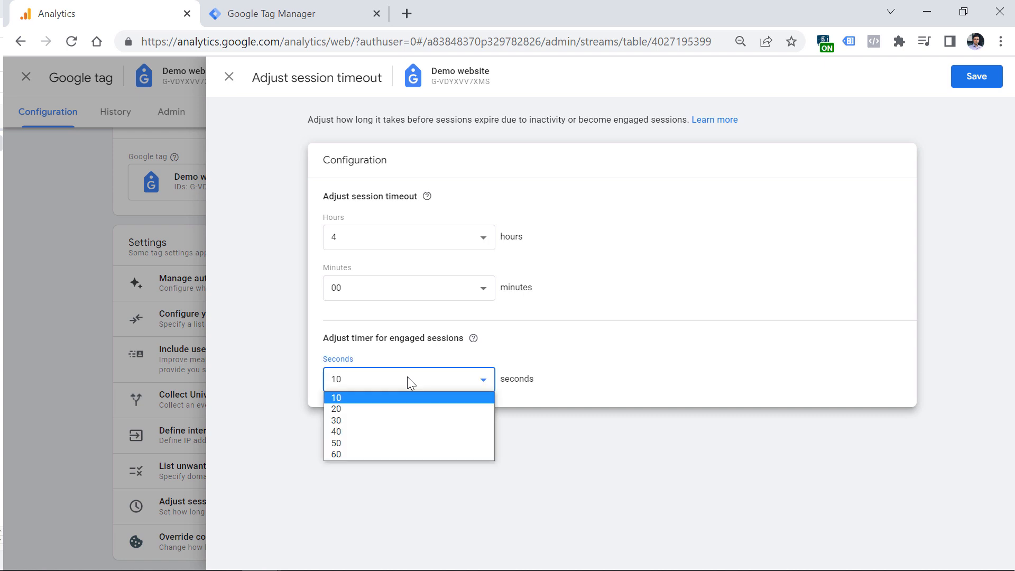
mouse_move(412, 454)
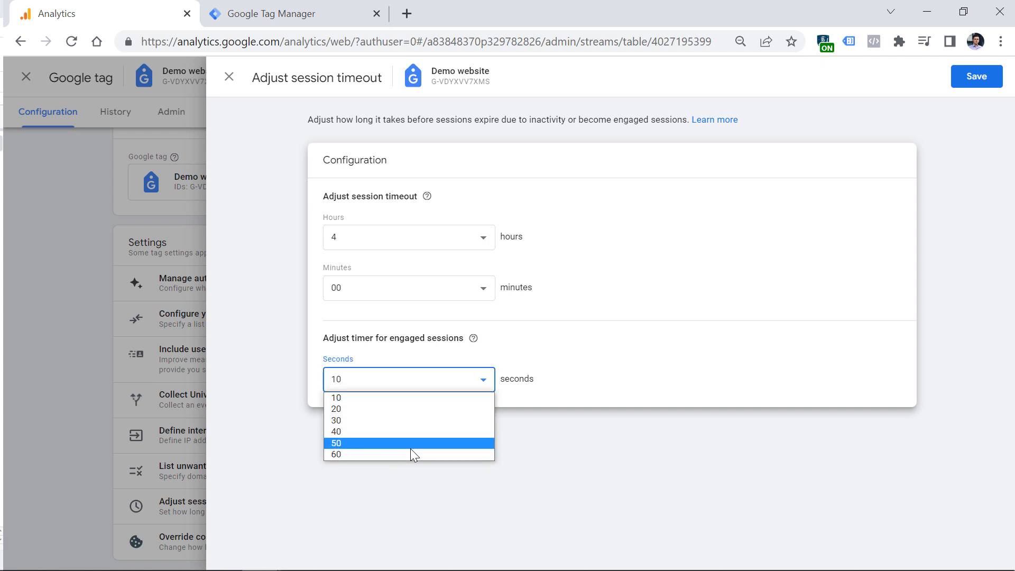
mouse_move(419, 431)
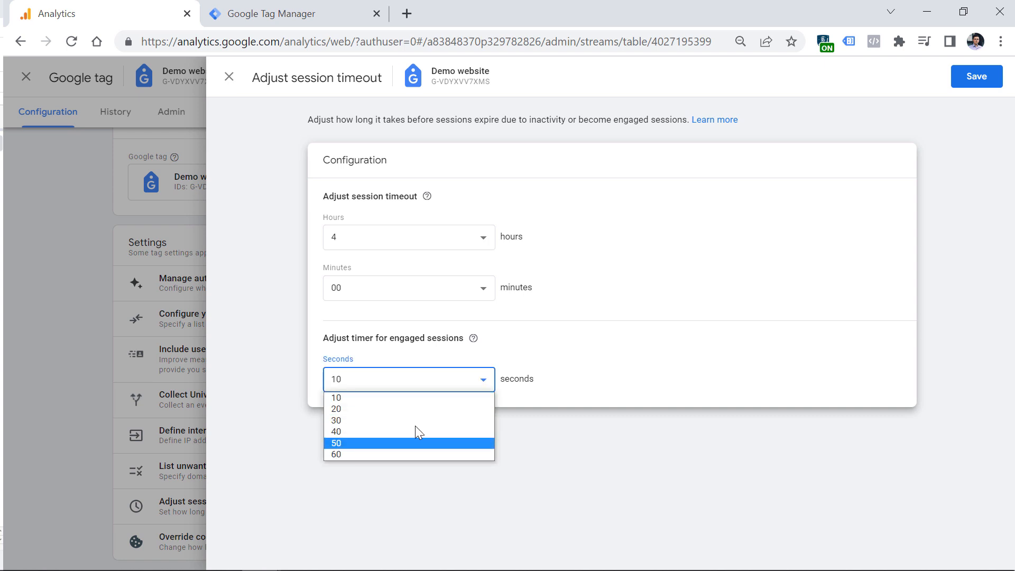
mouse_move(407, 408)
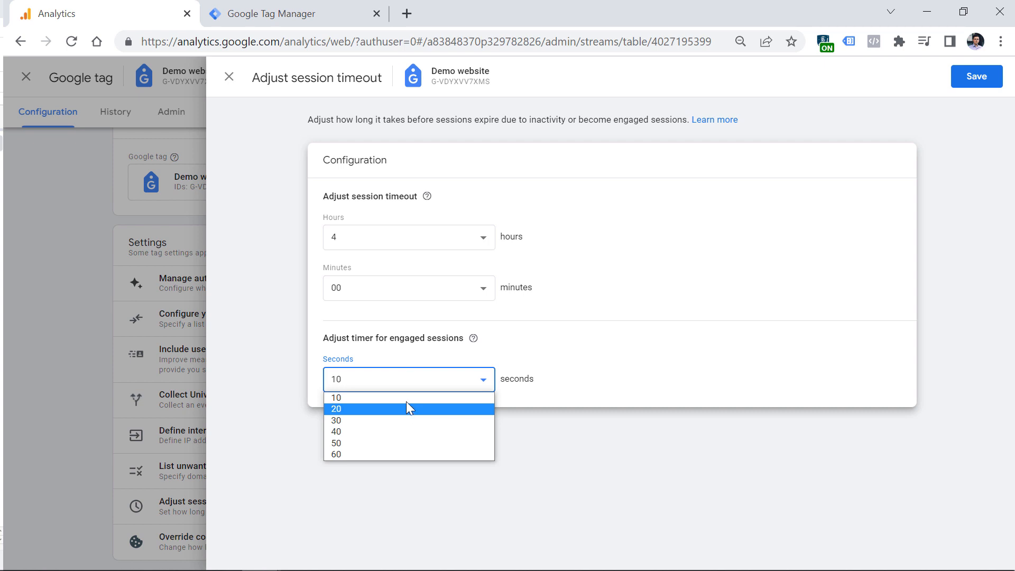
mouse_move(412, 423)
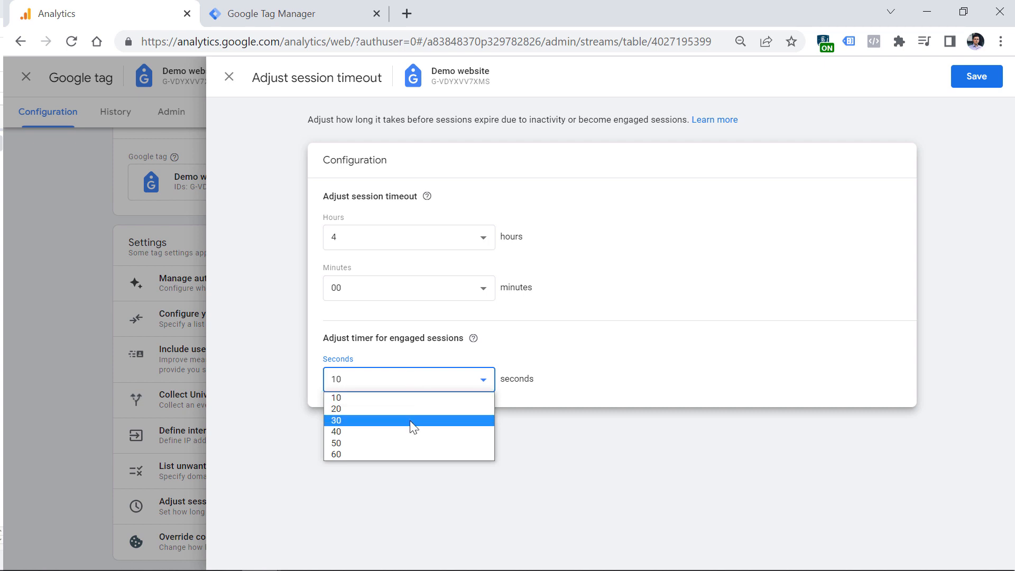